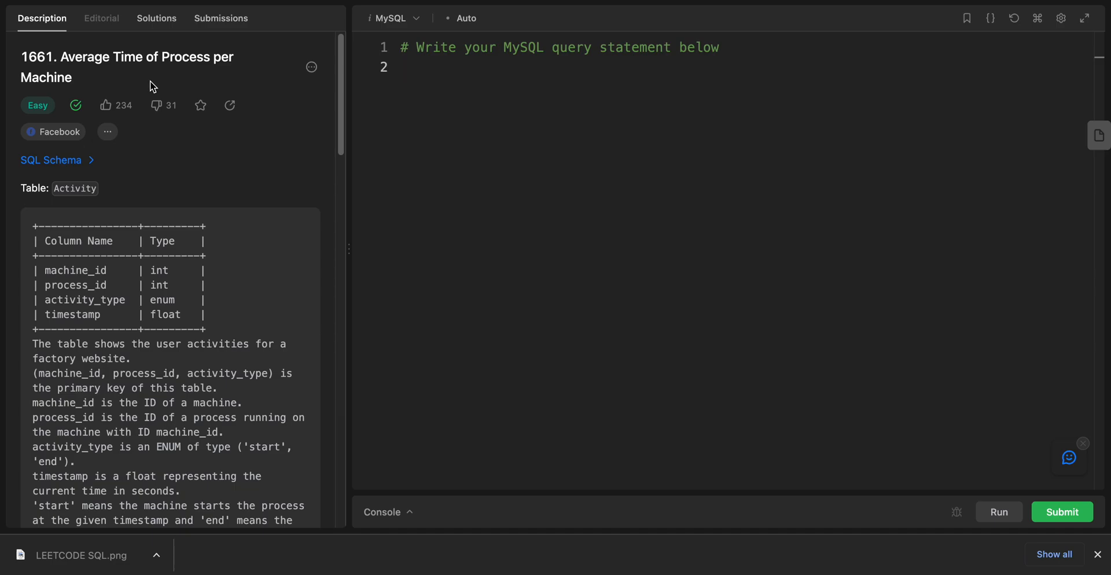
Step: Review the problem description, noting the processing_time column and machine 0's 0.894 average
scroll("down", 3)
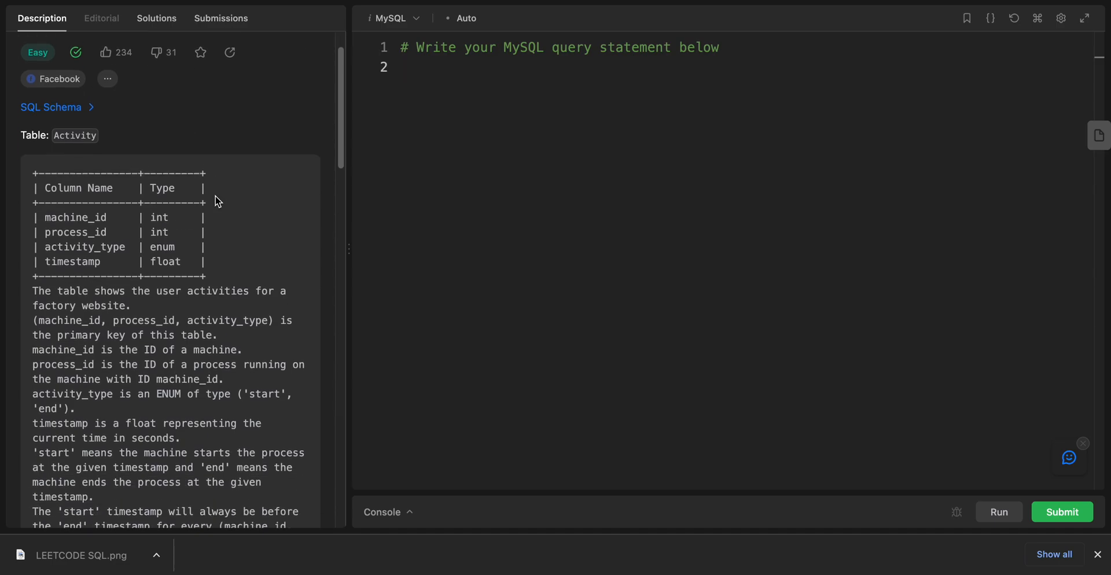
scroll("up", 3)
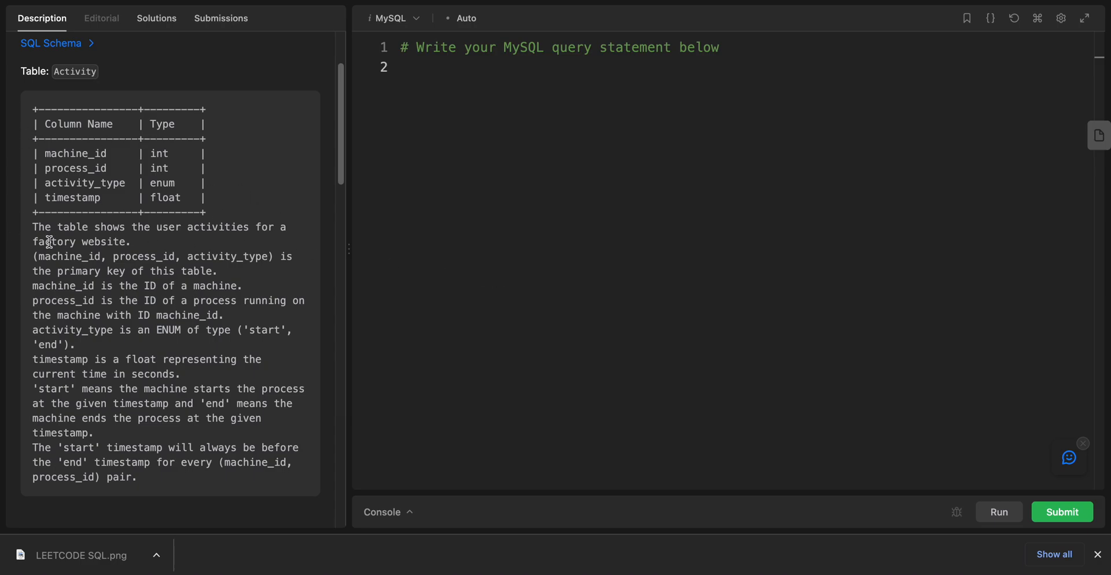
mouse_move(101, 272)
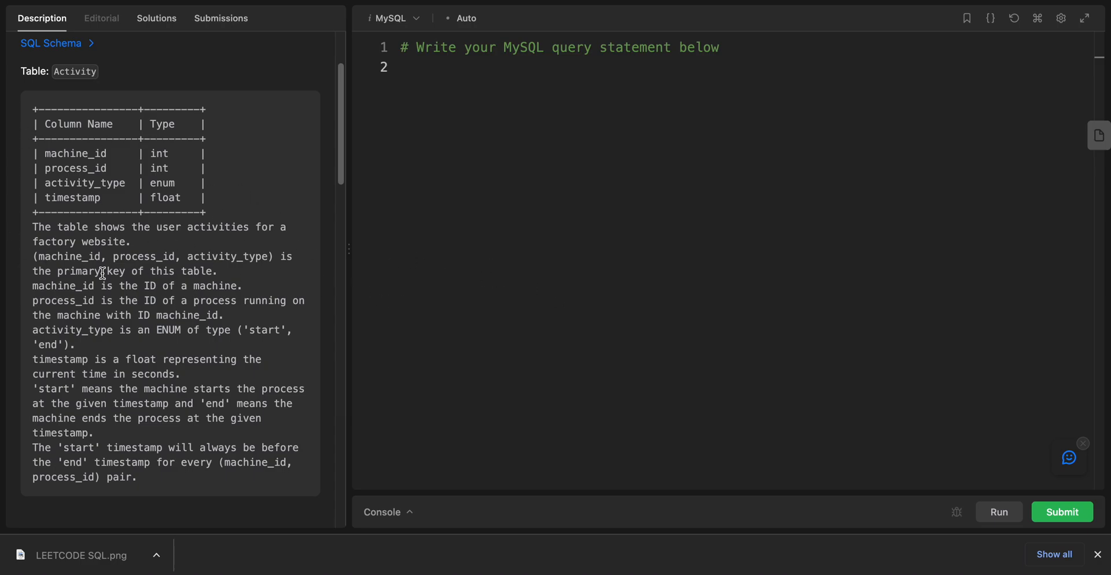
mouse_move(100, 271)
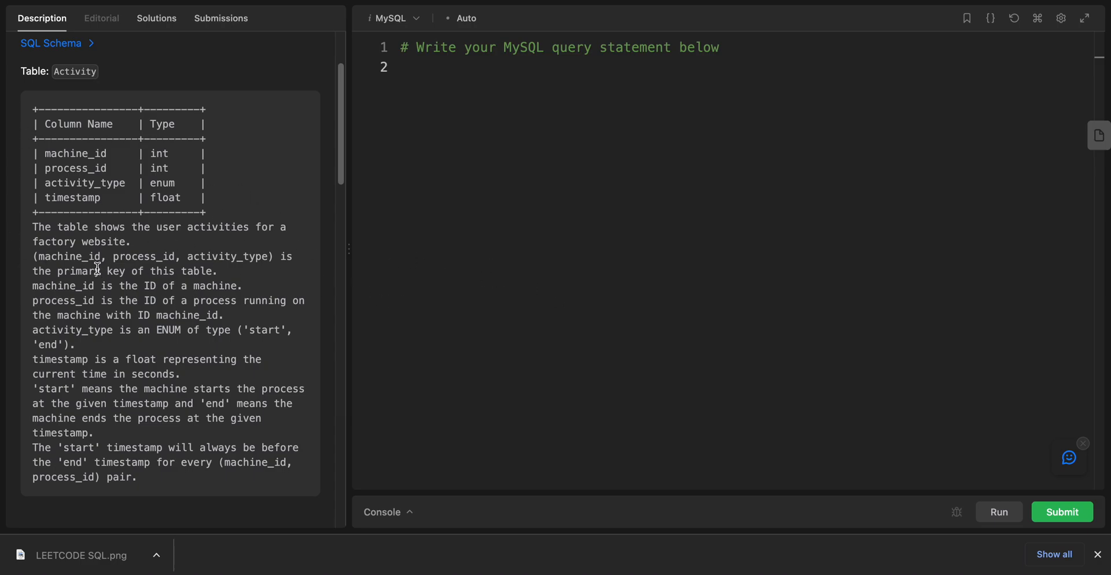
mouse_move(128, 282)
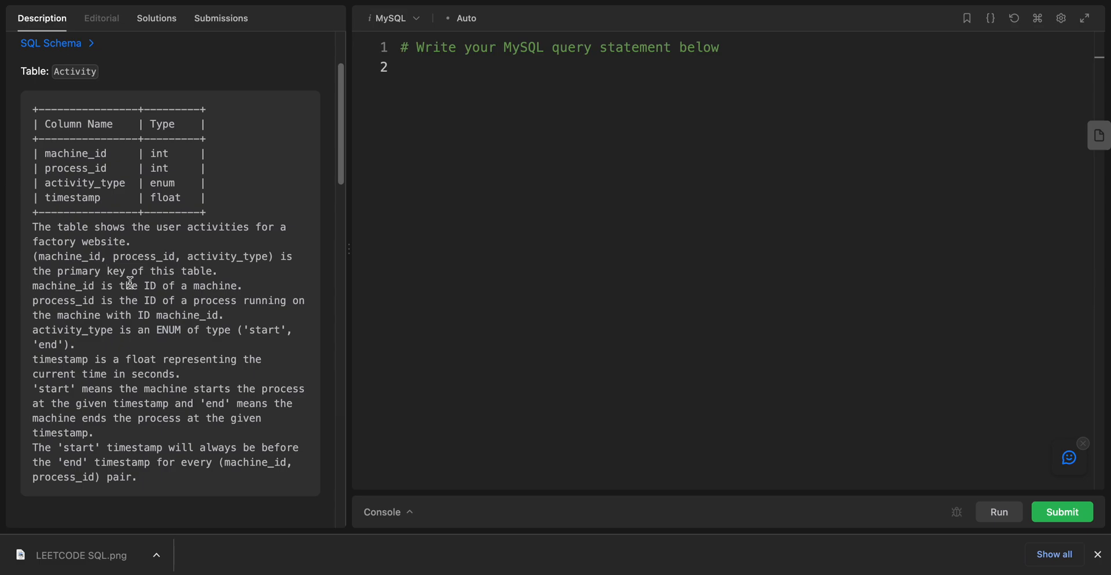
mouse_move(84, 256)
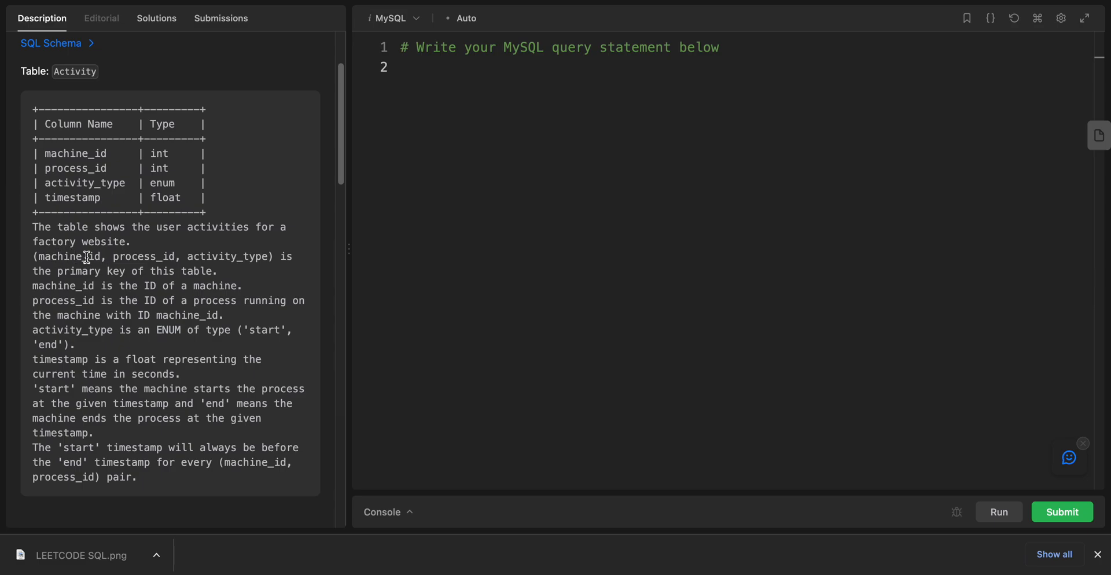
mouse_move(218, 281)
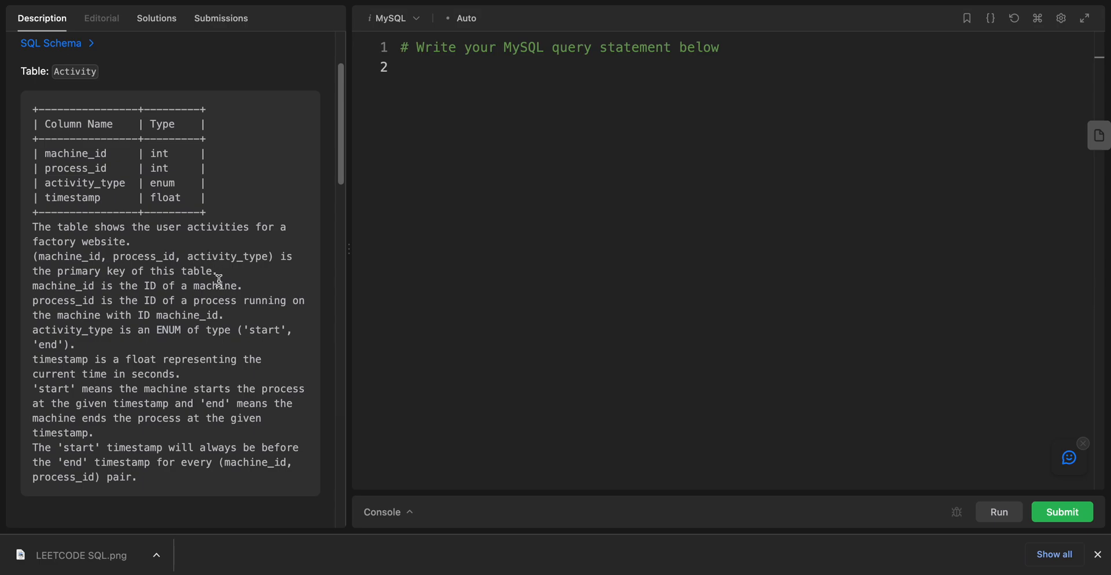
mouse_move(141, 296)
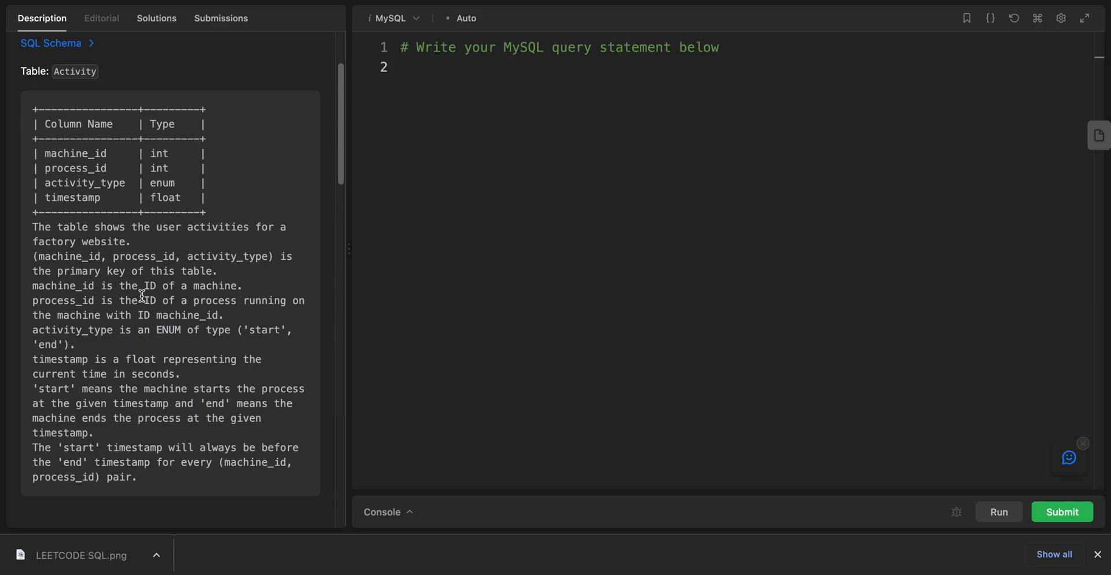
mouse_move(174, 310)
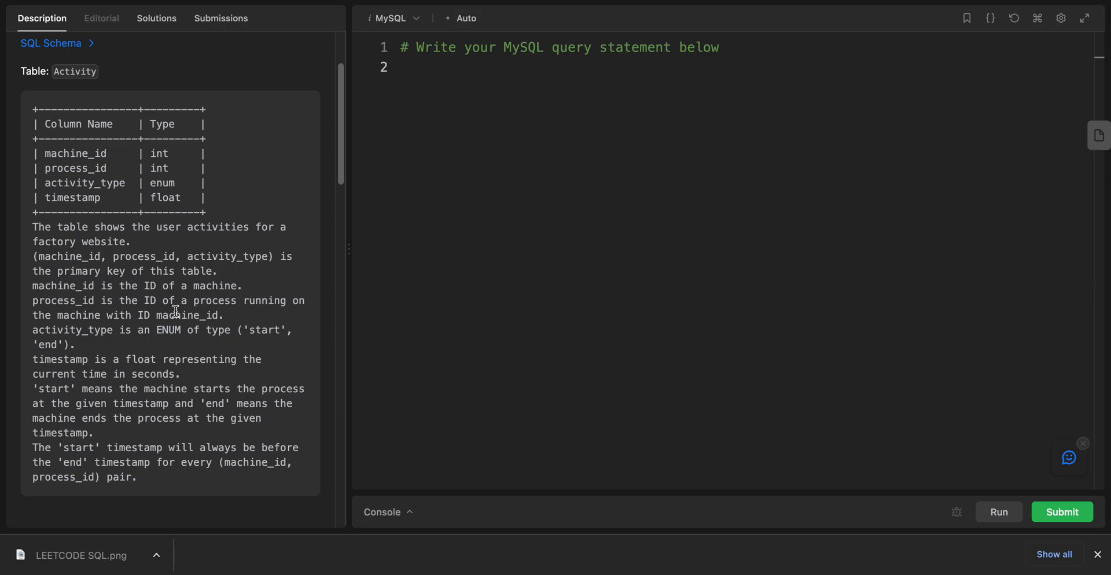
mouse_move(271, 312)
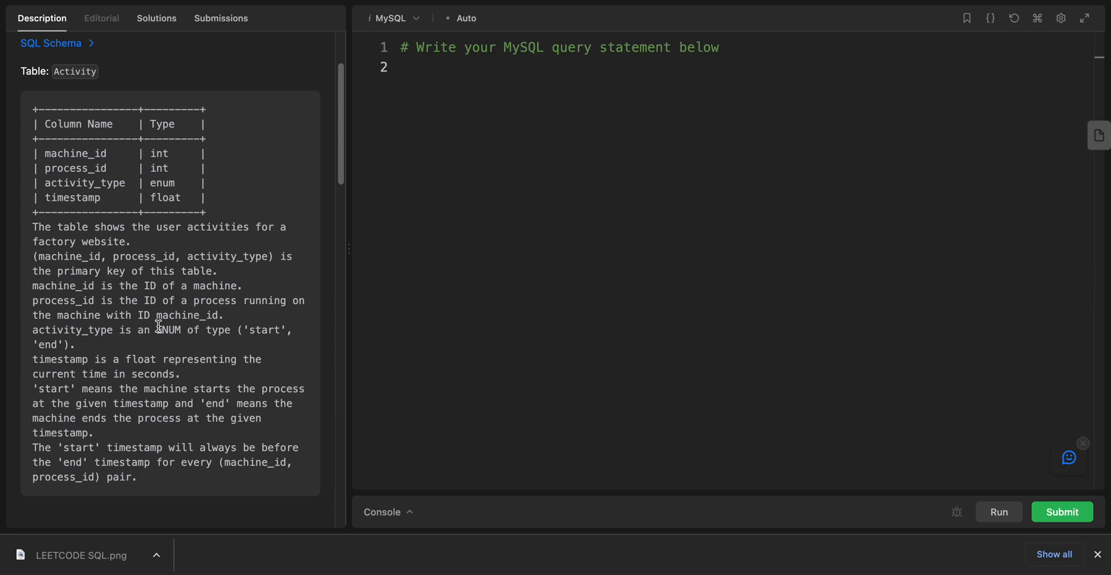
mouse_move(93, 351)
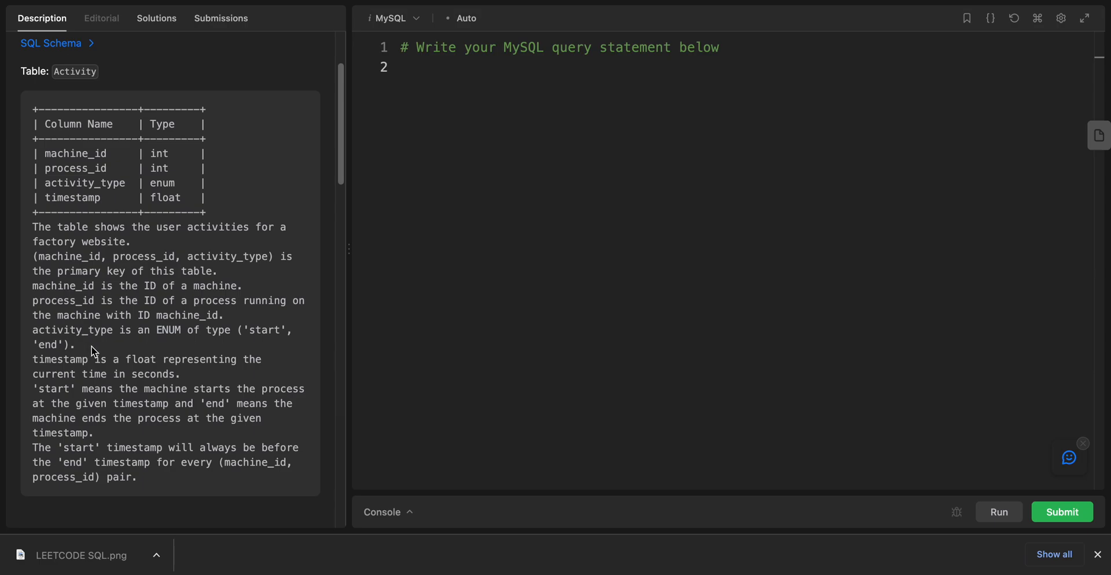
mouse_move(293, 348)
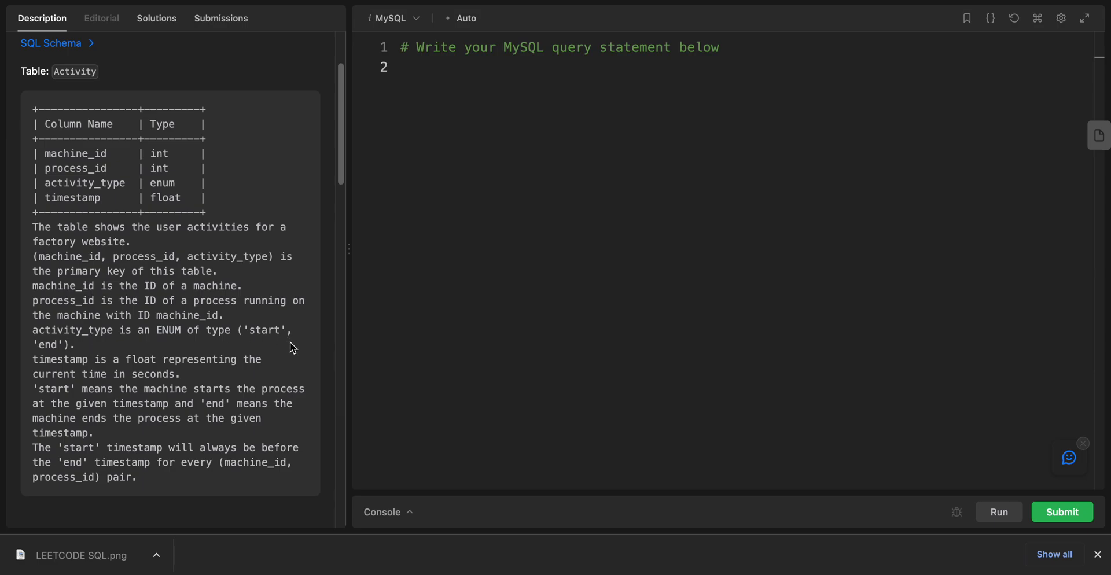
scroll("down", 3)
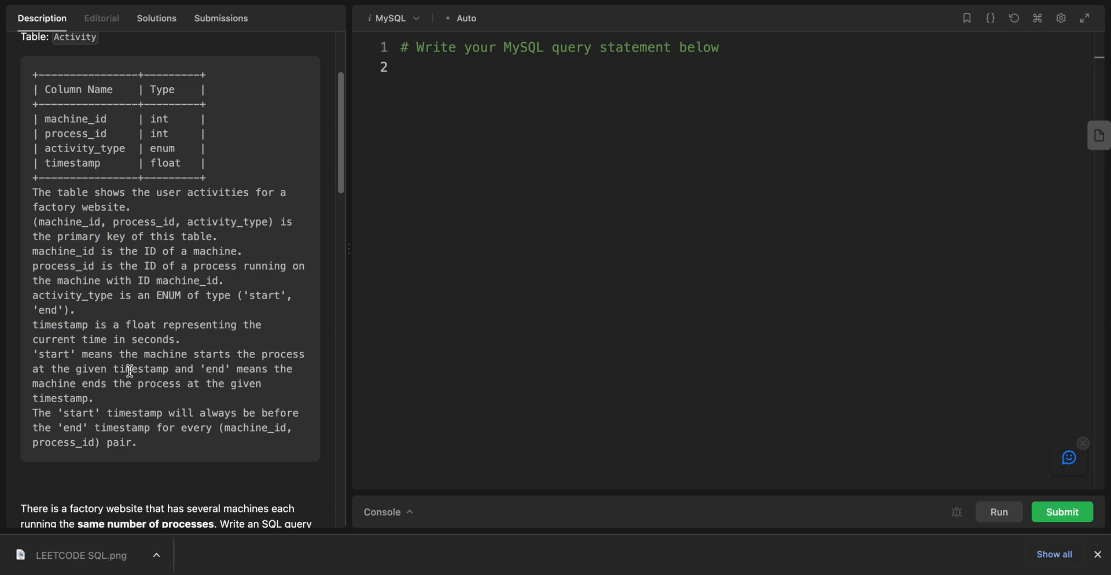
mouse_move(99, 379)
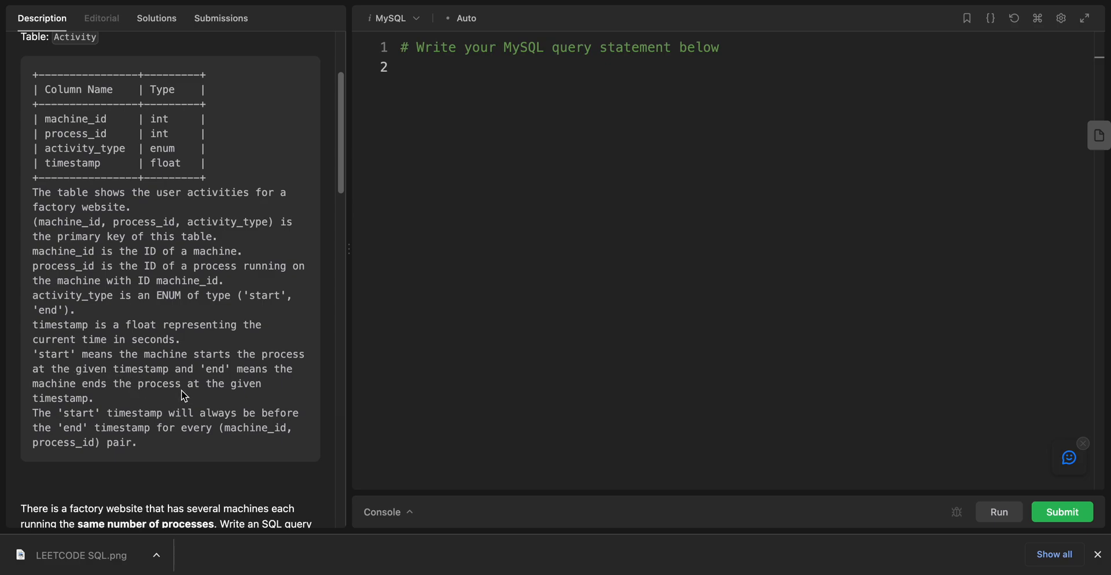
mouse_move(33, 413)
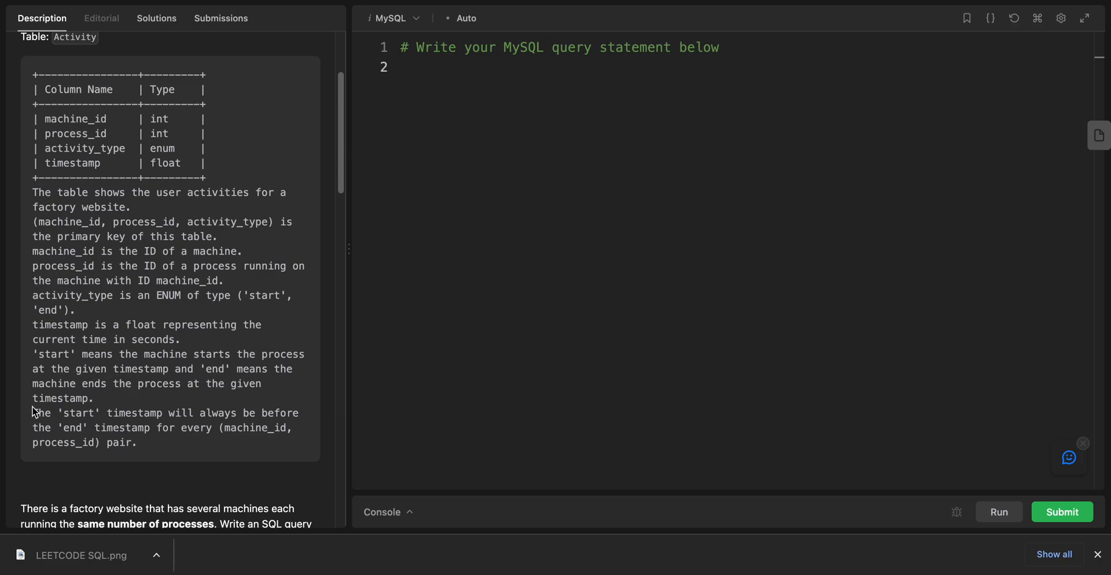
scroll("down", 3)
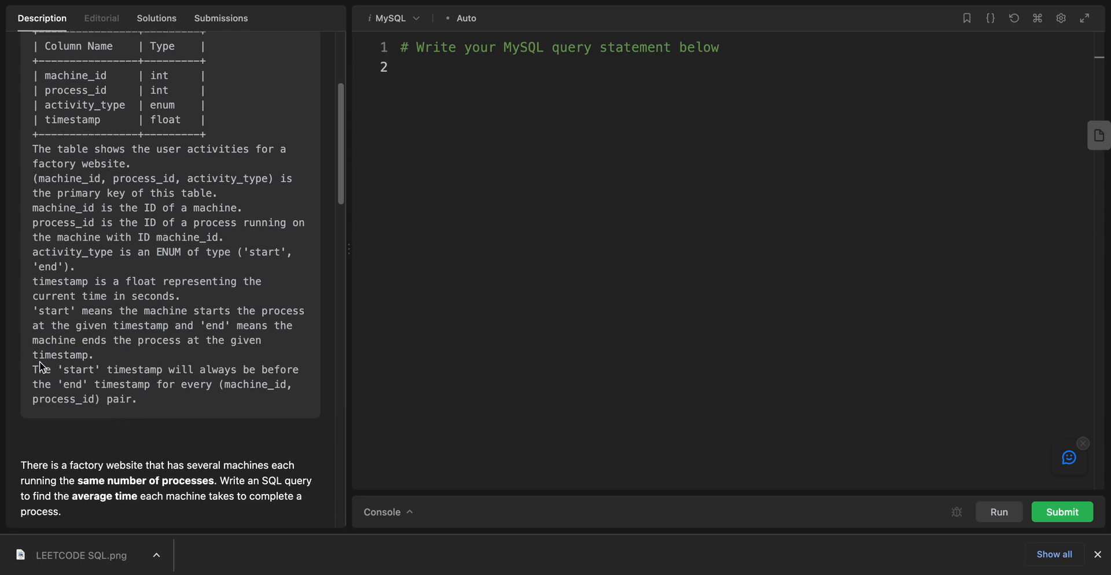
scroll("down", 3)
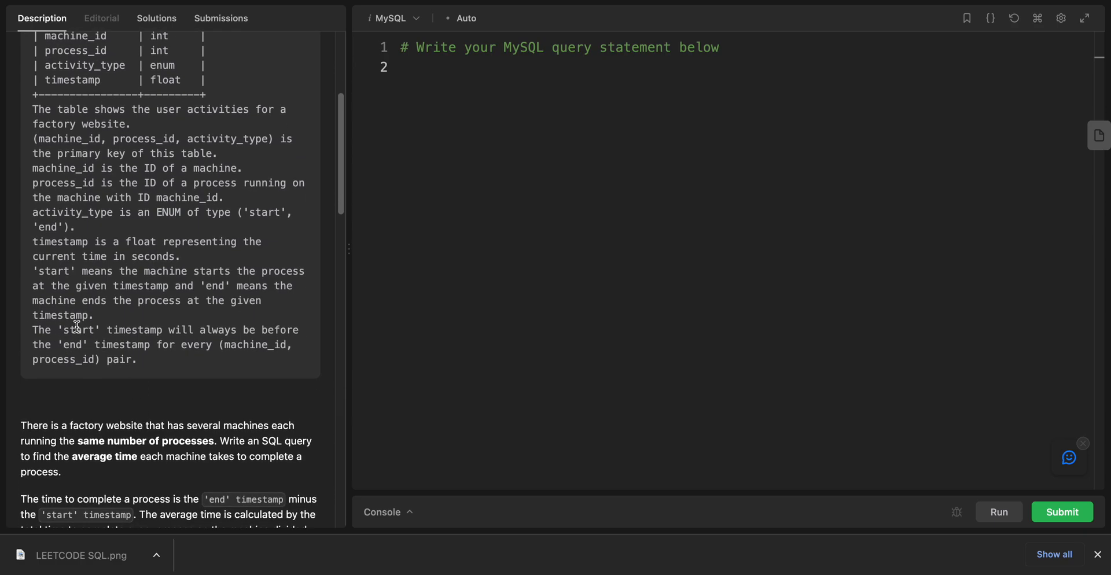
mouse_move(259, 375)
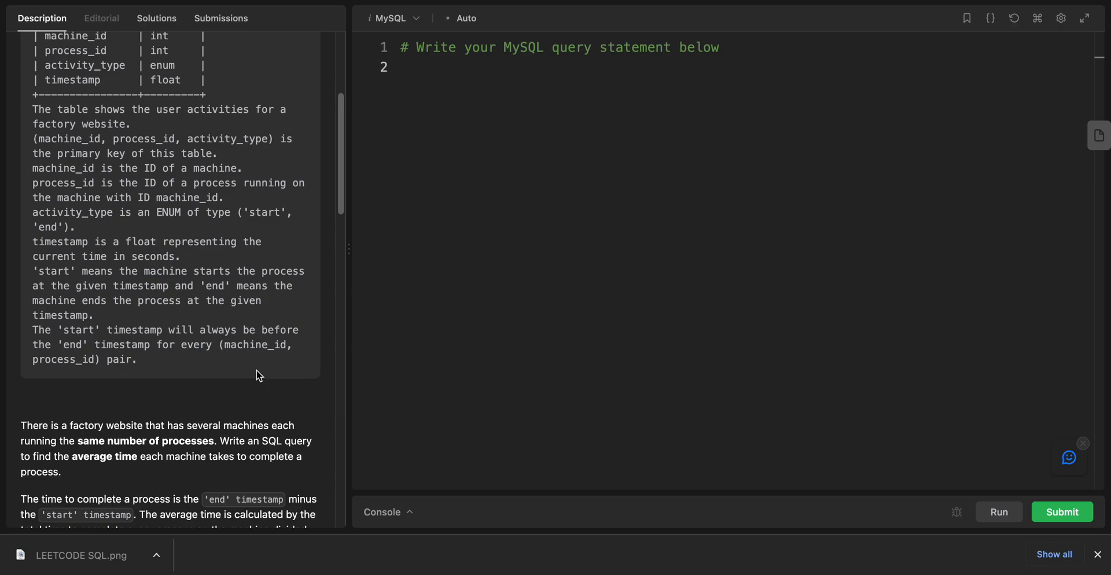
mouse_move(132, 358)
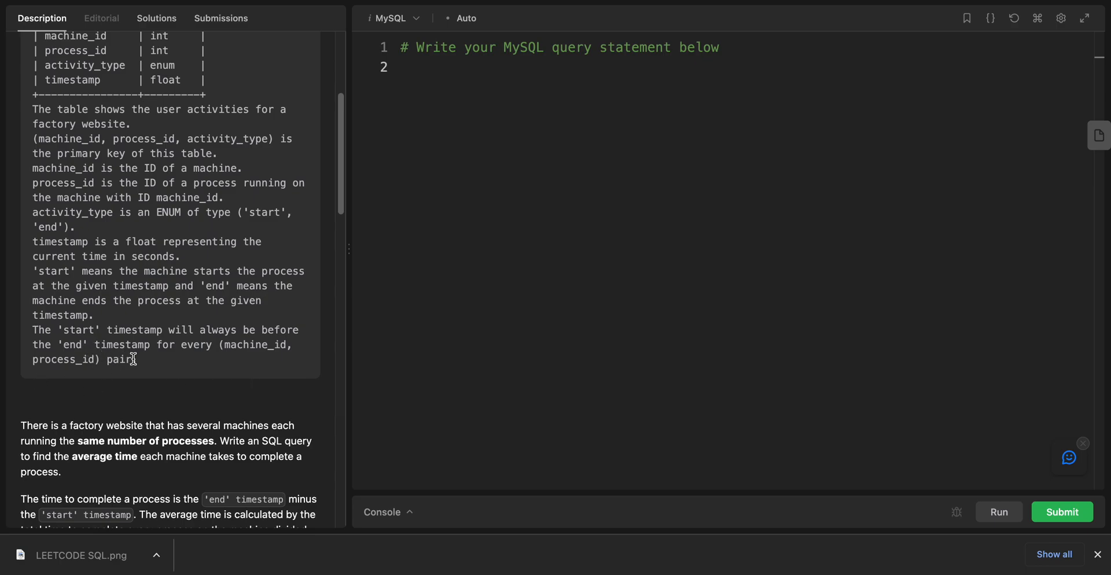
mouse_move(28, 375)
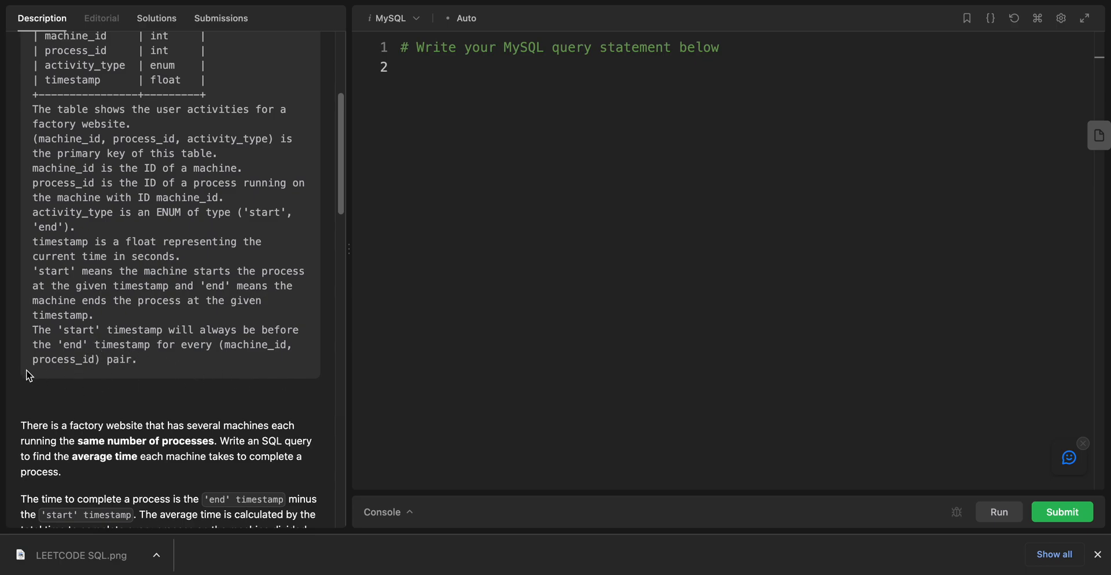
scroll("down", 3)
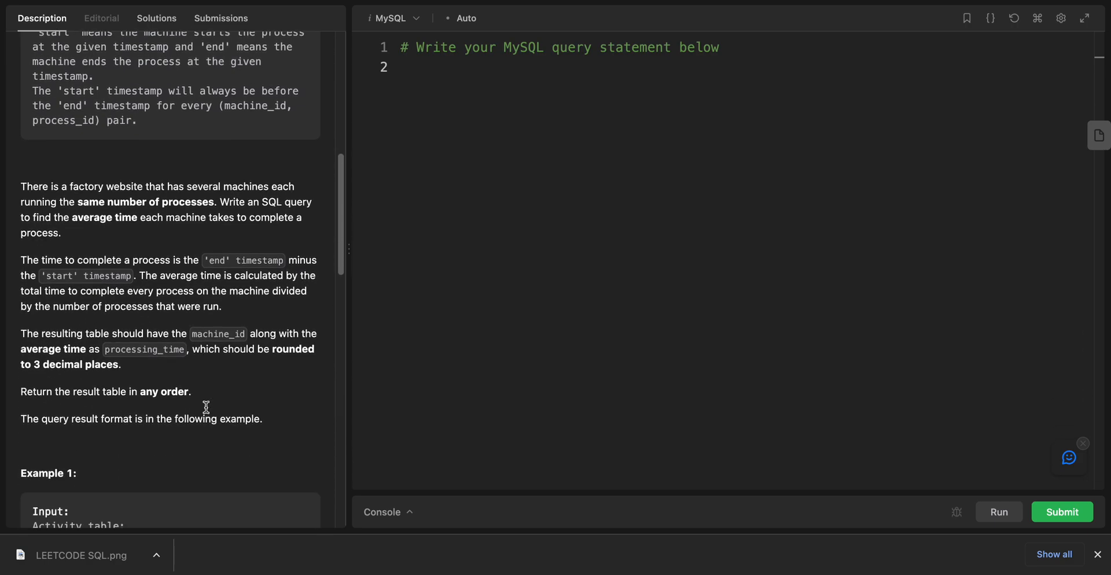
mouse_move(147, 239)
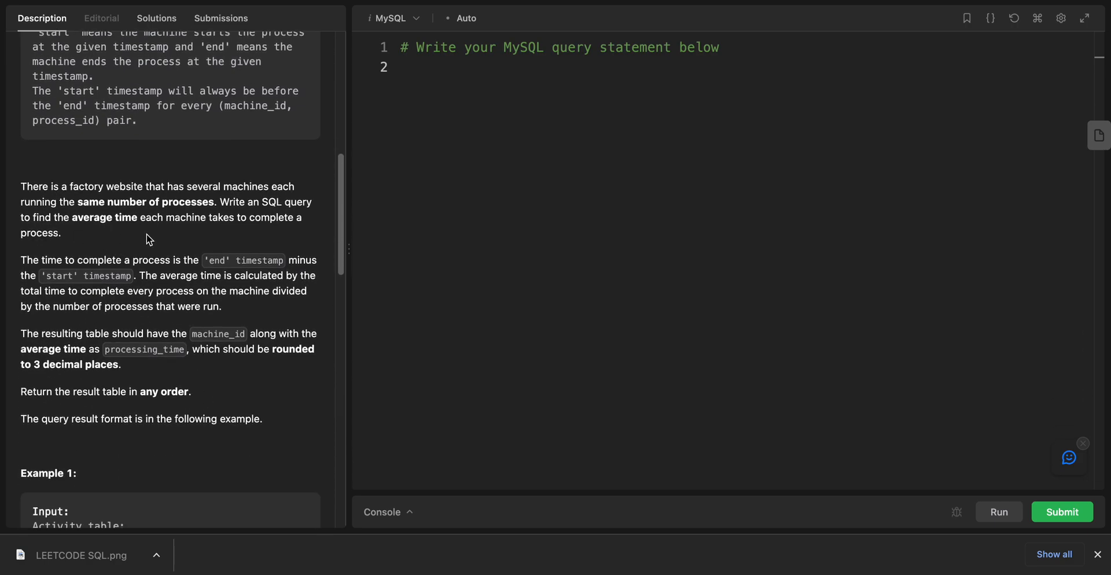
mouse_move(244, 203)
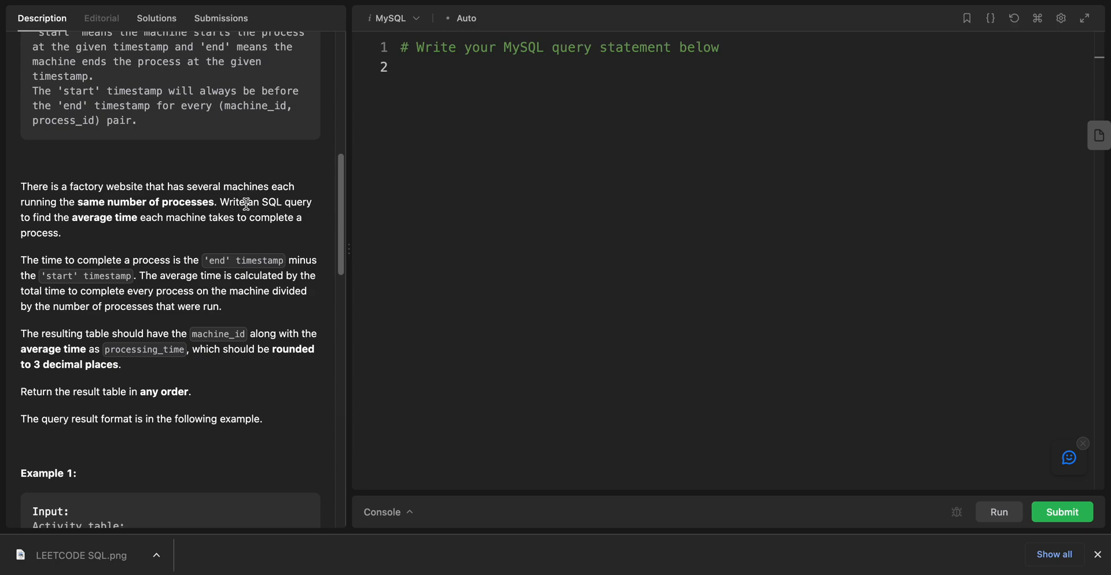
mouse_move(112, 233)
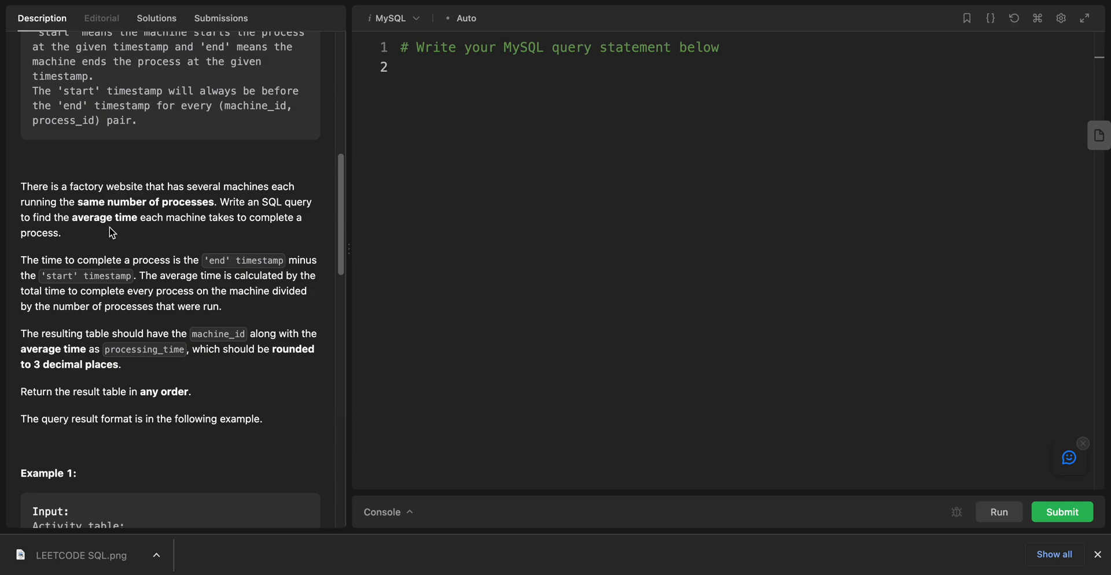
mouse_move(305, 222)
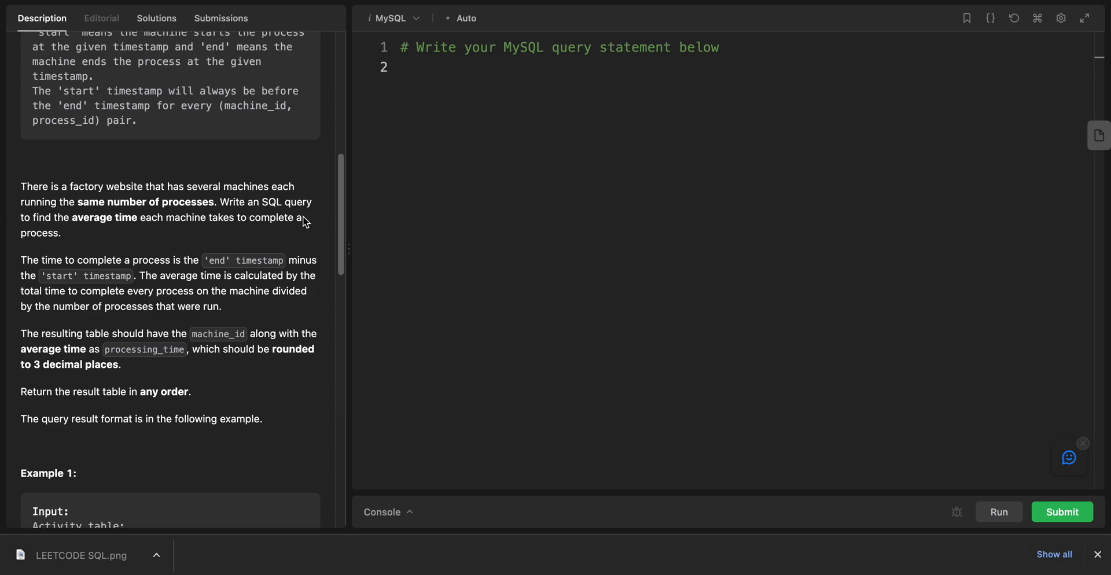
mouse_move(181, 235)
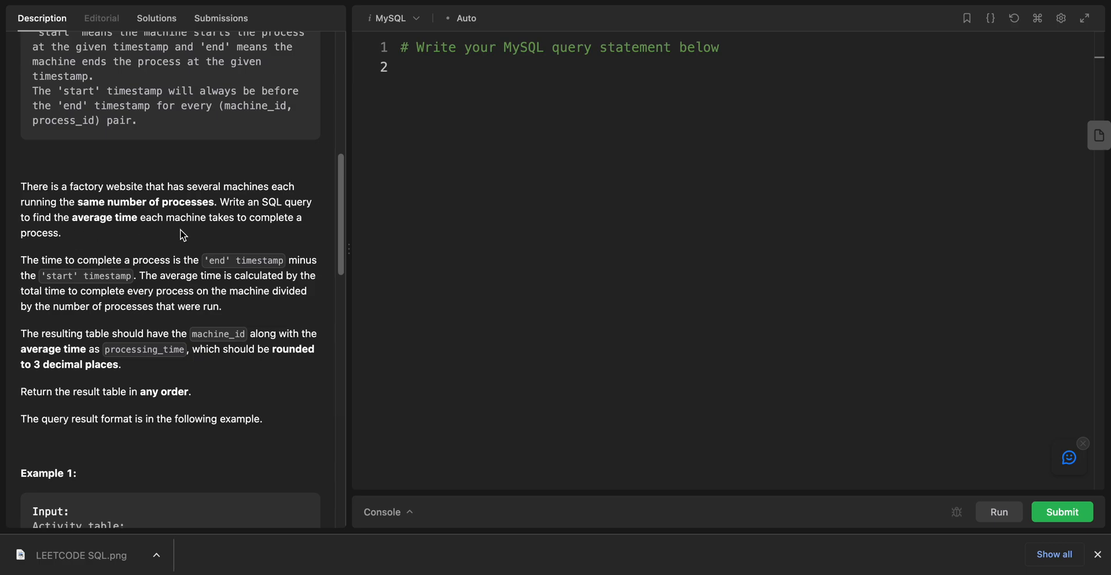
mouse_move(145, 257)
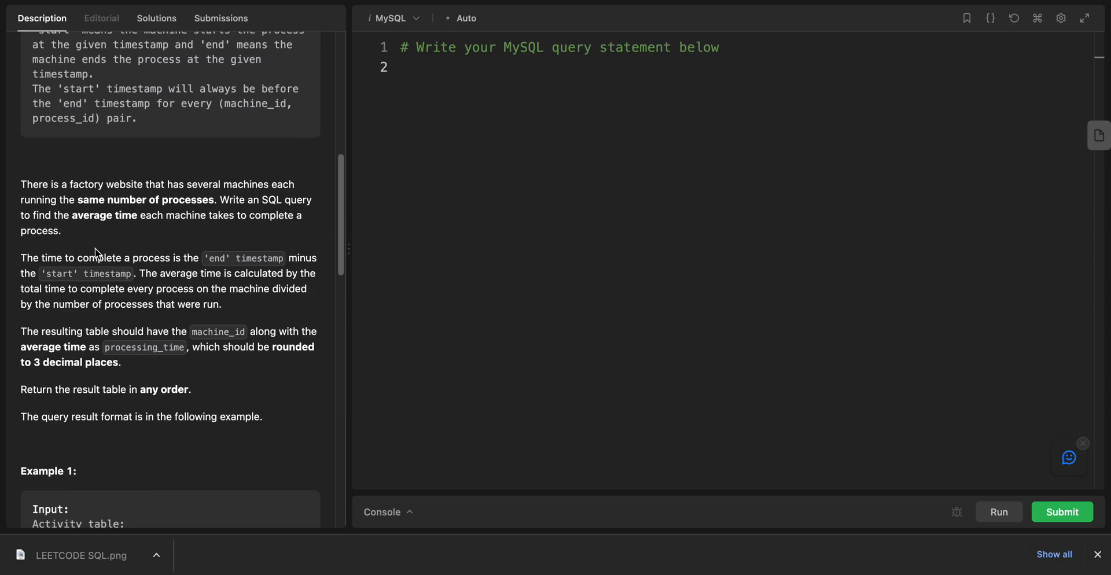
scroll("down", 3)
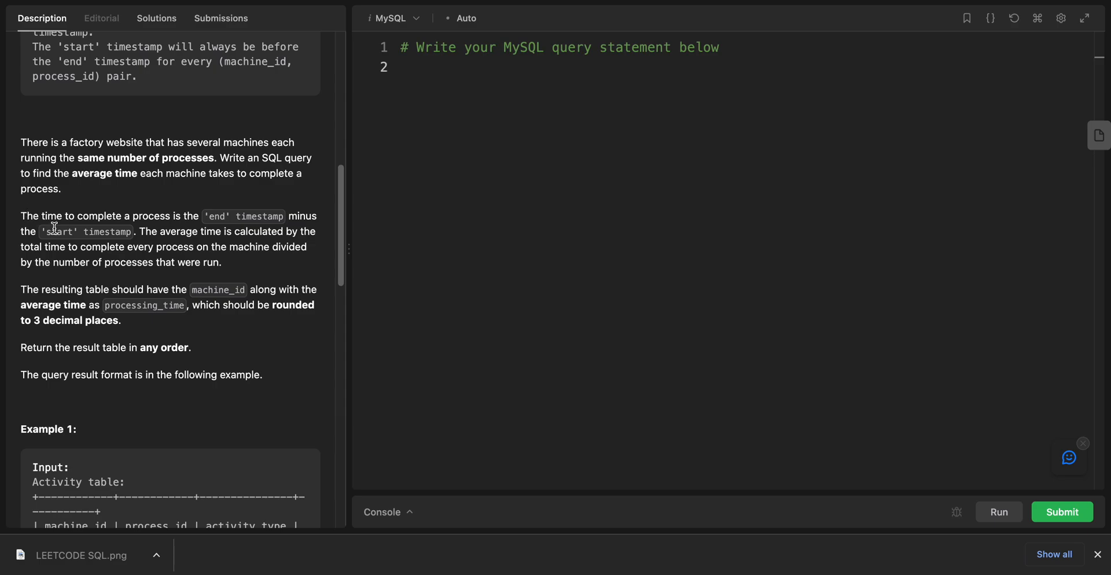
mouse_move(219, 228)
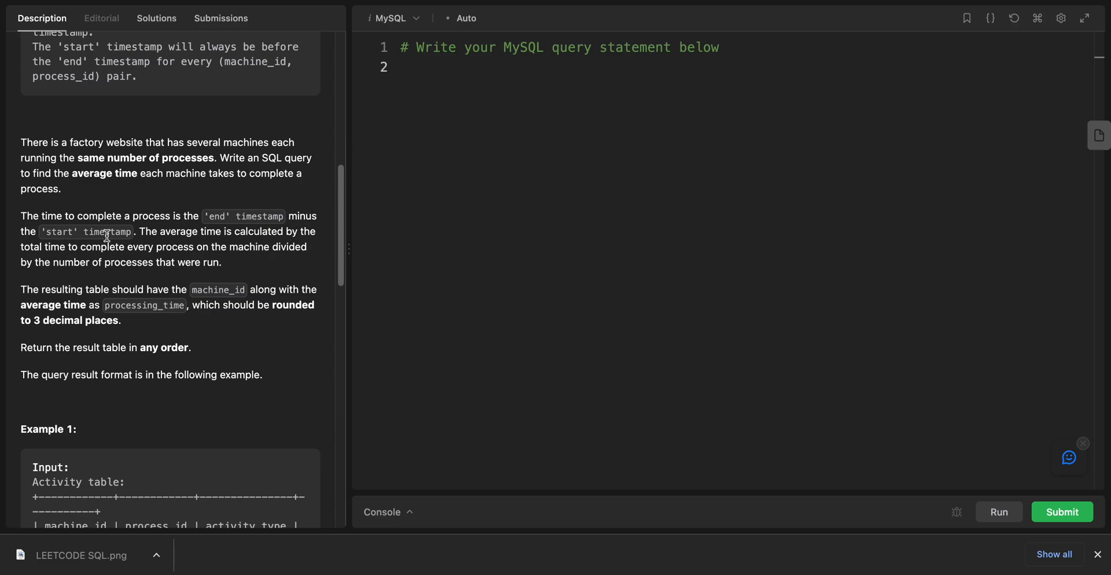
mouse_move(280, 271)
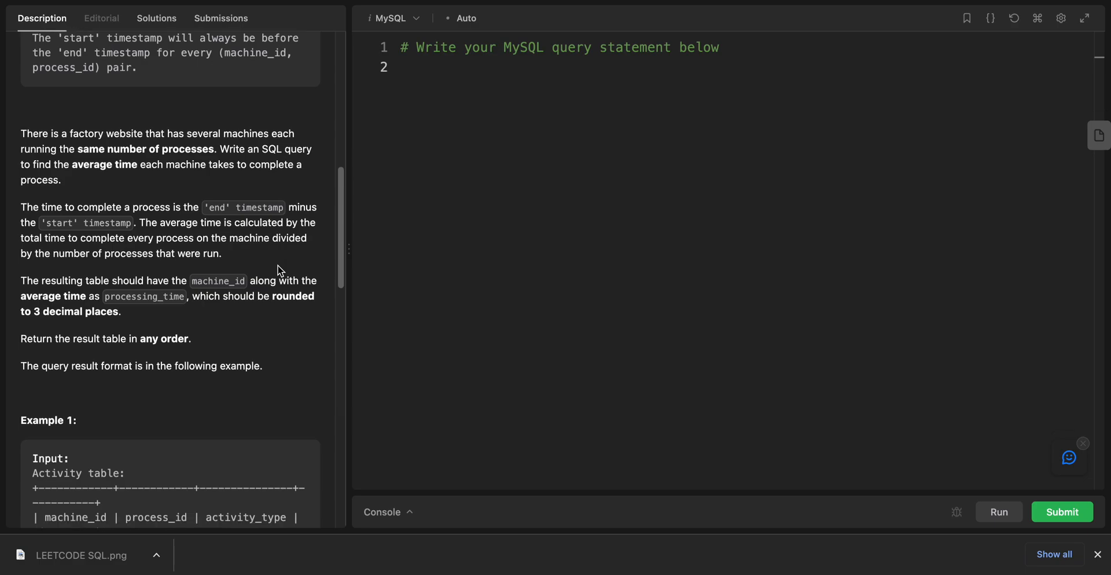
scroll("down", 3)
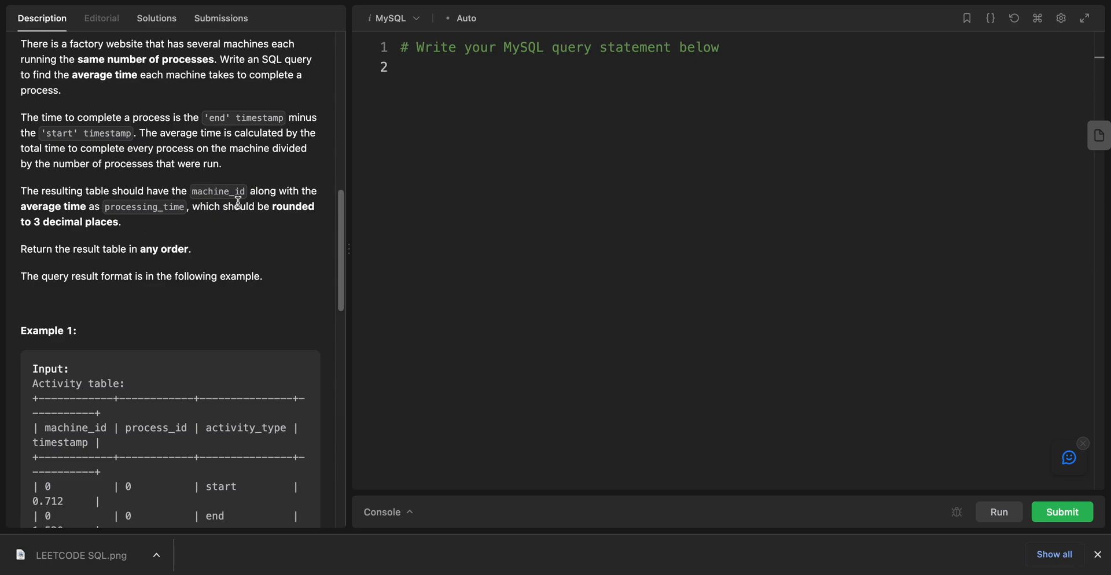
mouse_move(107, 217)
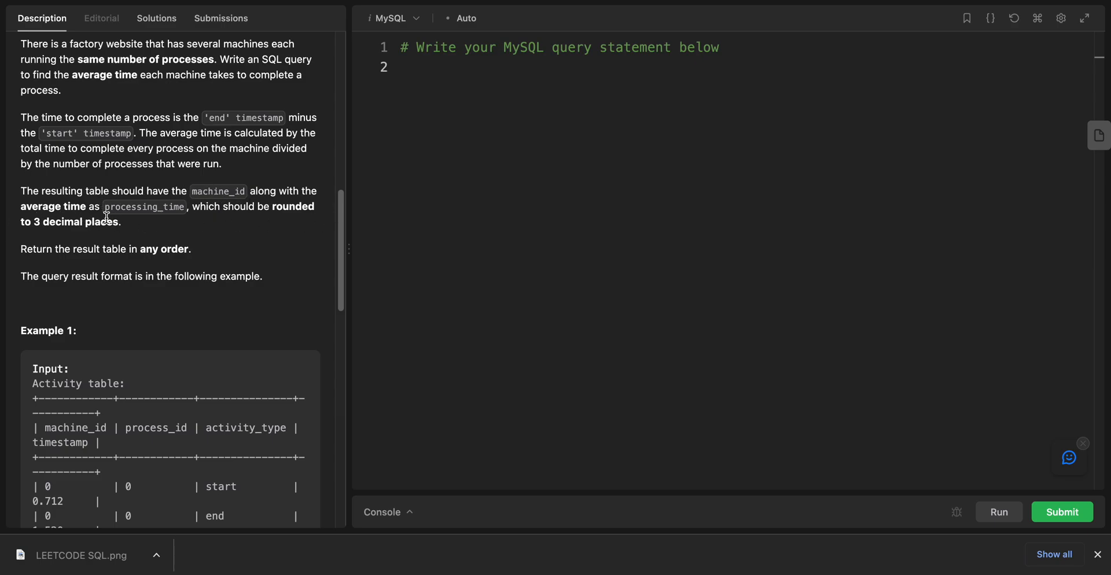
double_click(144, 205)
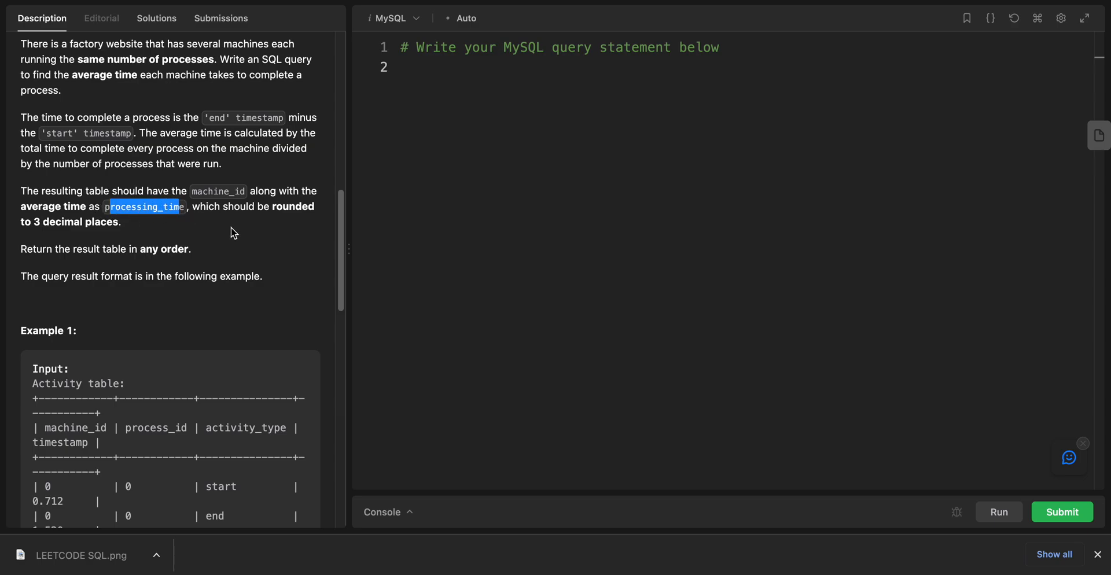
mouse_move(37, 222)
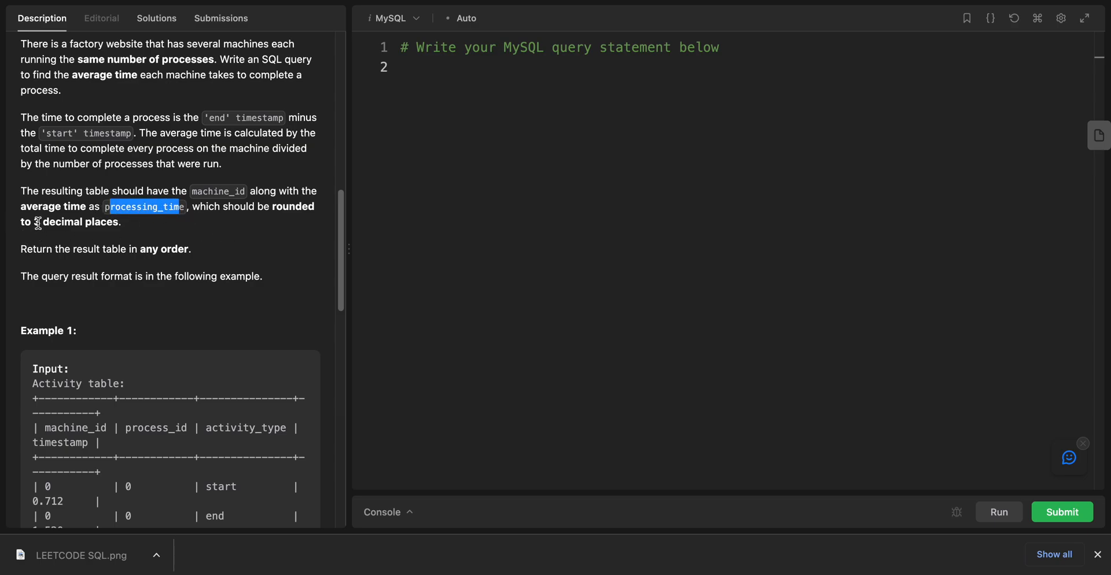
scroll("down", 3)
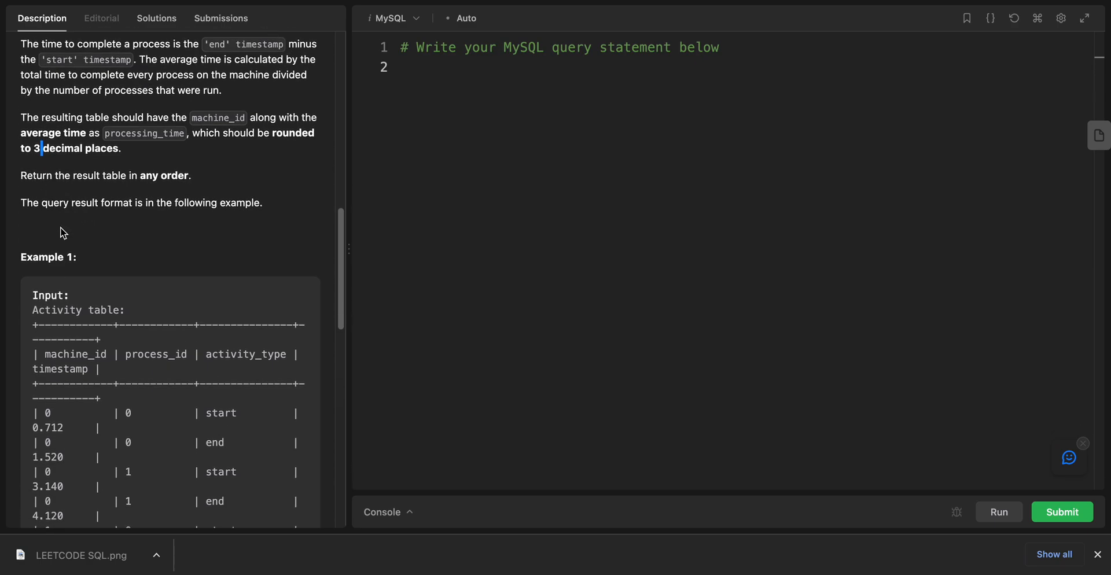
scroll("down", 3)
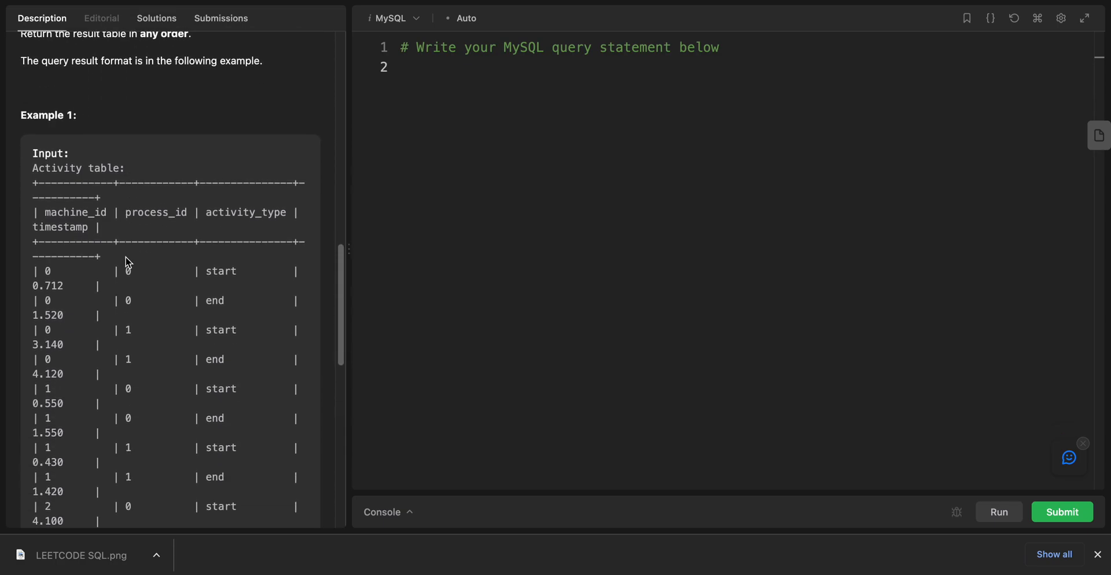
scroll("down", 3)
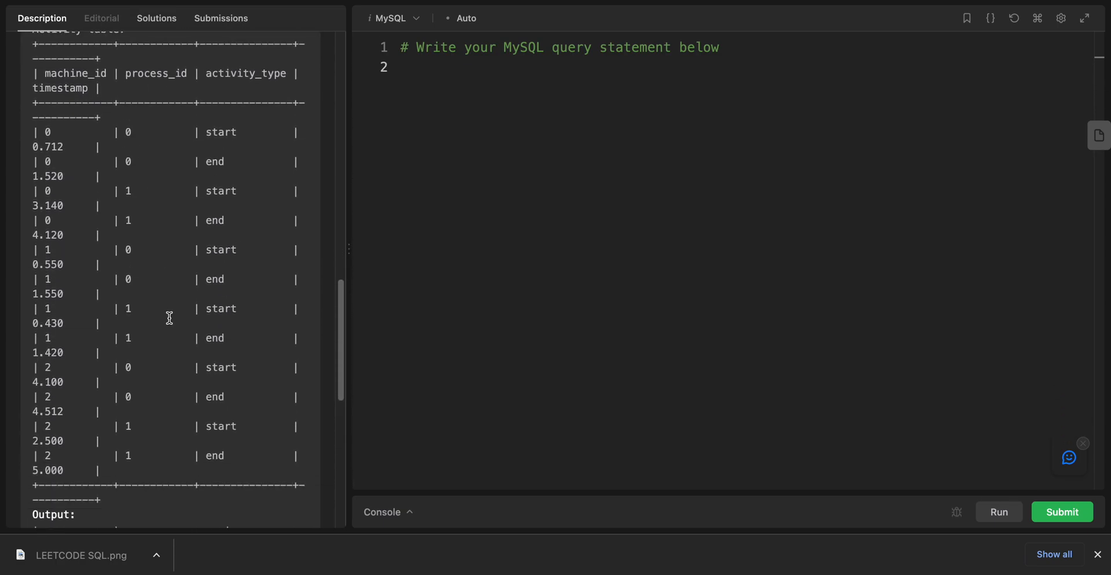
scroll("down", 3)
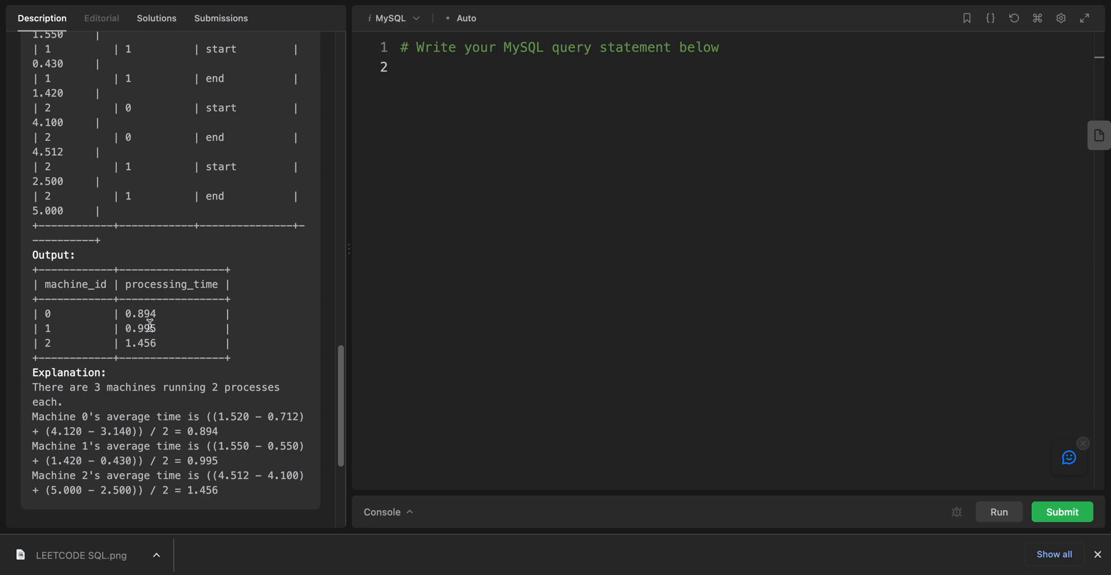
scroll("up", 3)
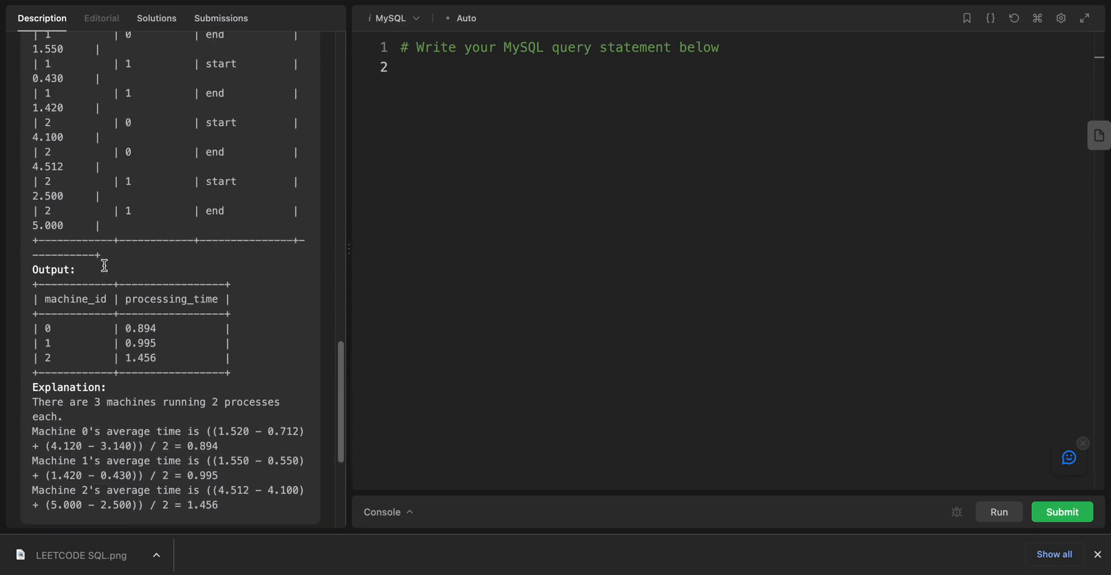
scroll("up", 3)
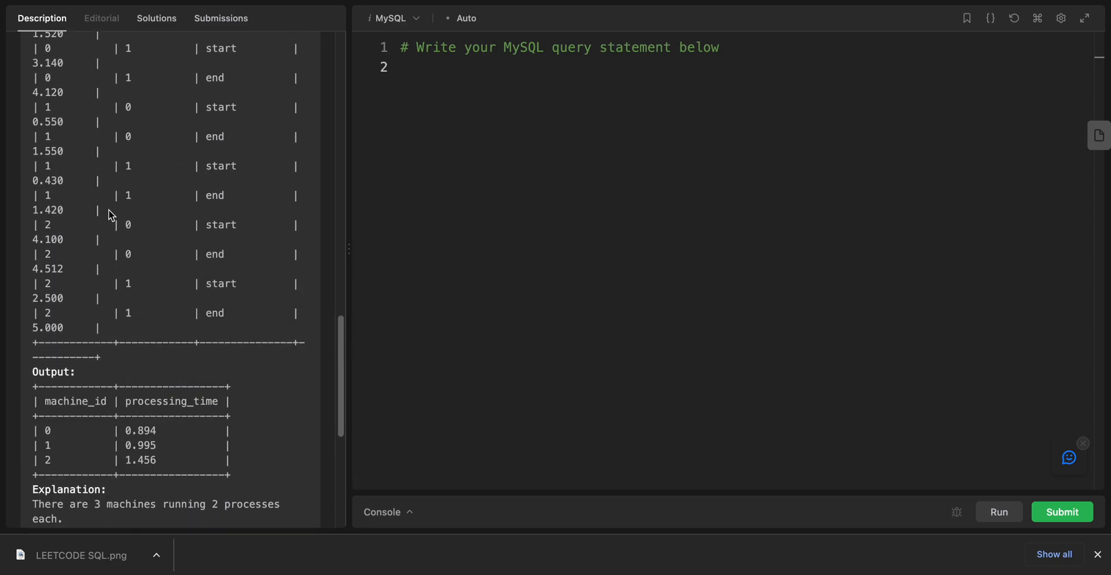
scroll("down", 3)
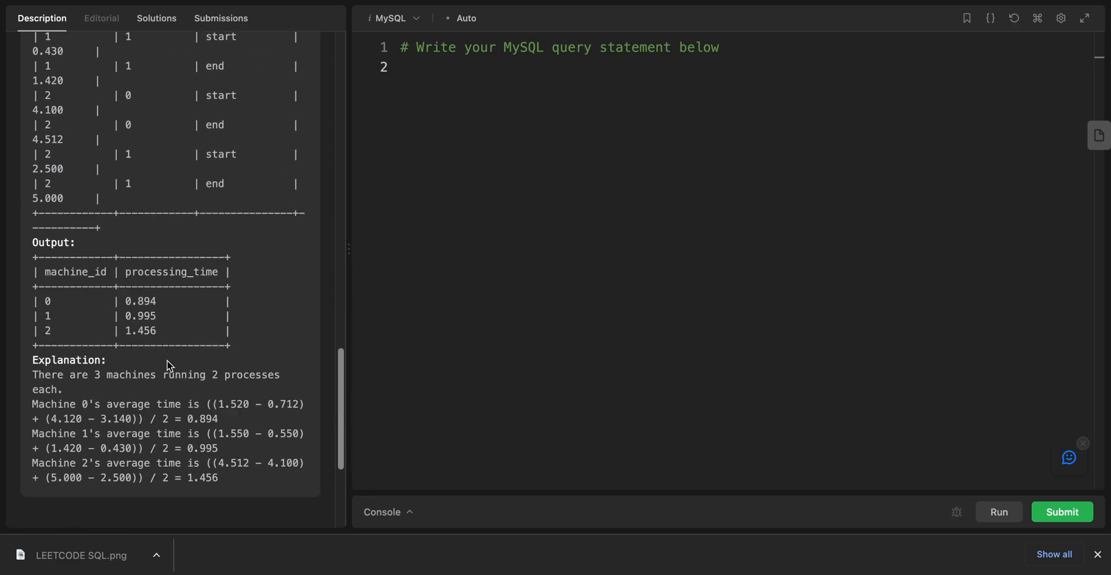
scroll("down", 3)
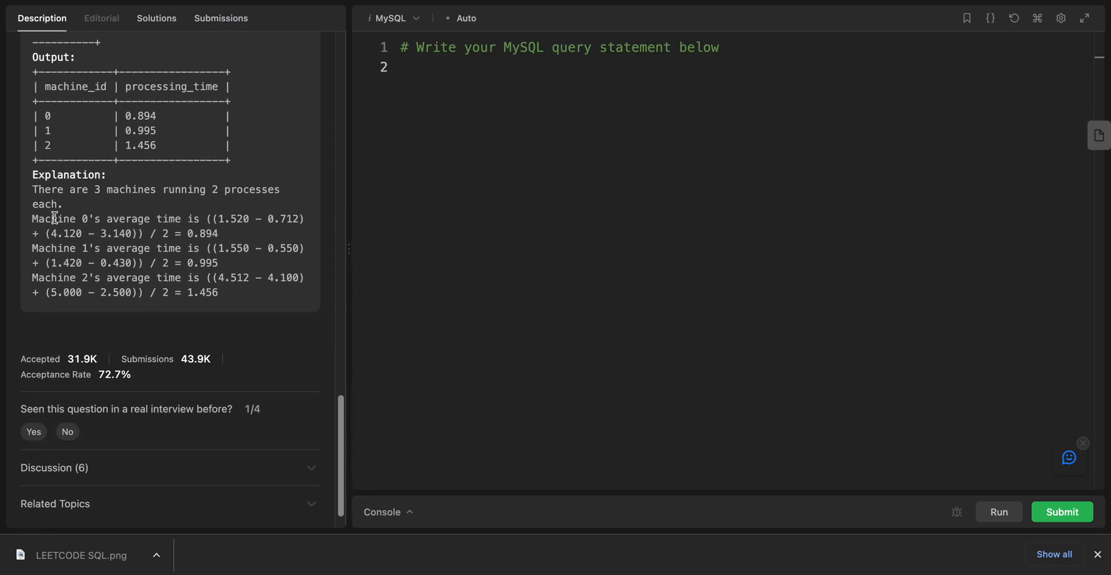
double_click(54, 219)
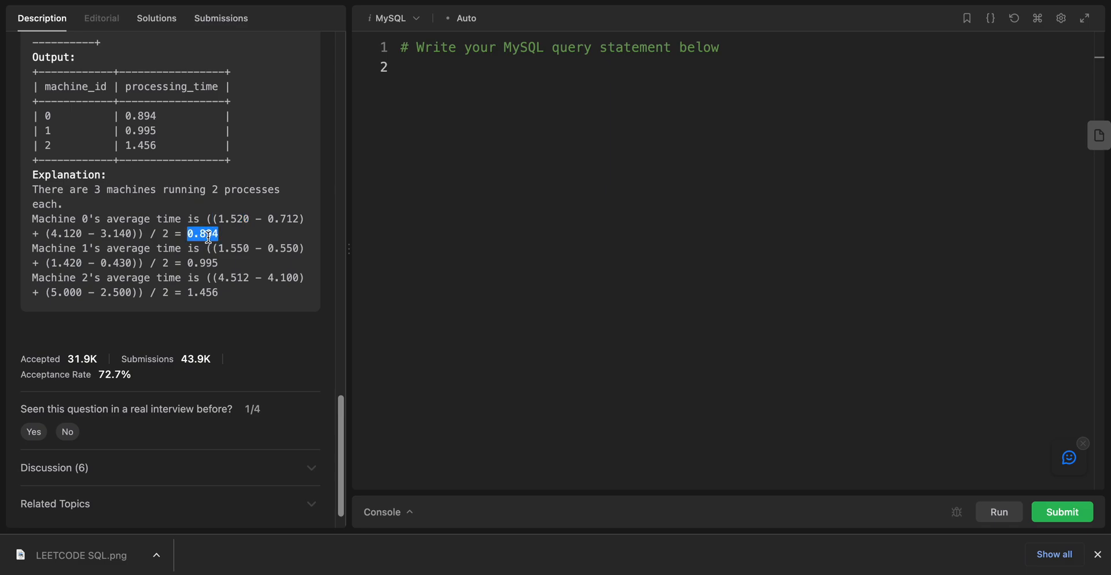
scroll("up", 3)
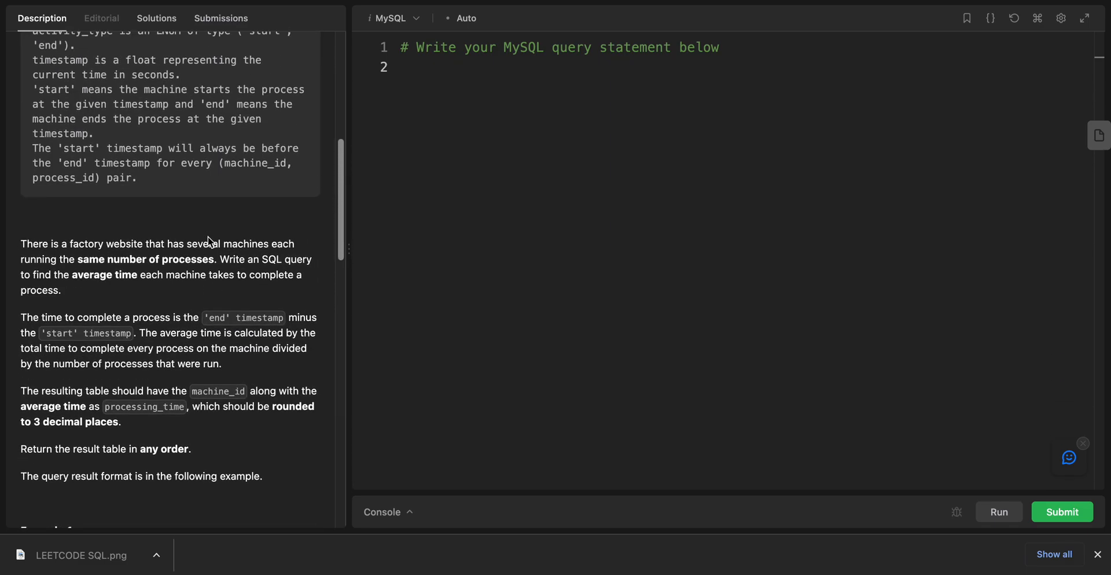
Step: Write "select a1.machine_id," on the query's second line
left_click(403, 67)
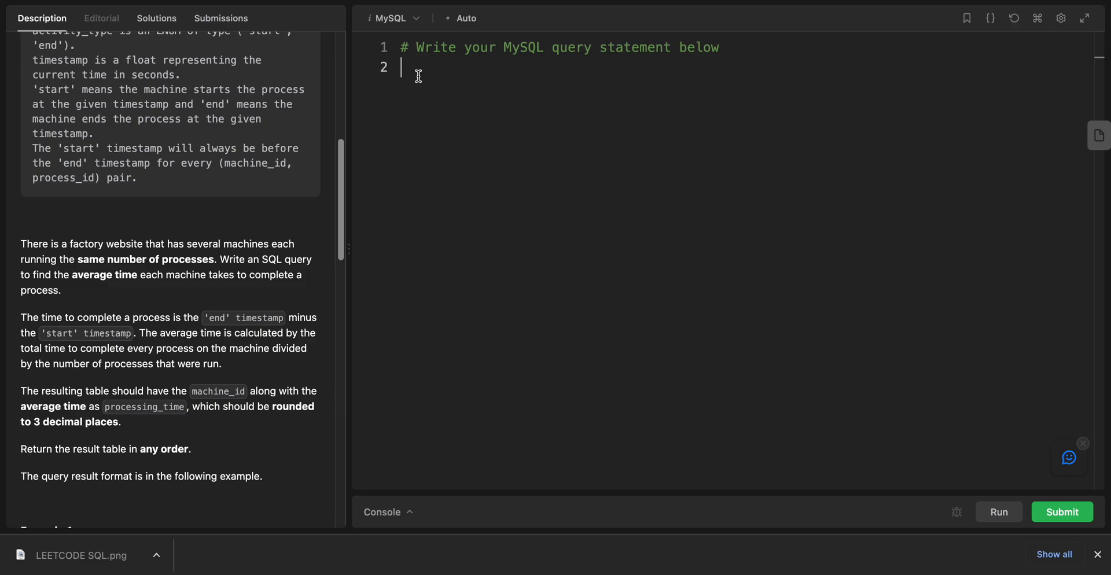
mouse_move(183, 201)
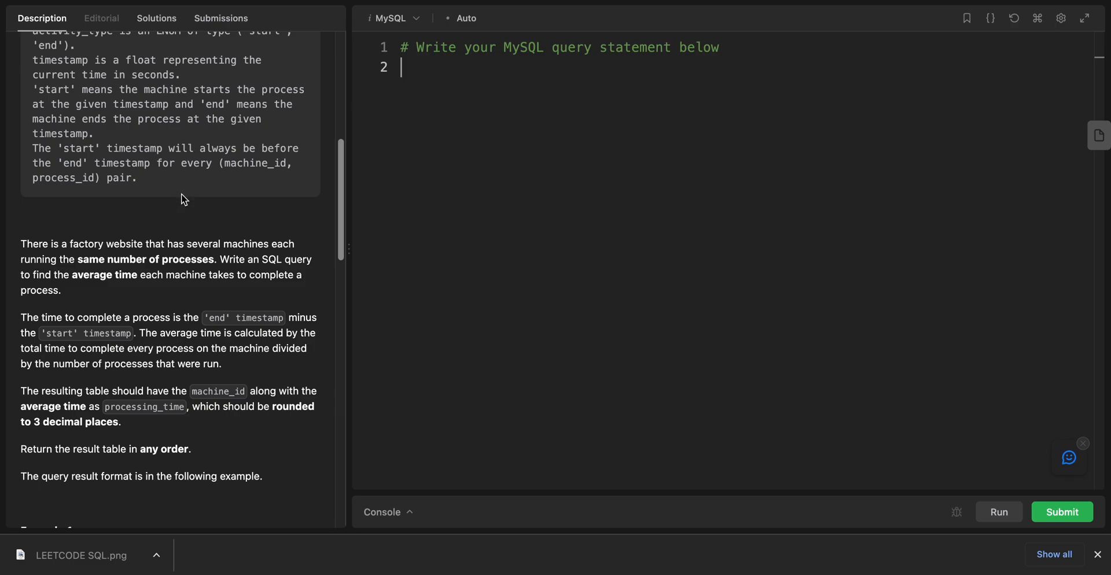
scroll("down", 3)
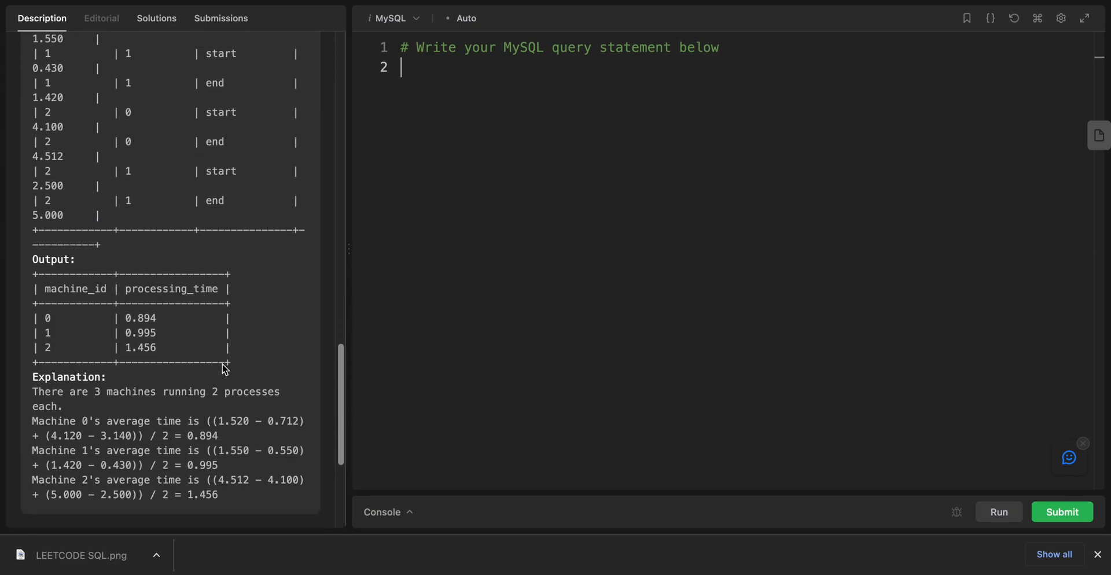
scroll("down", 3)
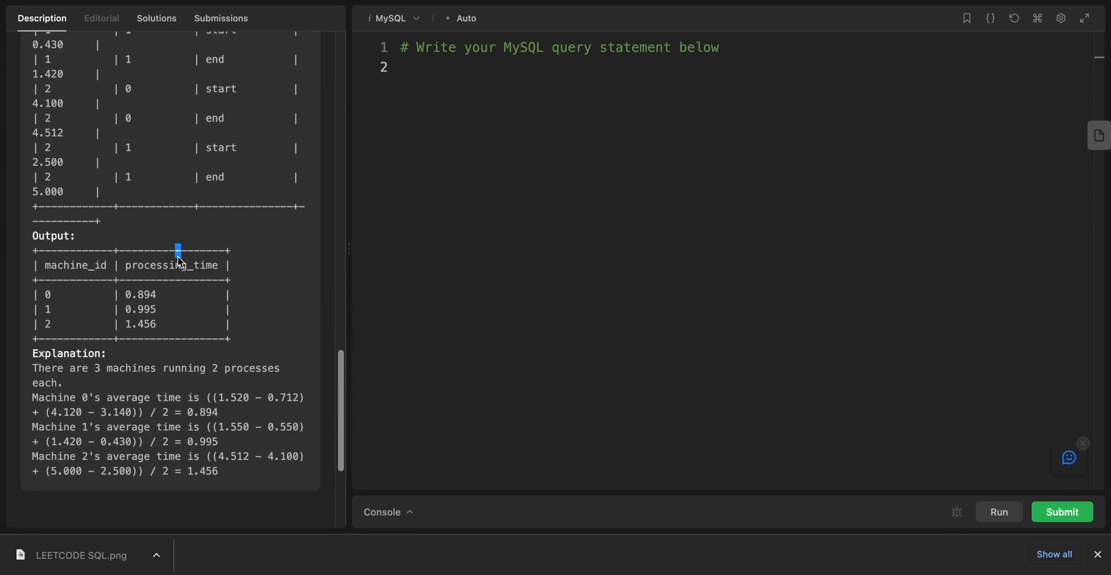
type("sel")
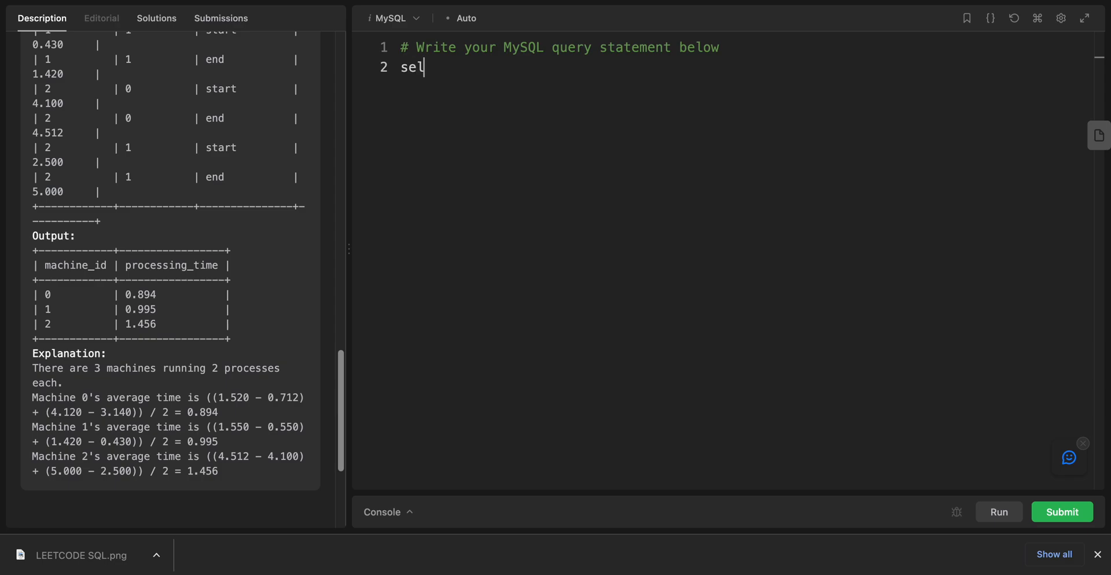
type("ect")
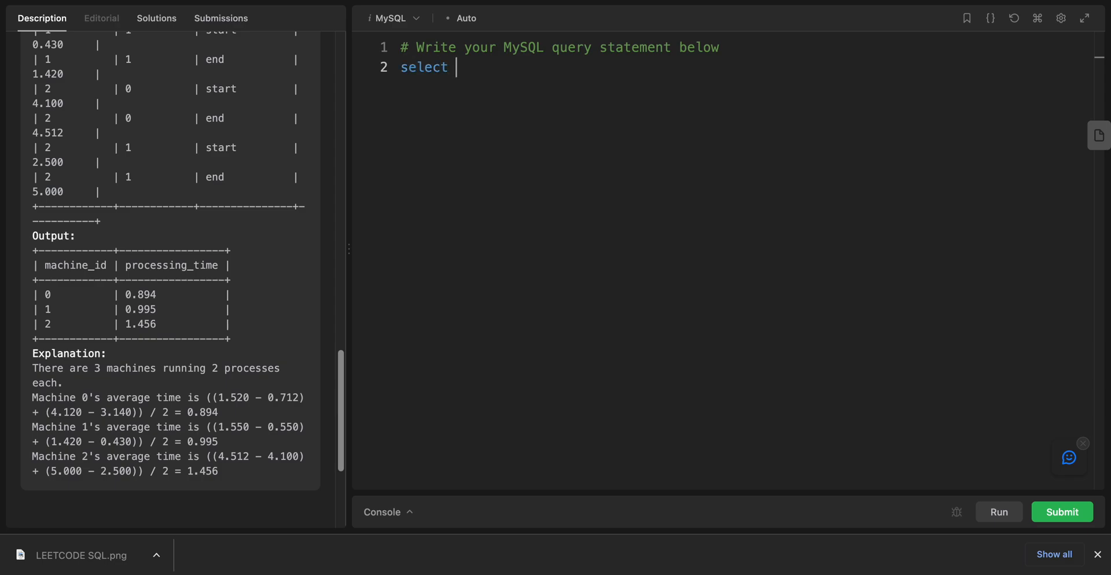
type("a1.")
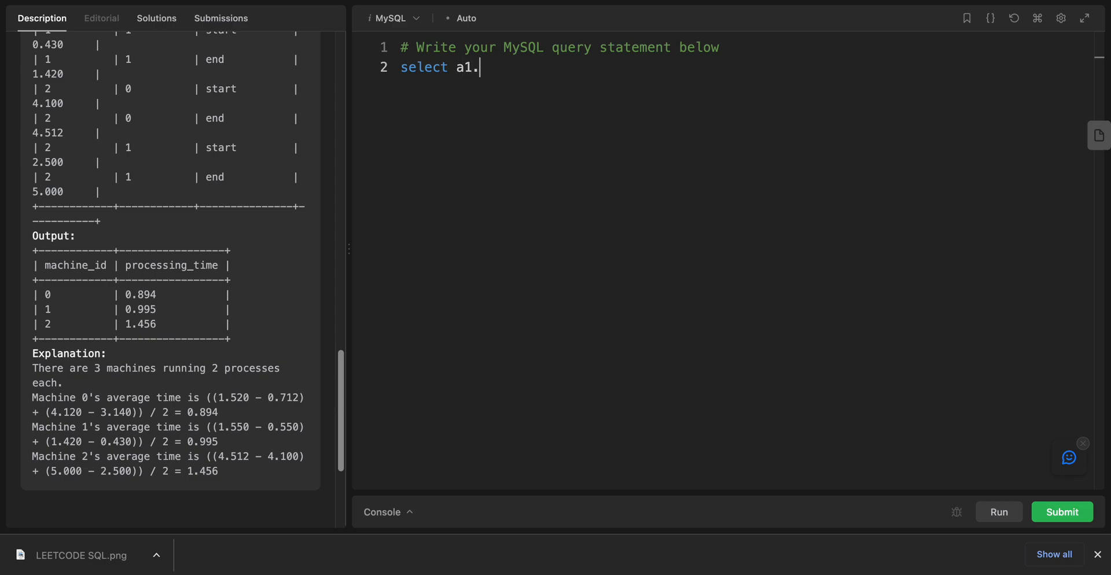
type("ma")
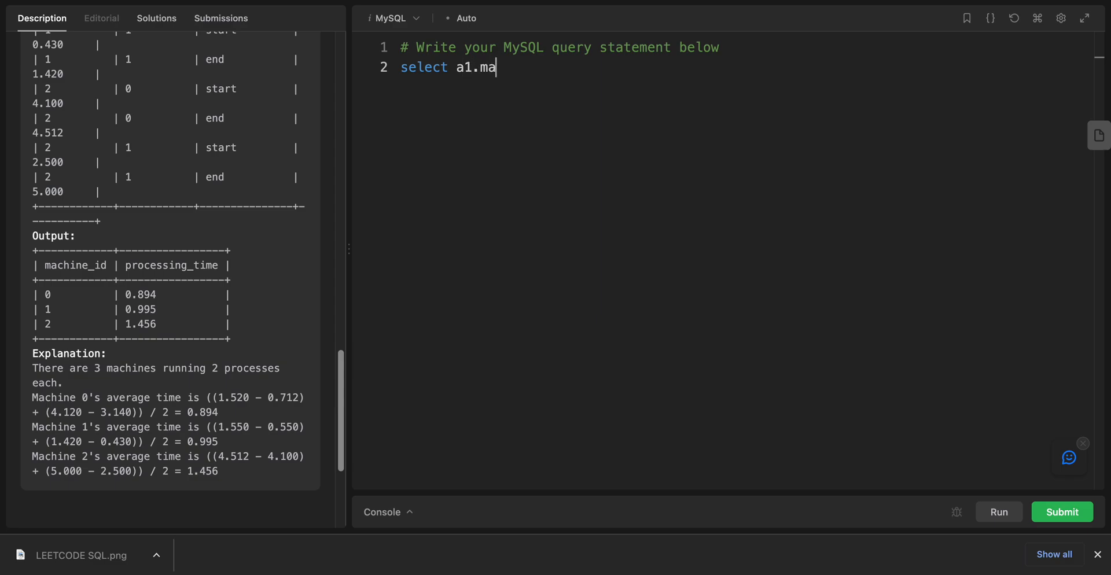
type("chine")
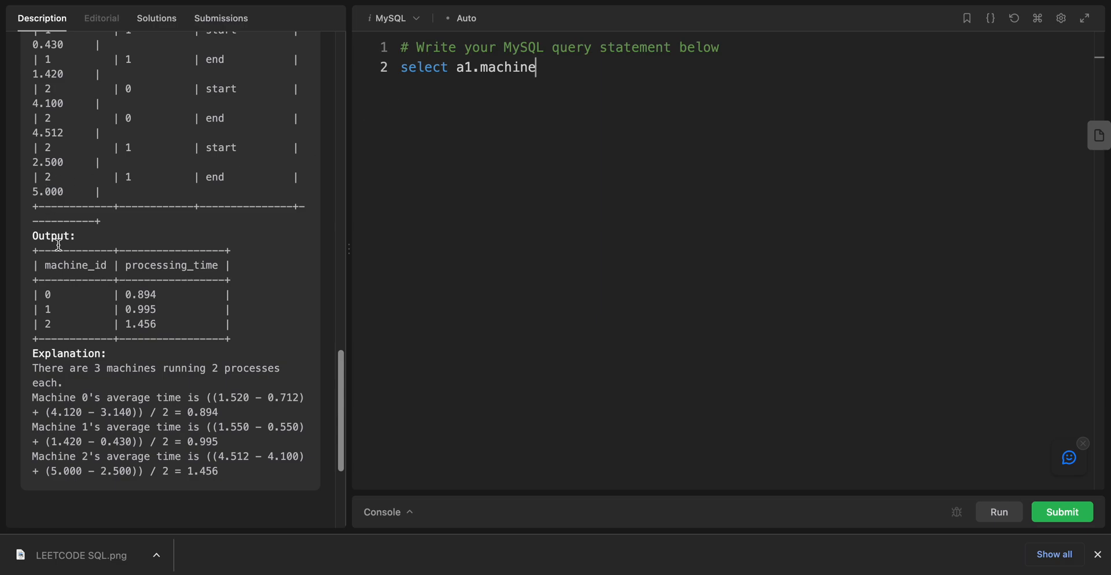
type("_id")
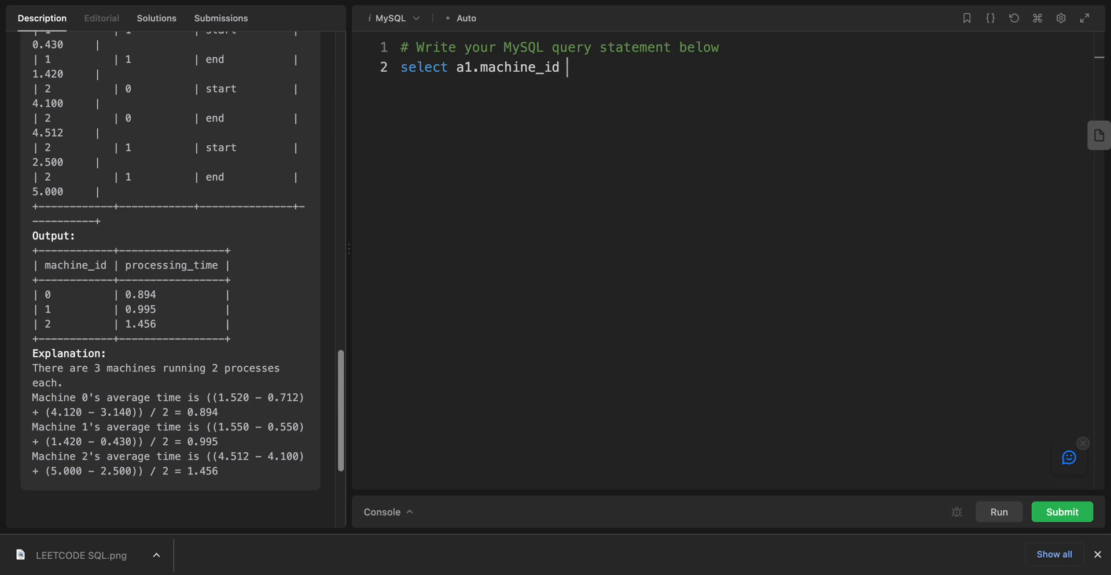
type(",")
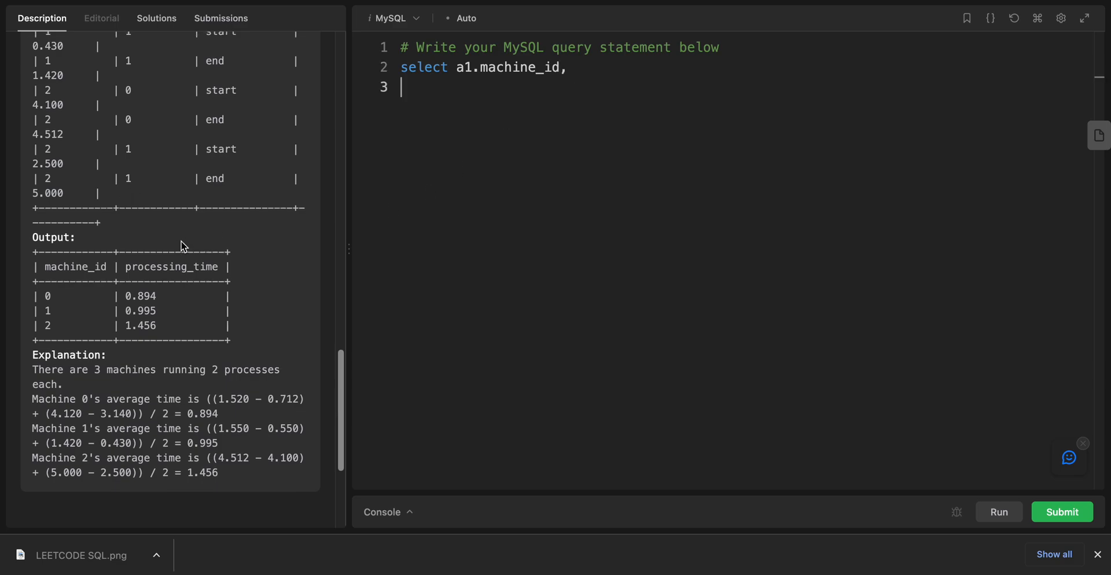
Step: Check the processing_time column name in the expected output and resume on line 3
scroll("up", 3)
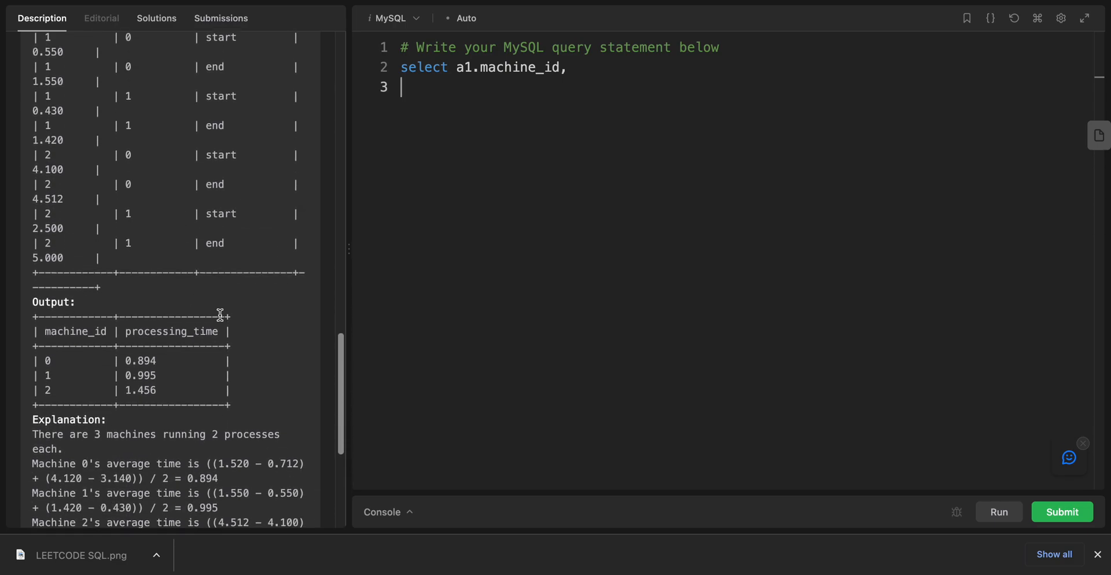
double_click(172, 331)
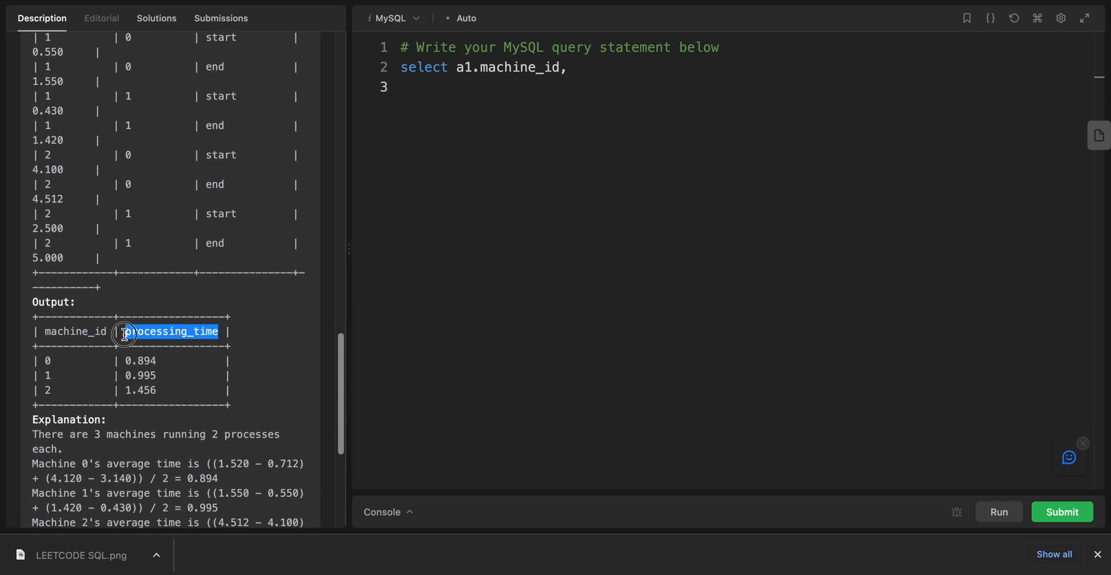
mouse_move(239, 343)
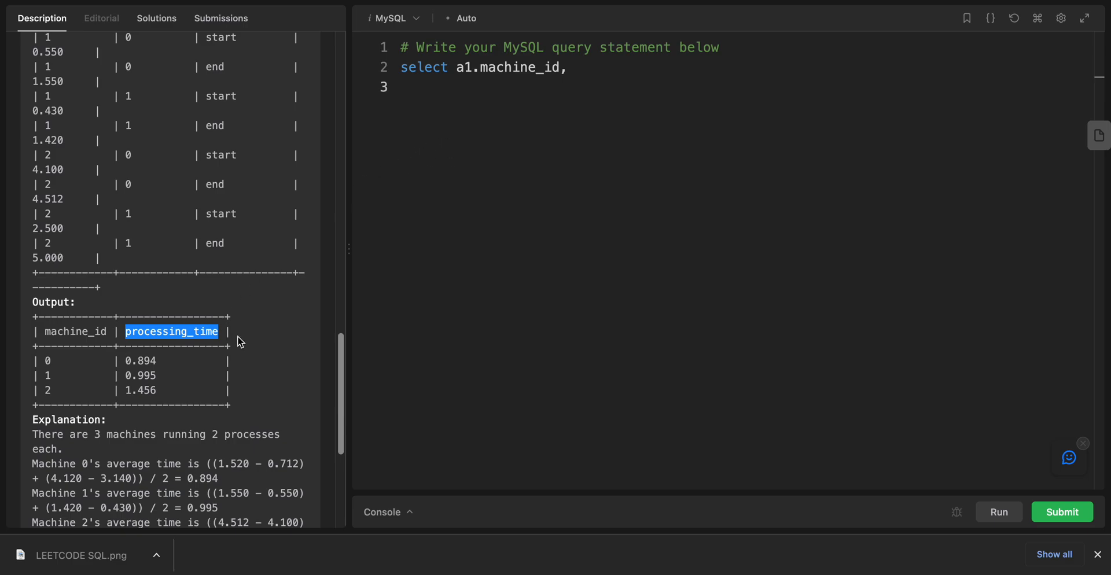
mouse_move(138, 446)
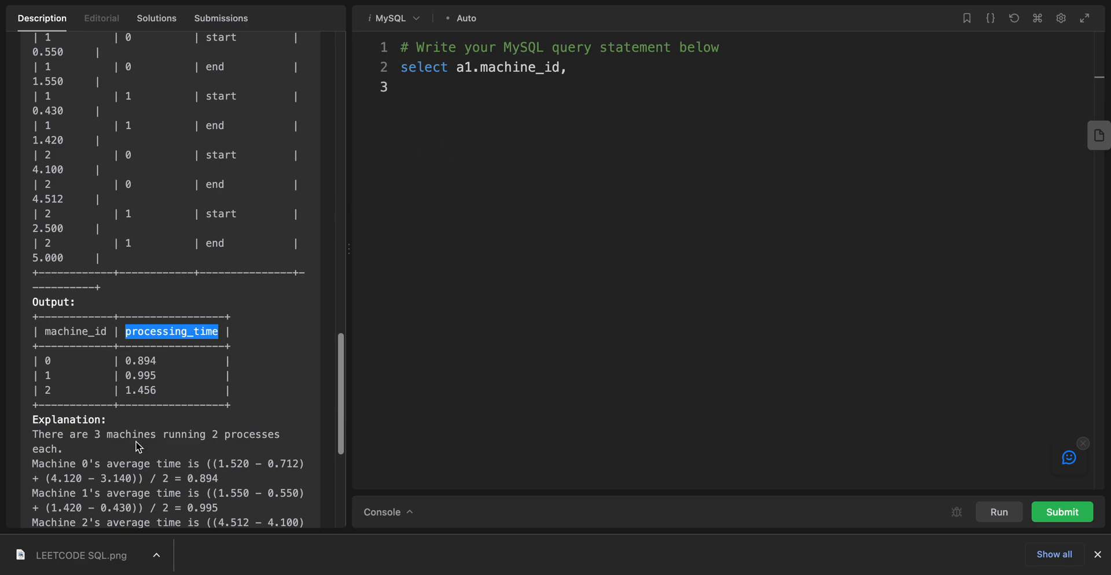
mouse_move(403, 154)
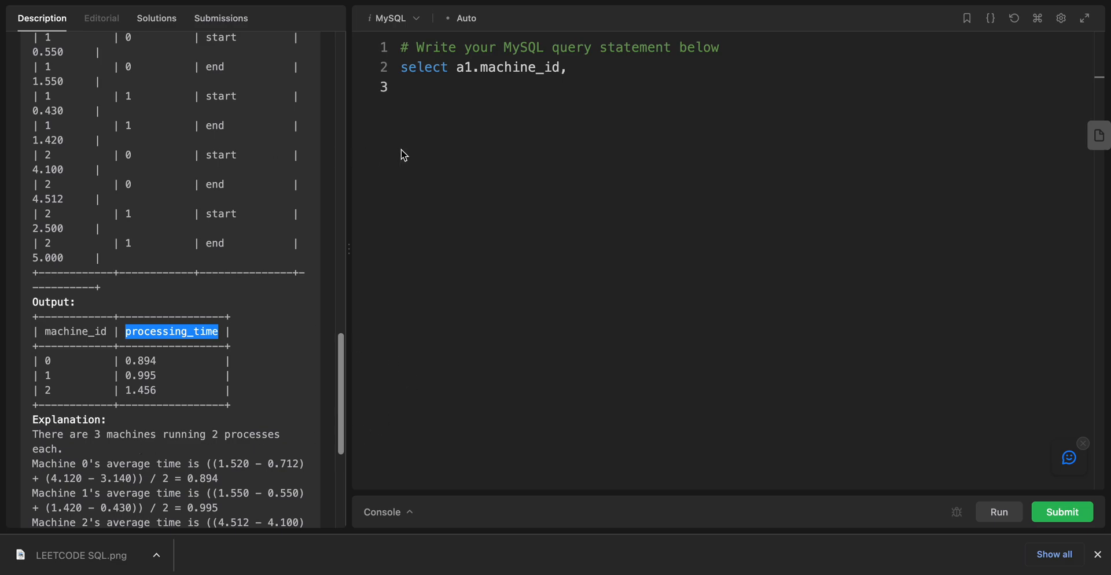
left_click(425, 87)
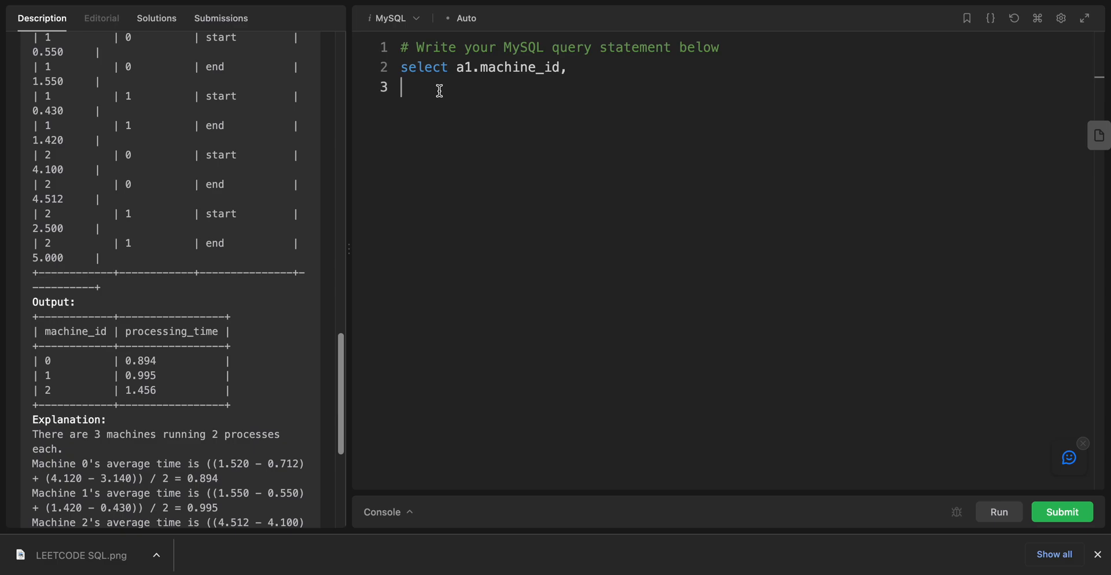
Step: Write round(avg(a2.timestamp - a1.timestamp) ,3) as the query's second column on line 3
type("round")
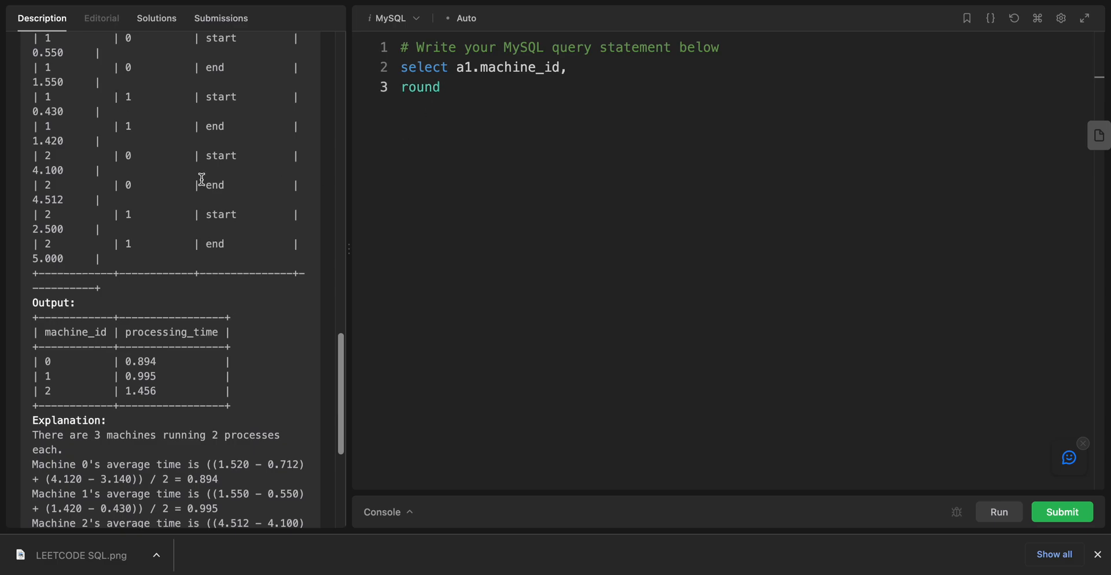
scroll("up", 3)
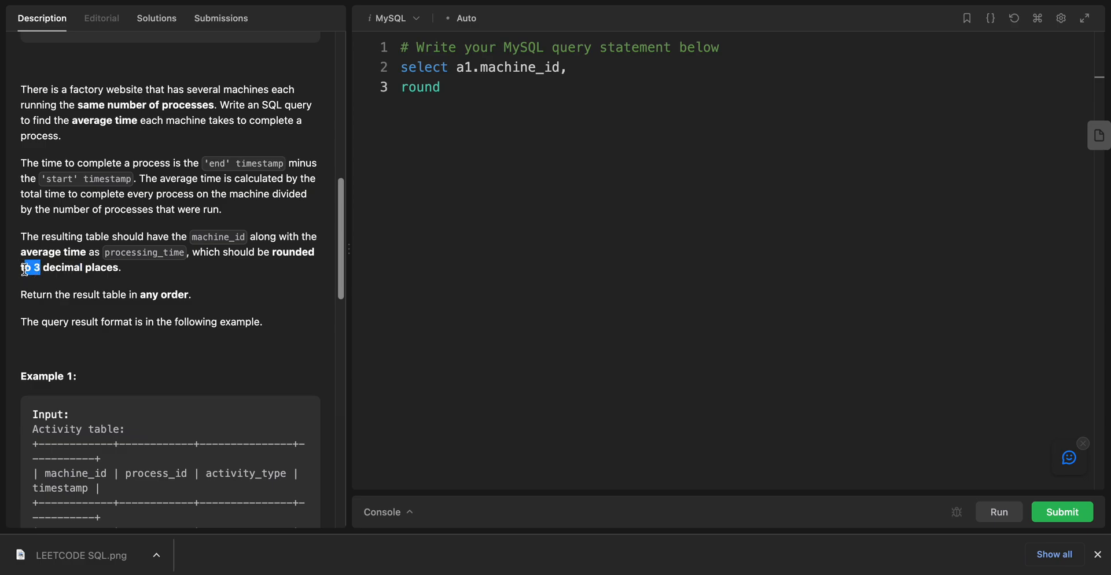
mouse_move(468, 77)
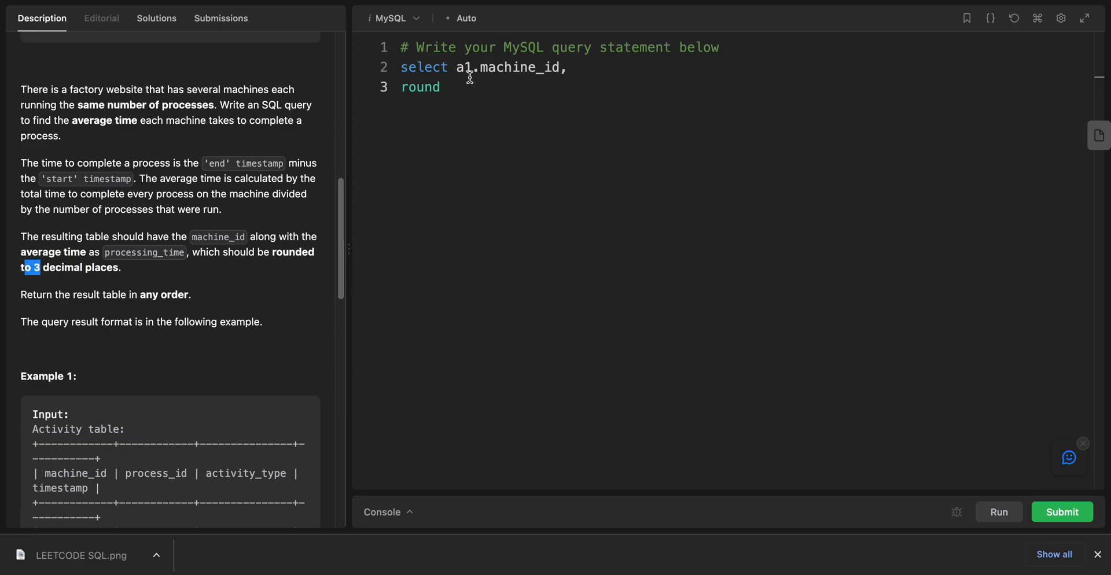
type("()")
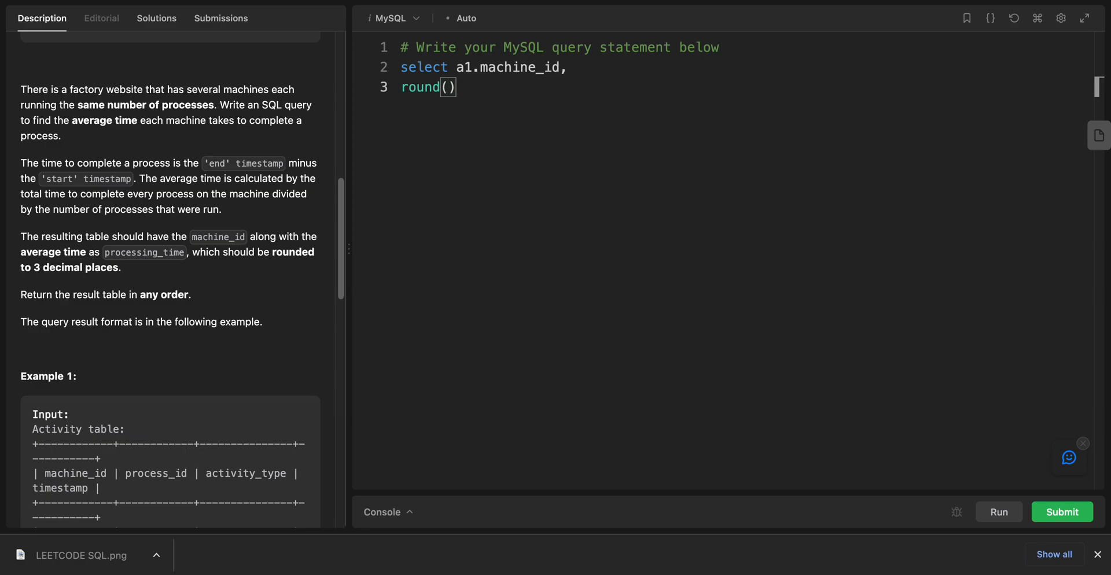
type(",3")
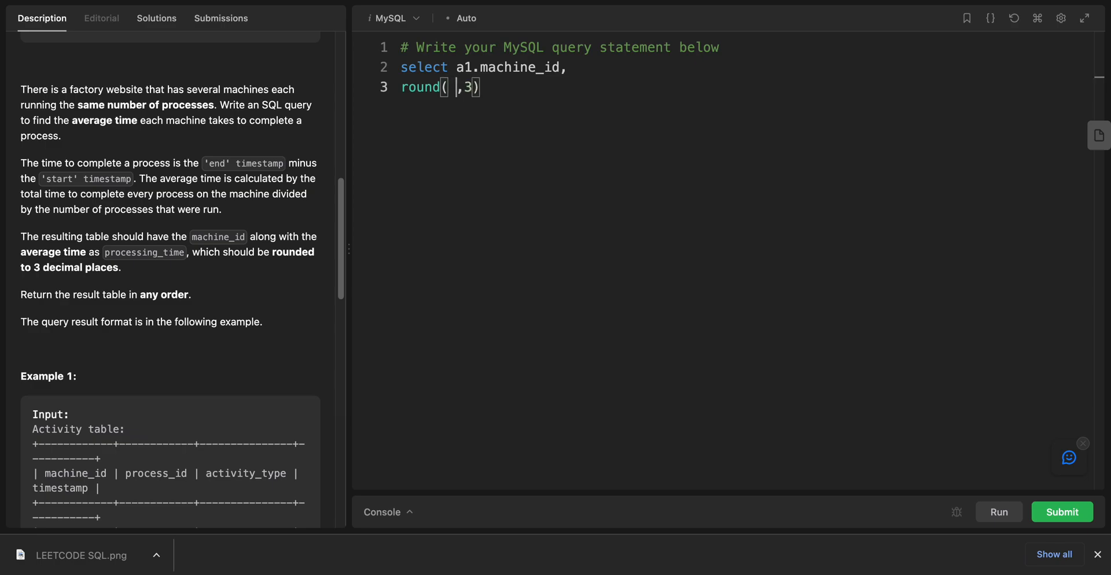
mouse_move(556, 201)
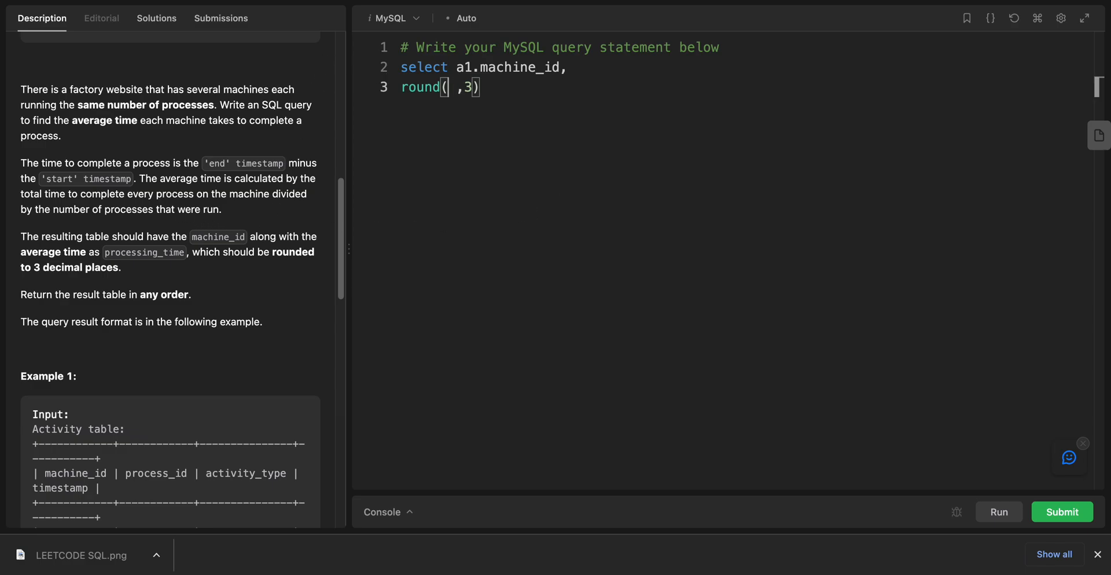
type("avg(")
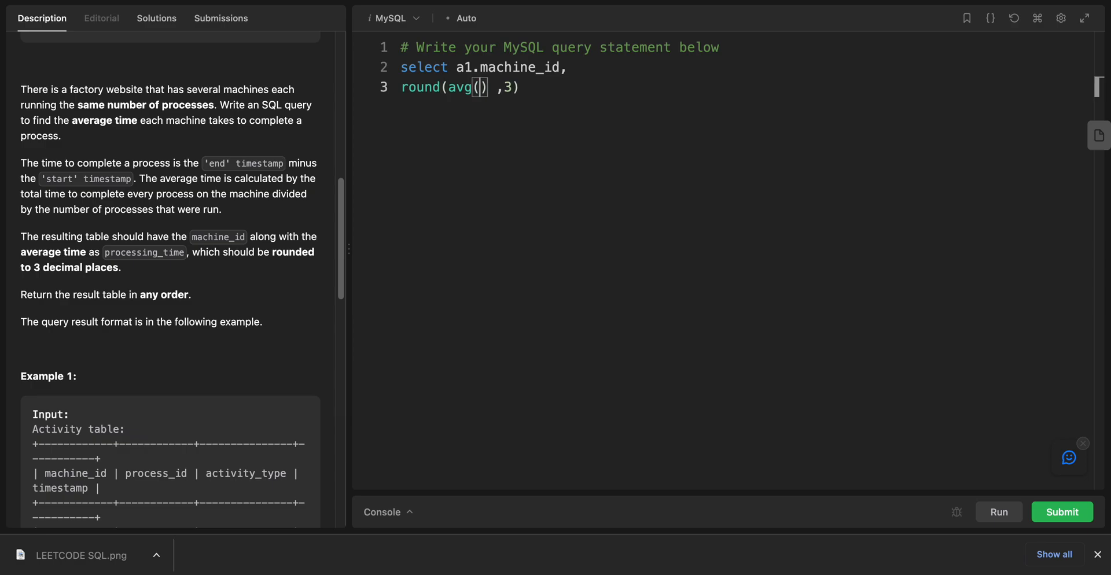
type("a")
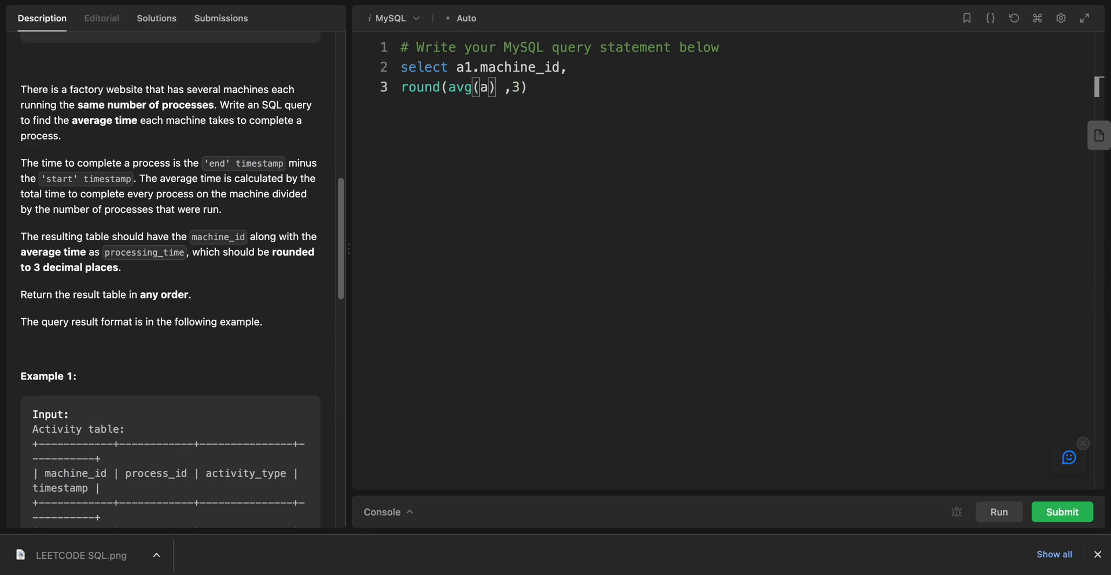
type("1.")
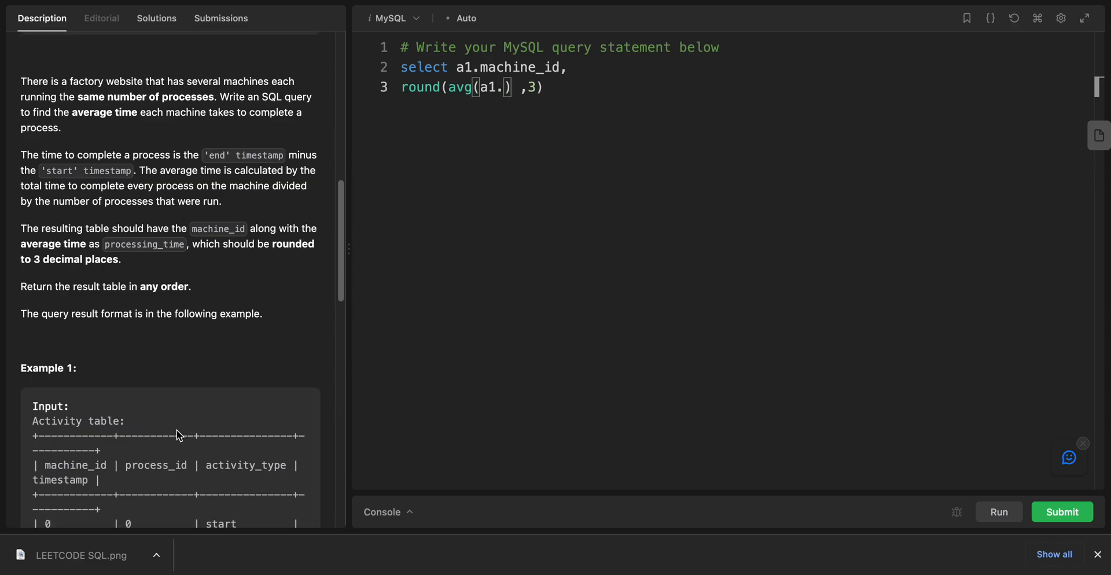
scroll("down", 3)
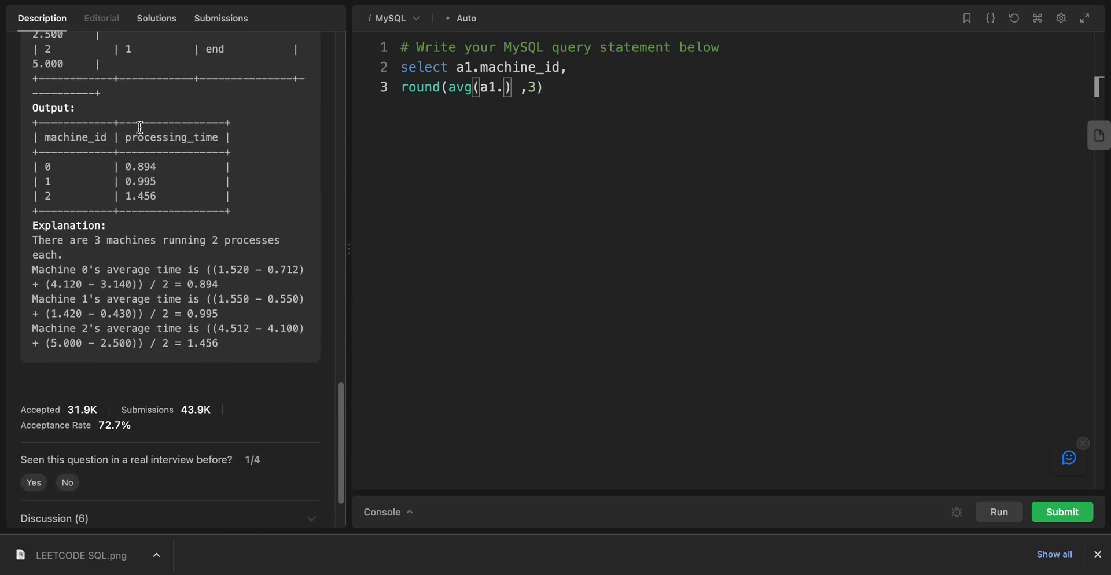
scroll("up", 3)
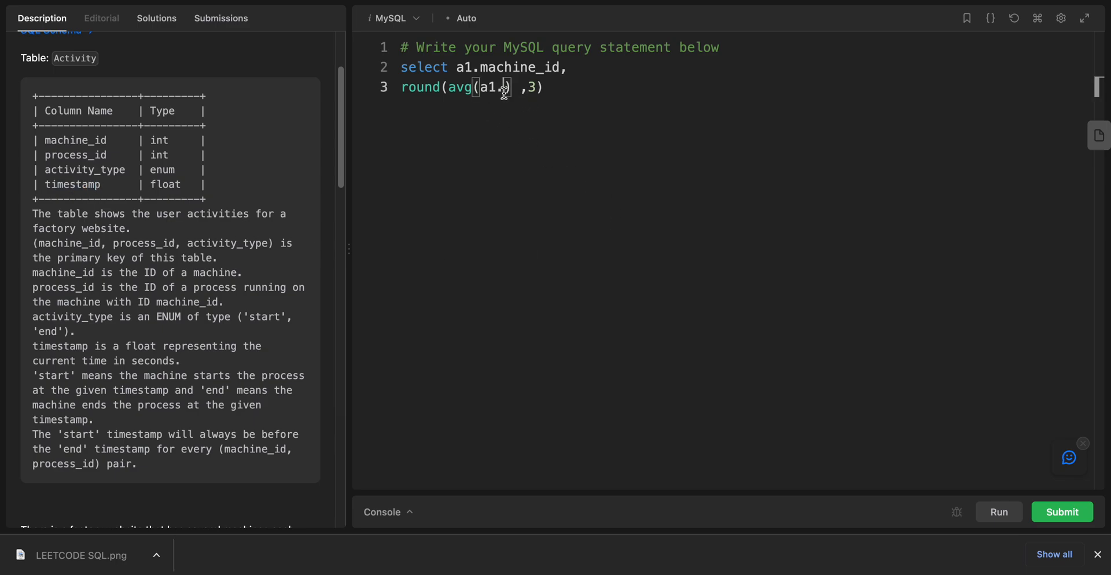
type("timestamp - a")
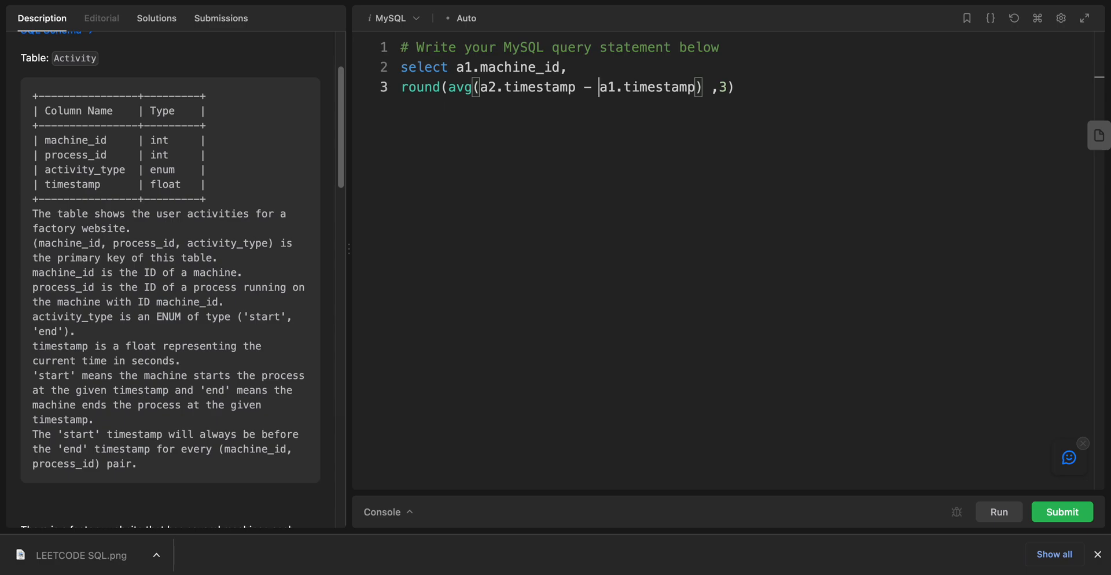
mouse_move(772, 102)
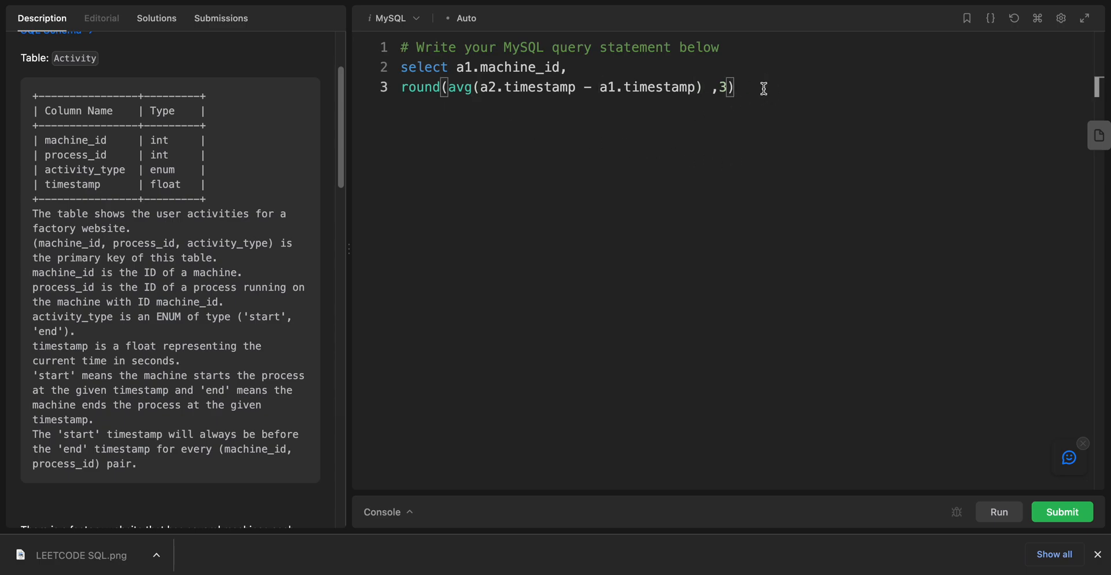
Step: Alias the rounded average column "as processing_time" and start a fourth line
type("as")
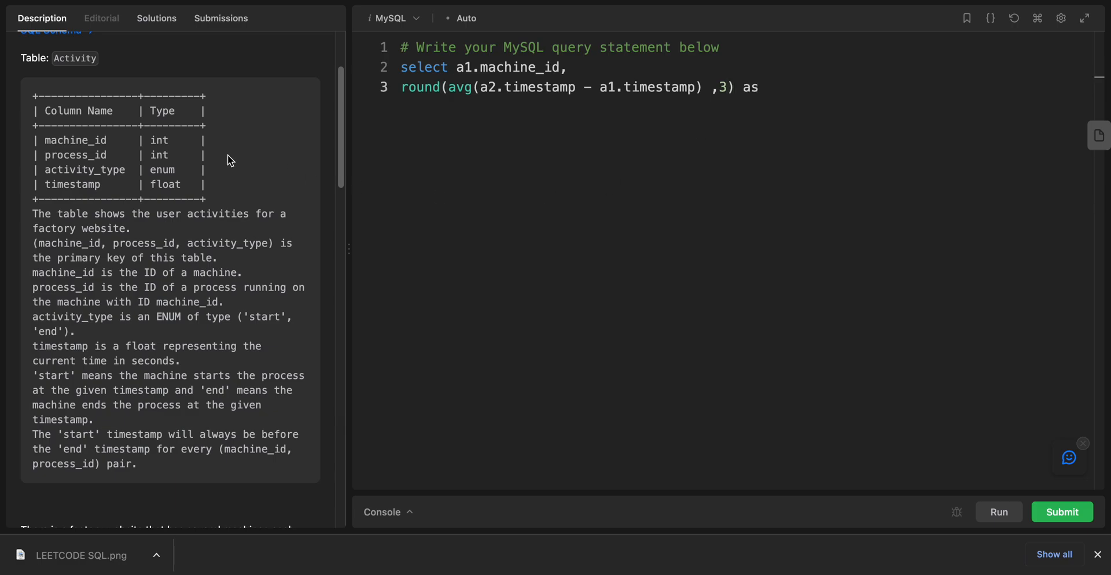
scroll("down", 3)
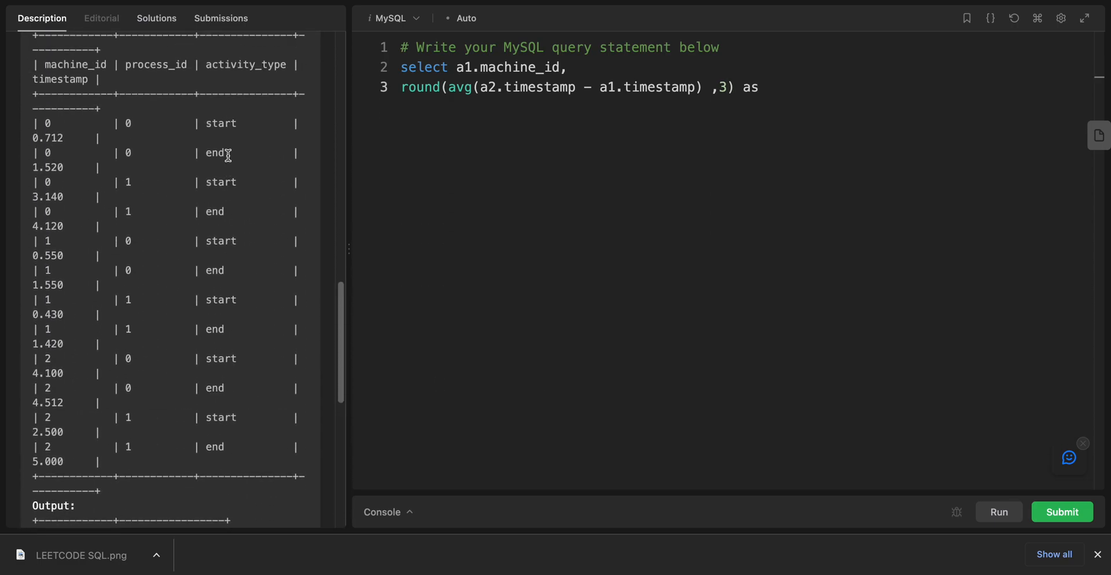
scroll("down", 3)
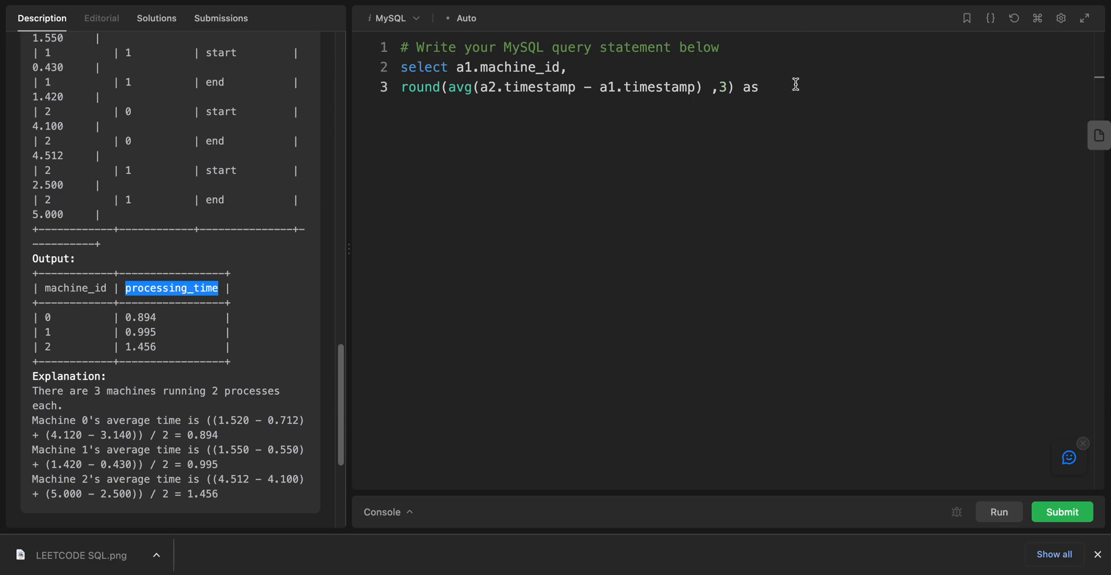
type("processing_time")
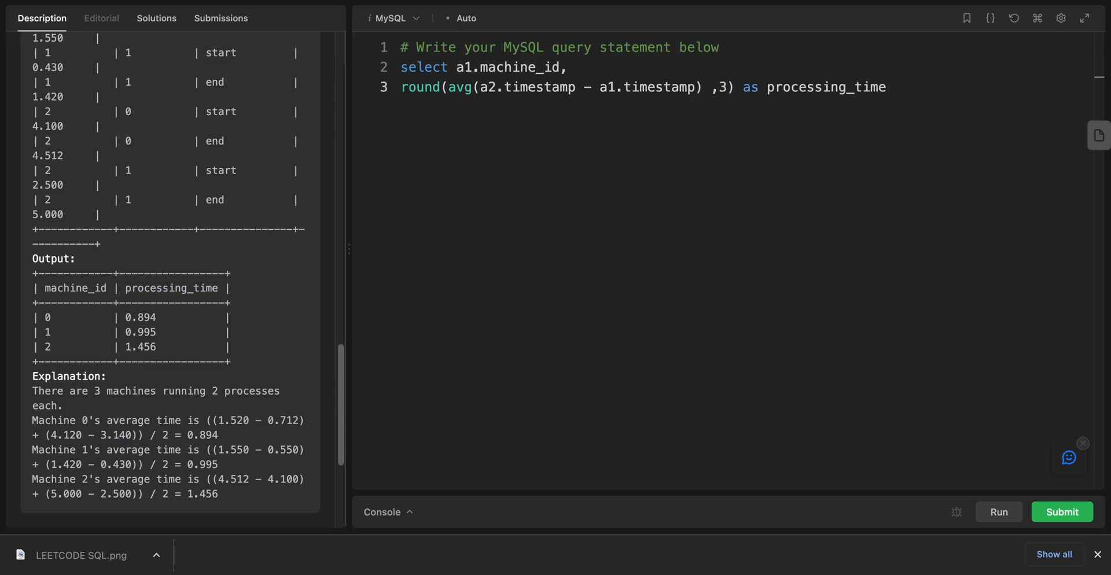
key("Return")
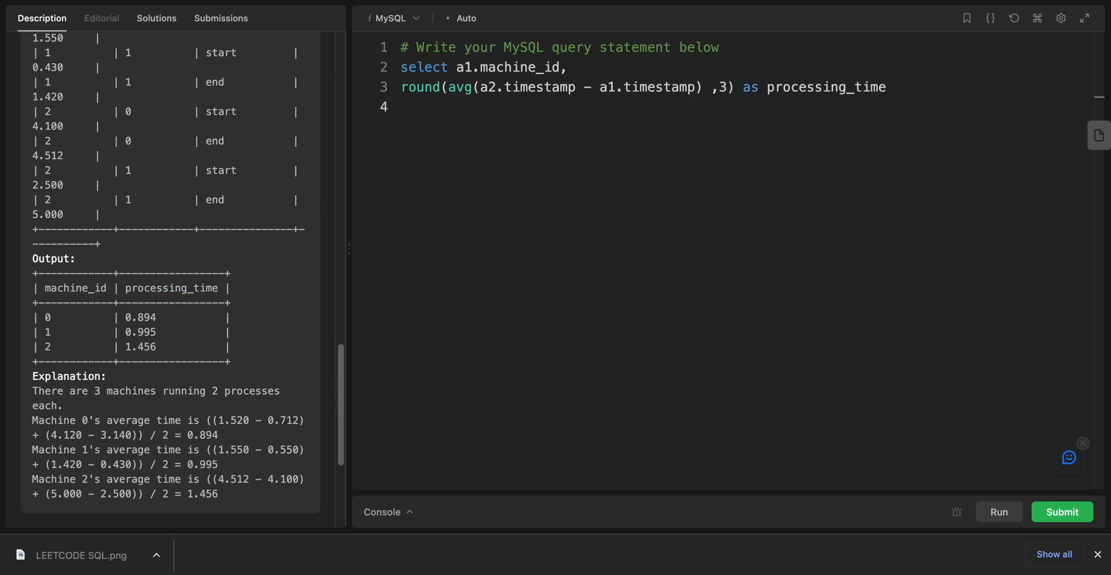
Step: Write "from Activity a1" and "join Activity a2" on their own lines
type("from")
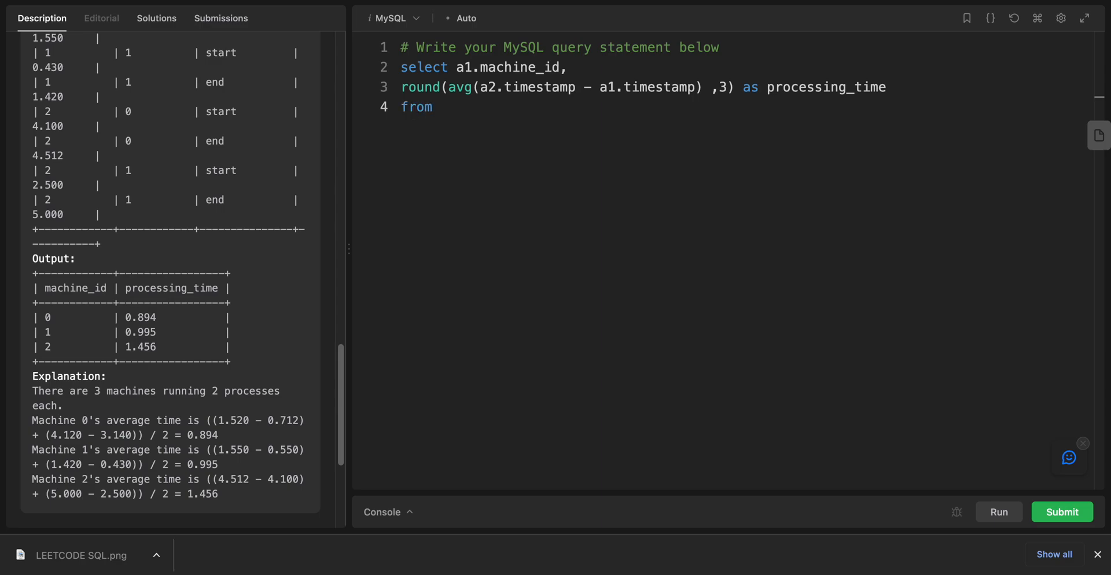
mouse_move(204, 226)
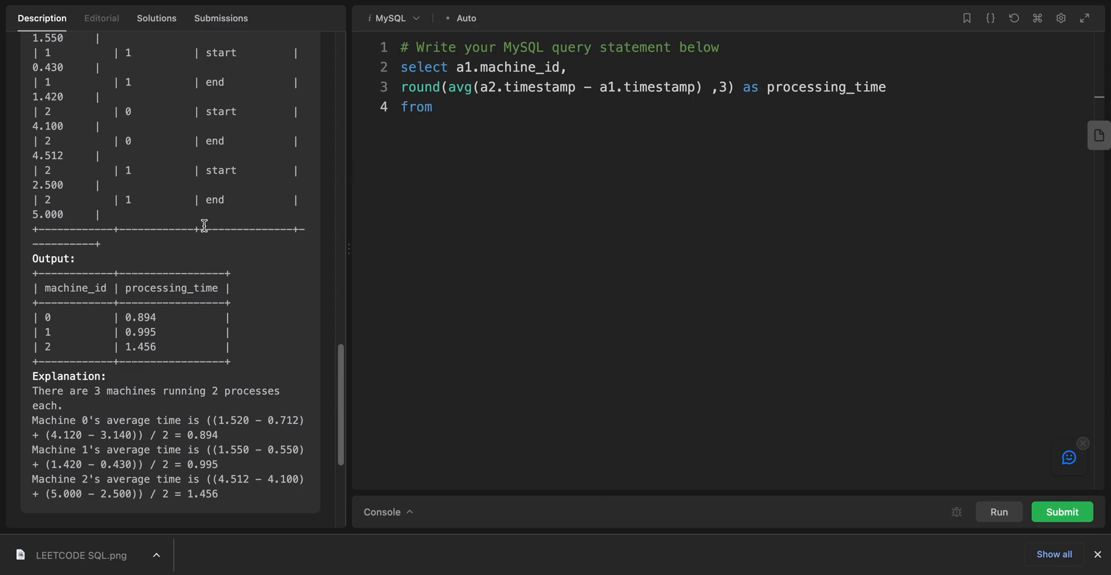
scroll("up", 3)
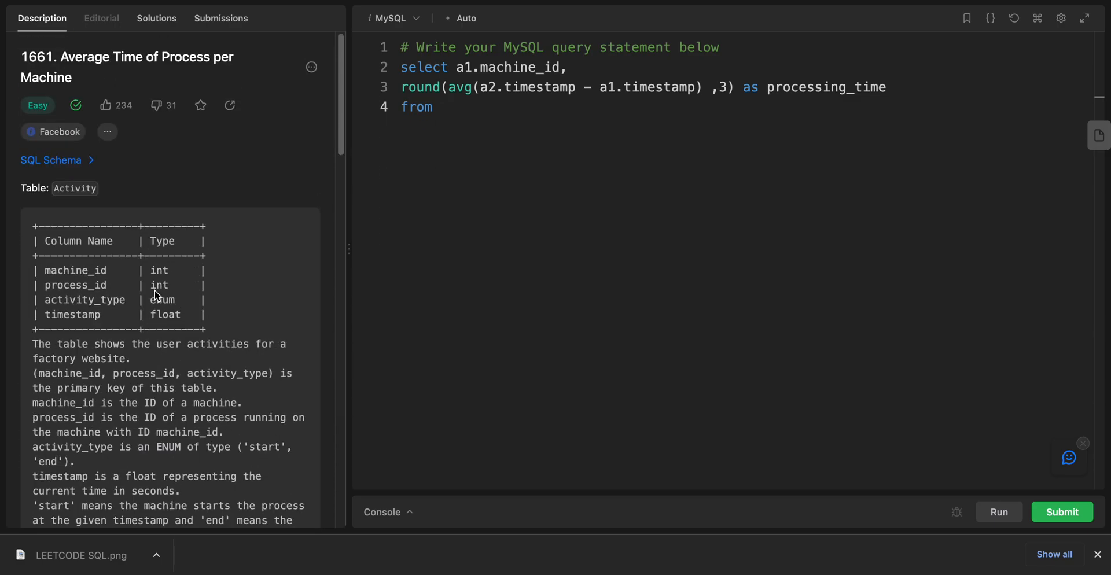
type("Activity")
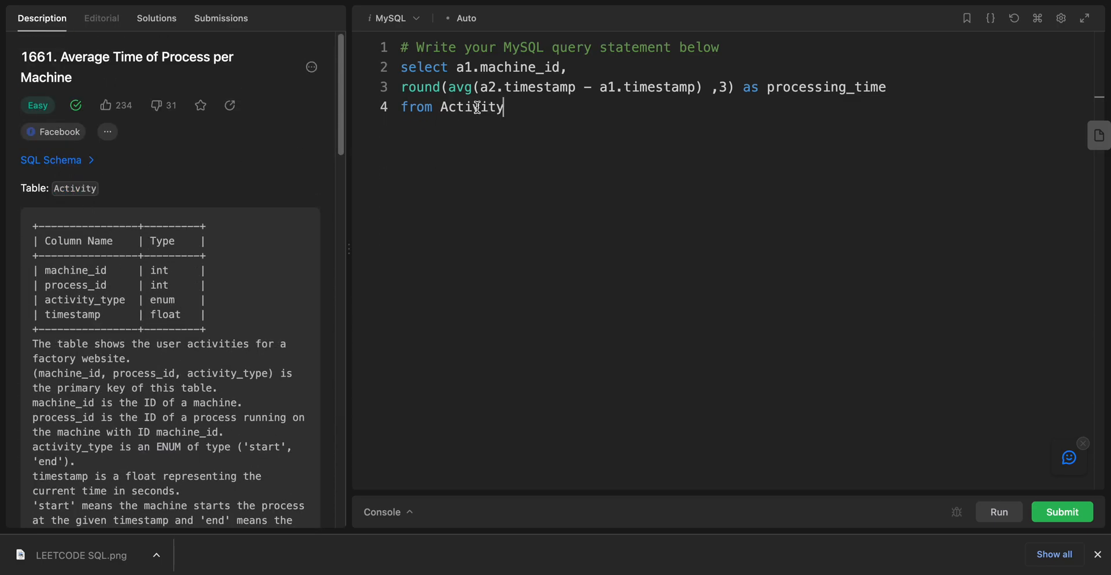
type("a1")
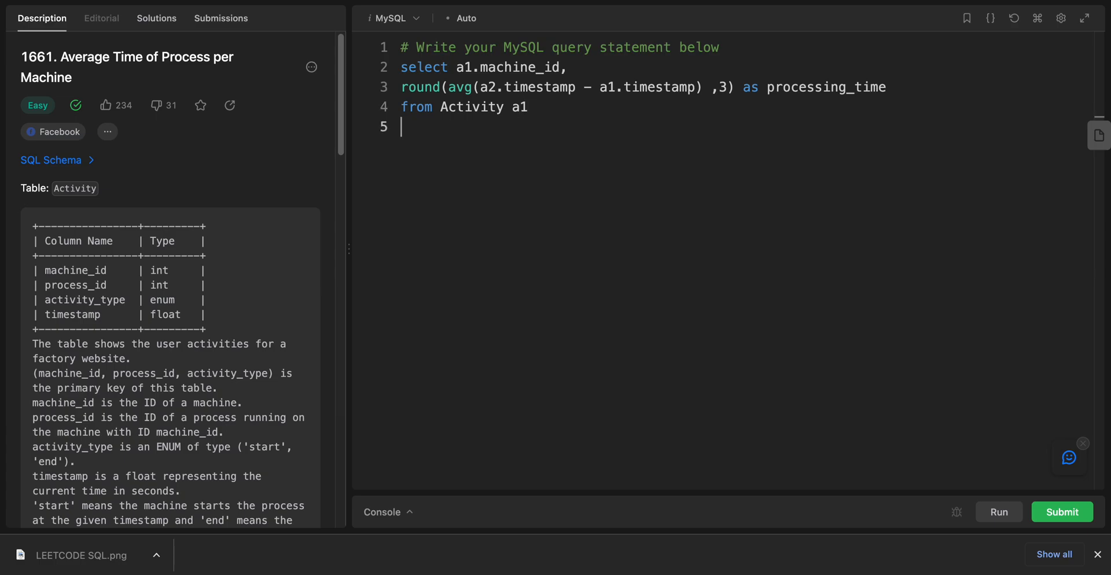
type("join")
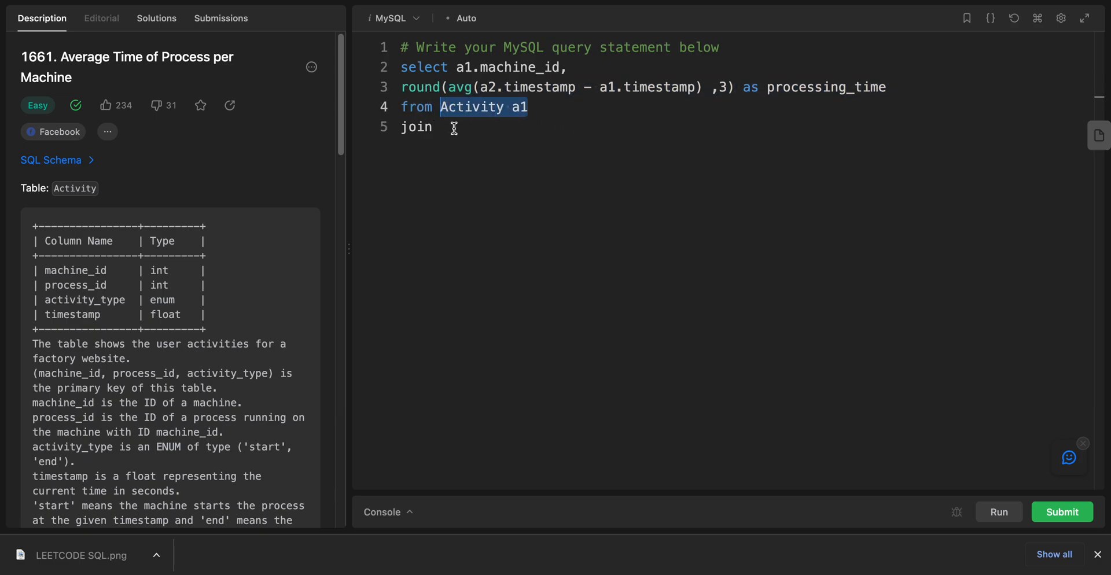
type("Activity a2")
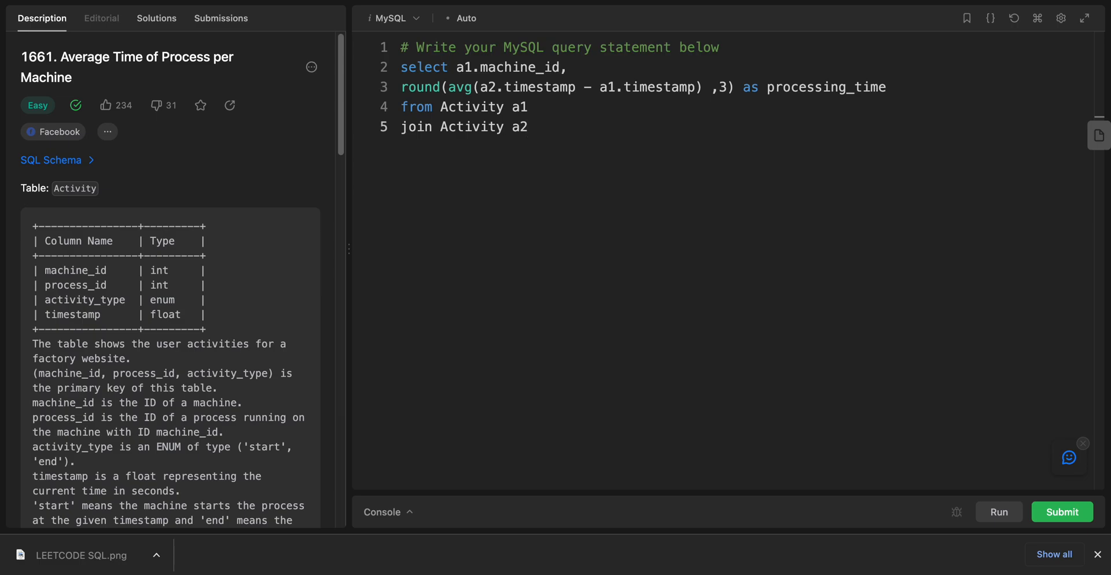
key("Return")
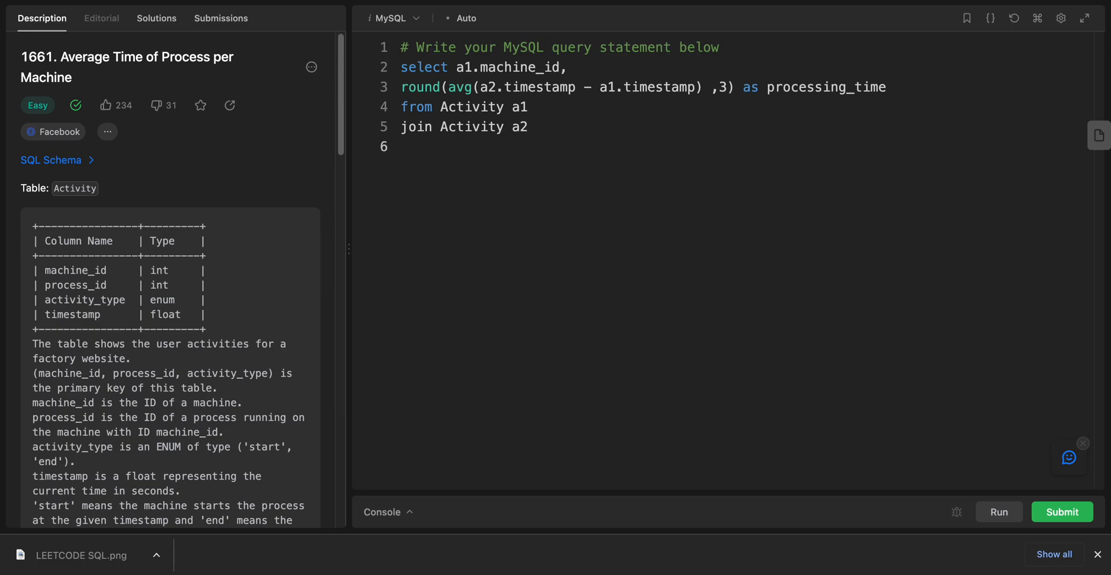
Step: Add the join condition "on a1.process_id = a2.process_id"
type("on")
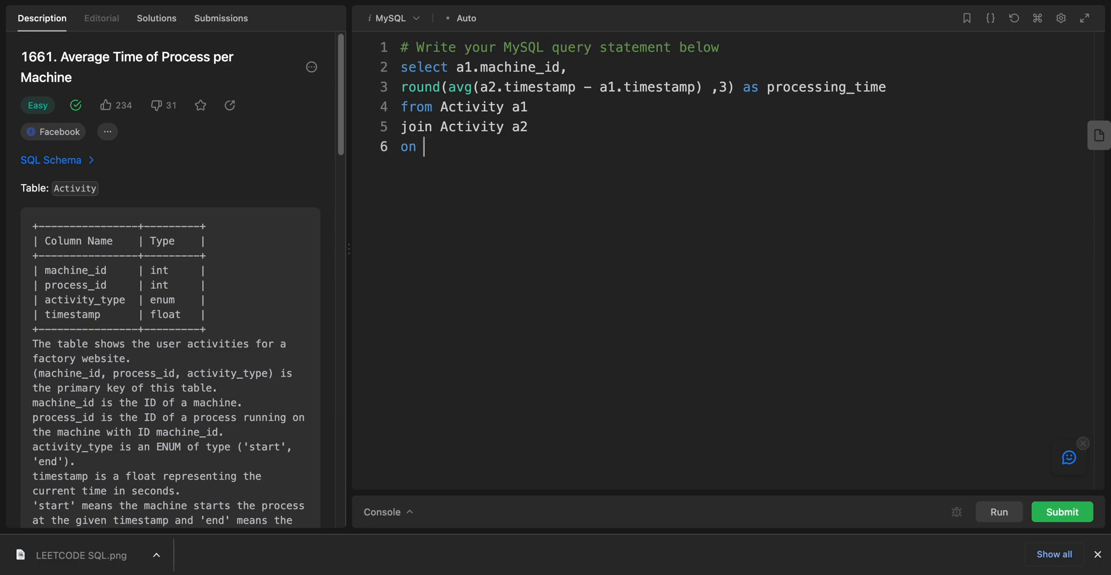
type("a1")
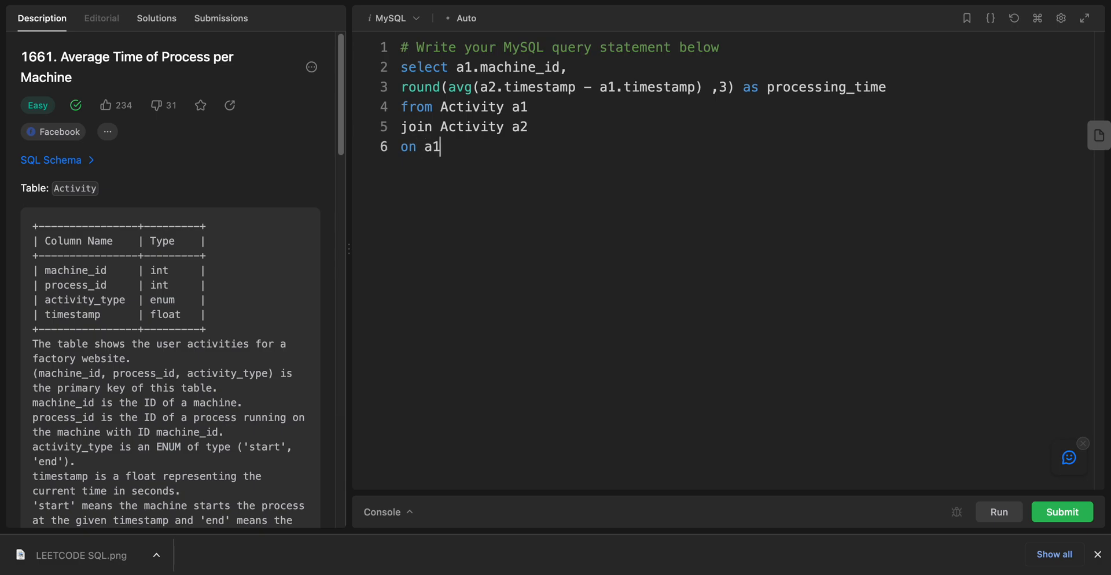
type(".")
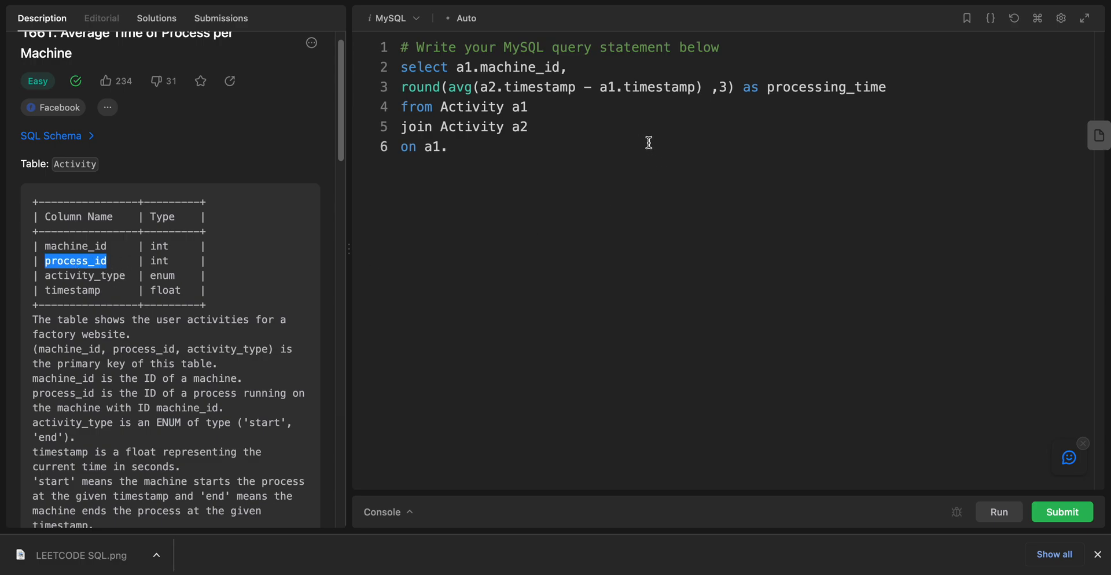
type("process_id =")
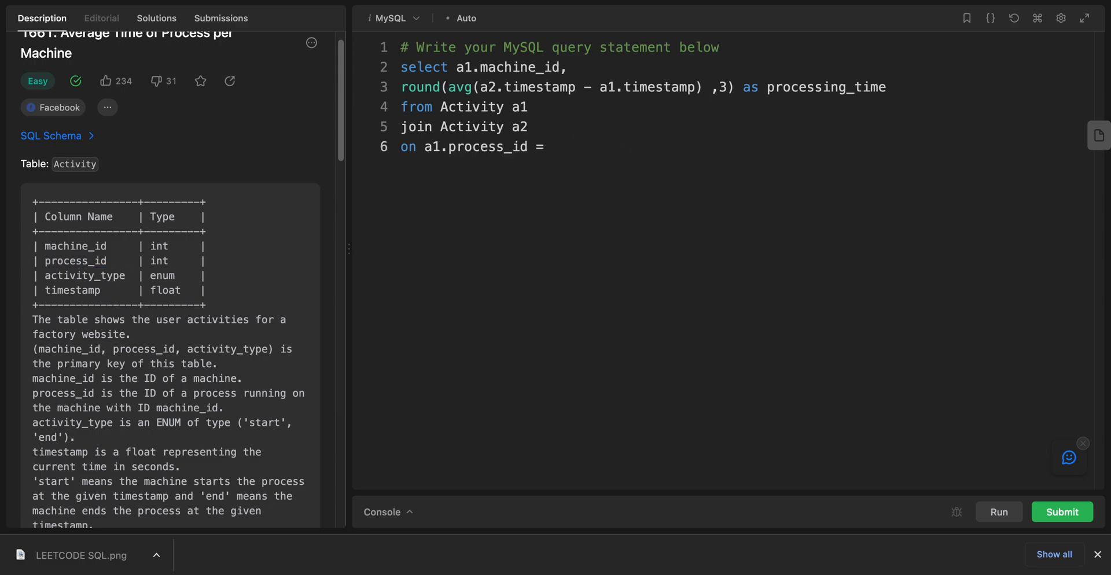
type("a2")
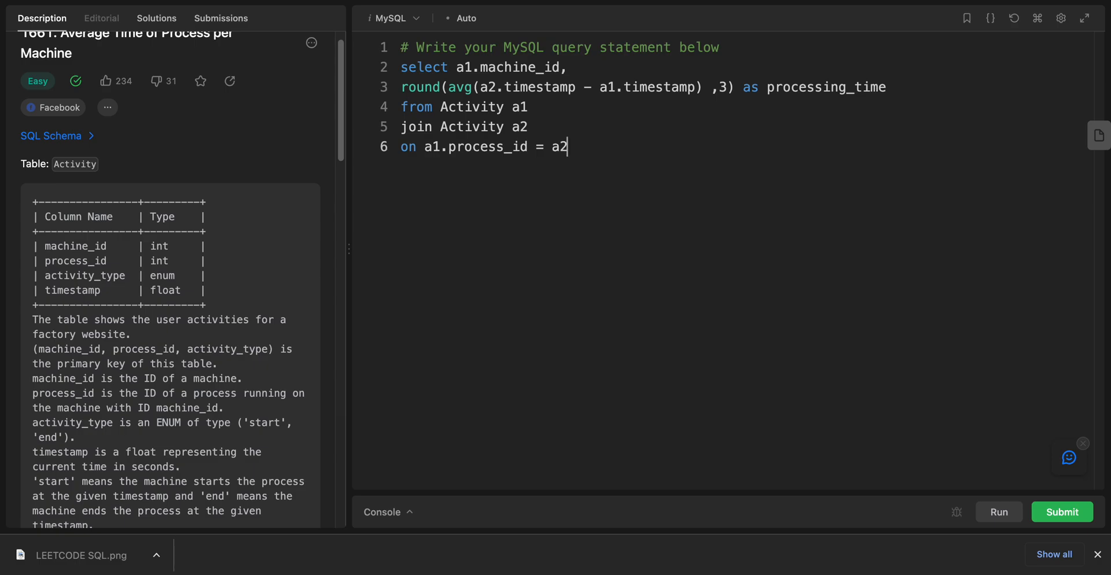
type(".process_id")
type("and")
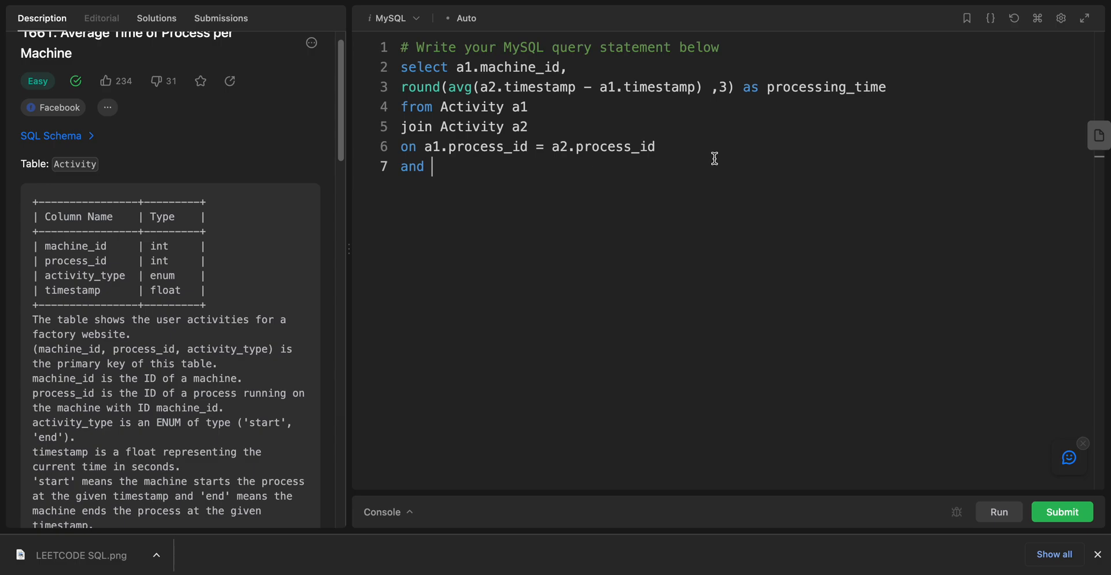
Step: Add the join condition a1.machine_id = a2.machine_id
type("a1.")
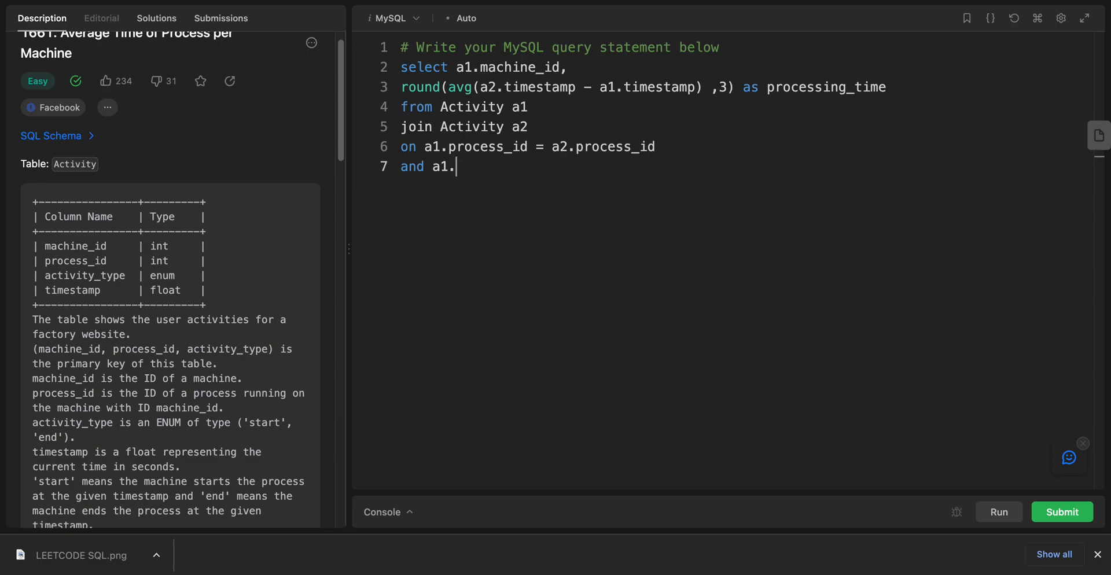
type("machine_id = a")
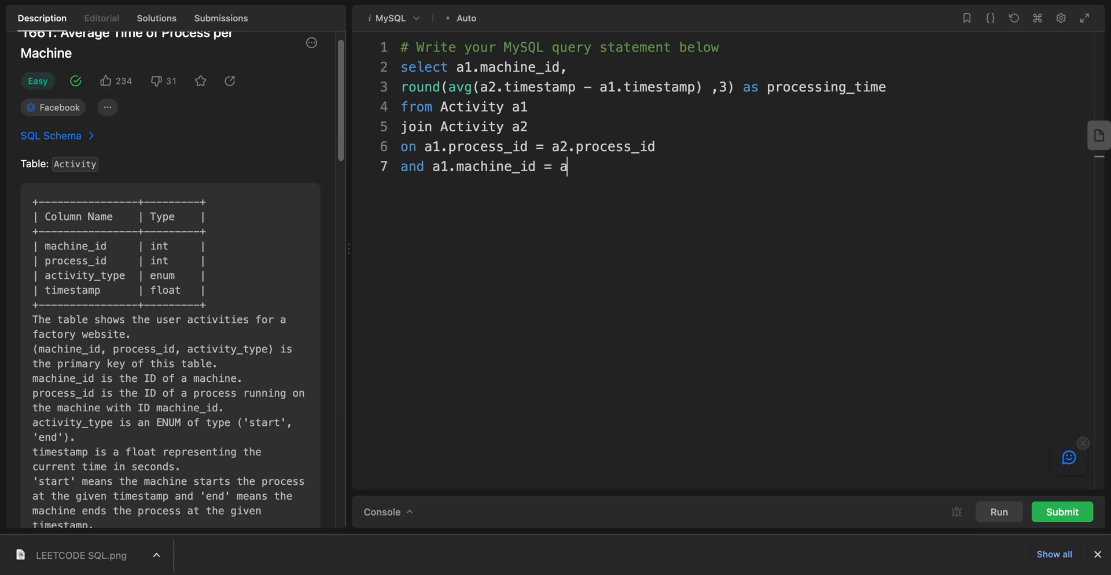
type("2.machine_id")
type("and")
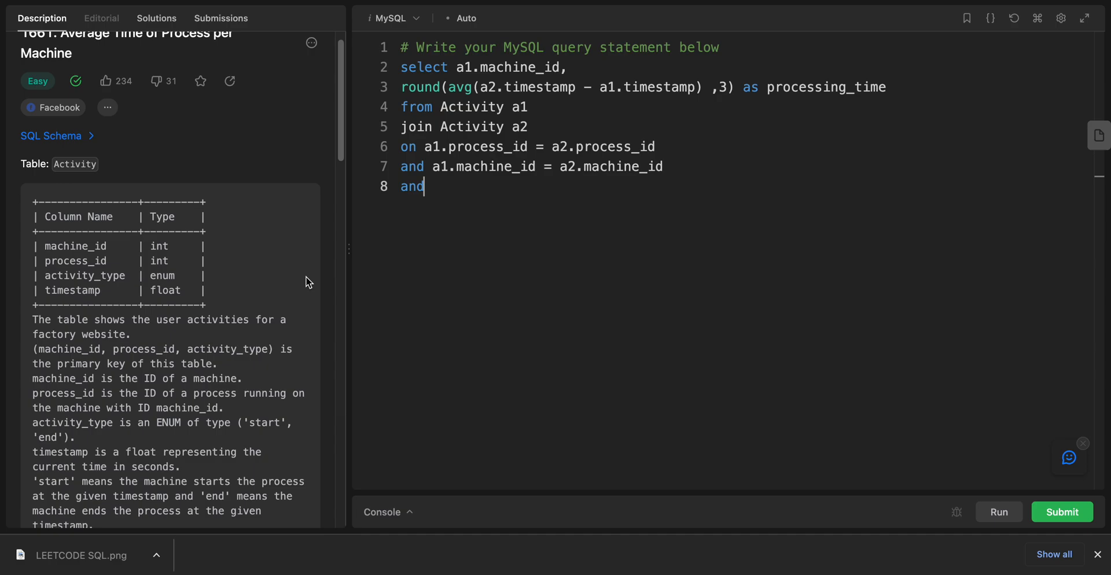
Step: Add the condition a1.timestamp > a2.timestamp, copying the column name from the schema
type("a.")
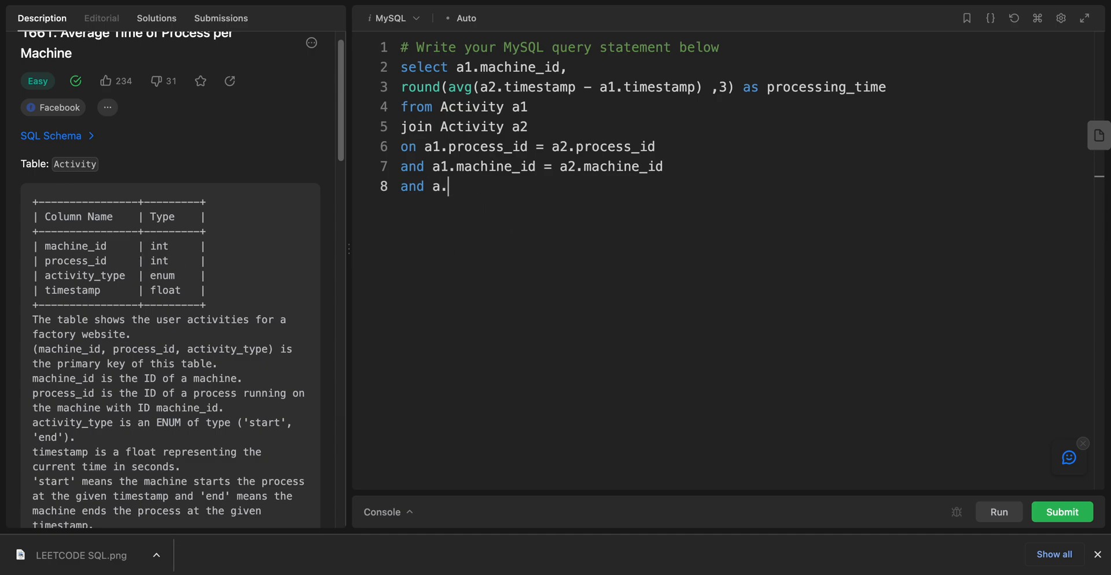
double_click(74, 290)
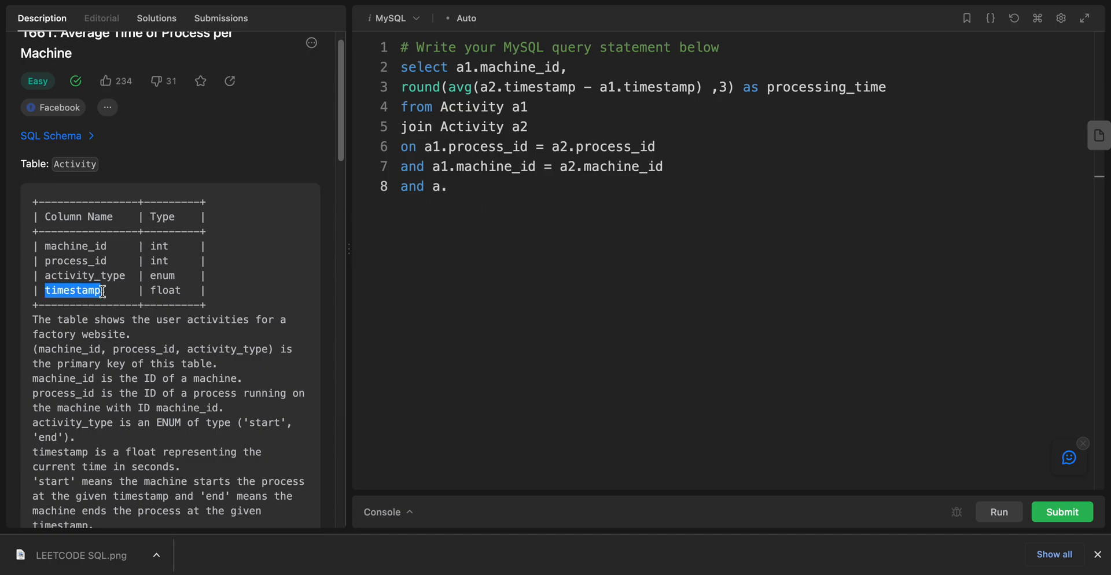
type("timestamp")
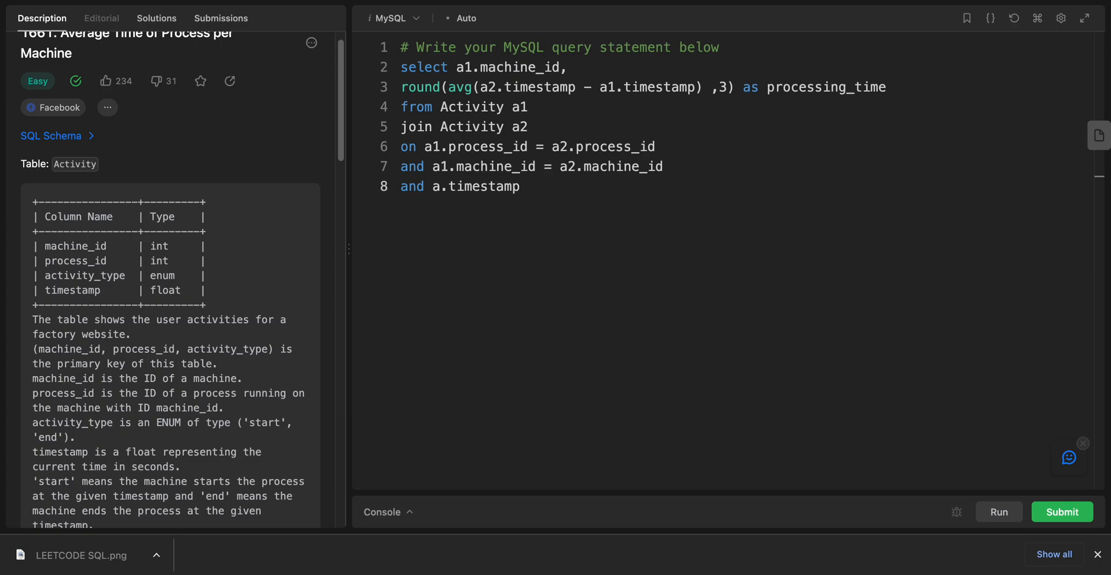
type("1")
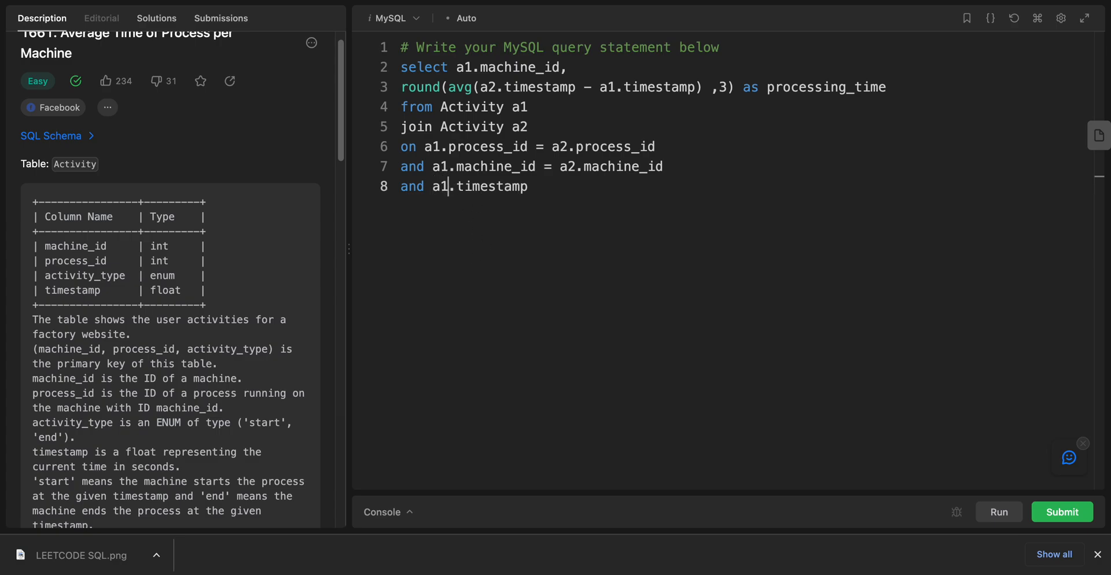
type("A")
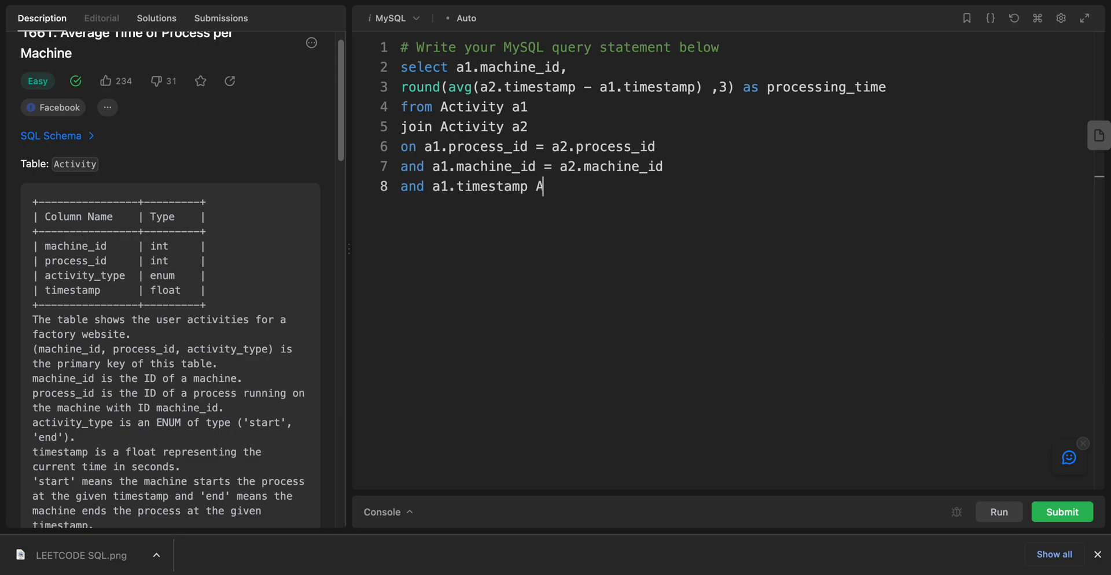
type("> a")
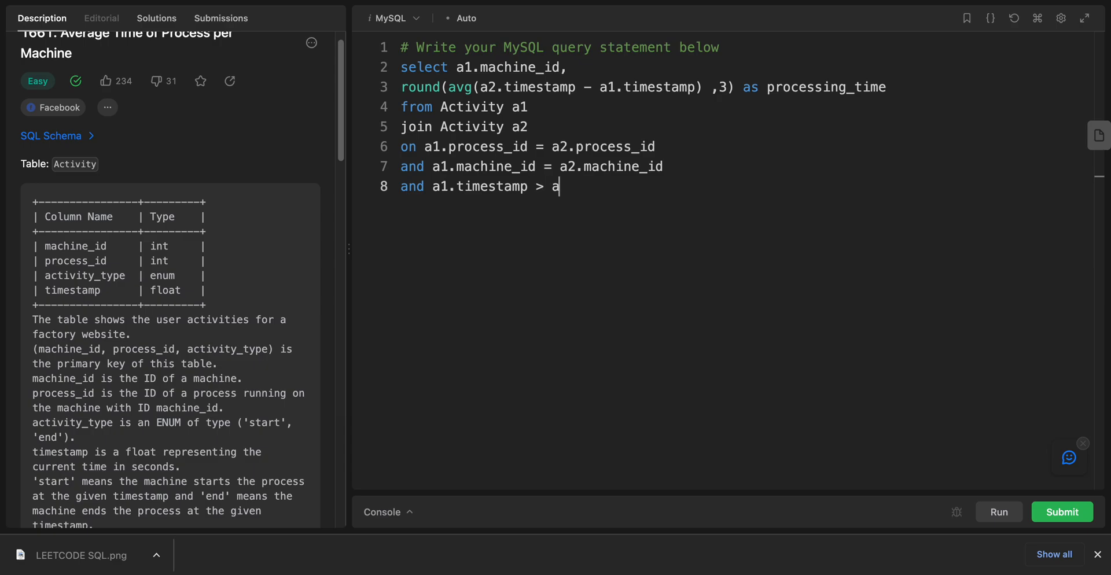
type("2.timestamp")
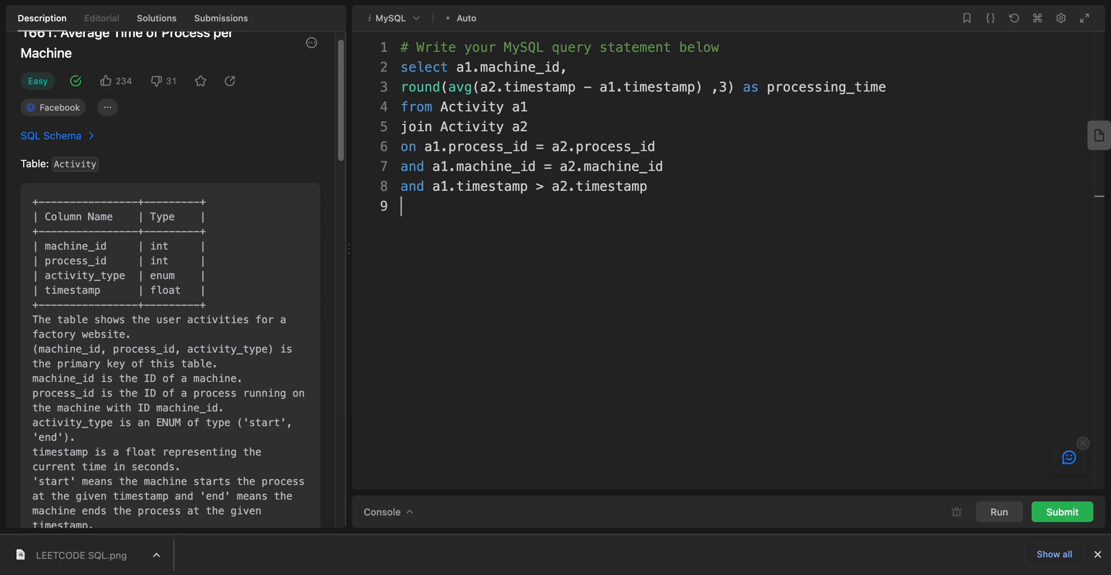
Step: End the query with "group by a1.machine_id;" on line 9
type("group")
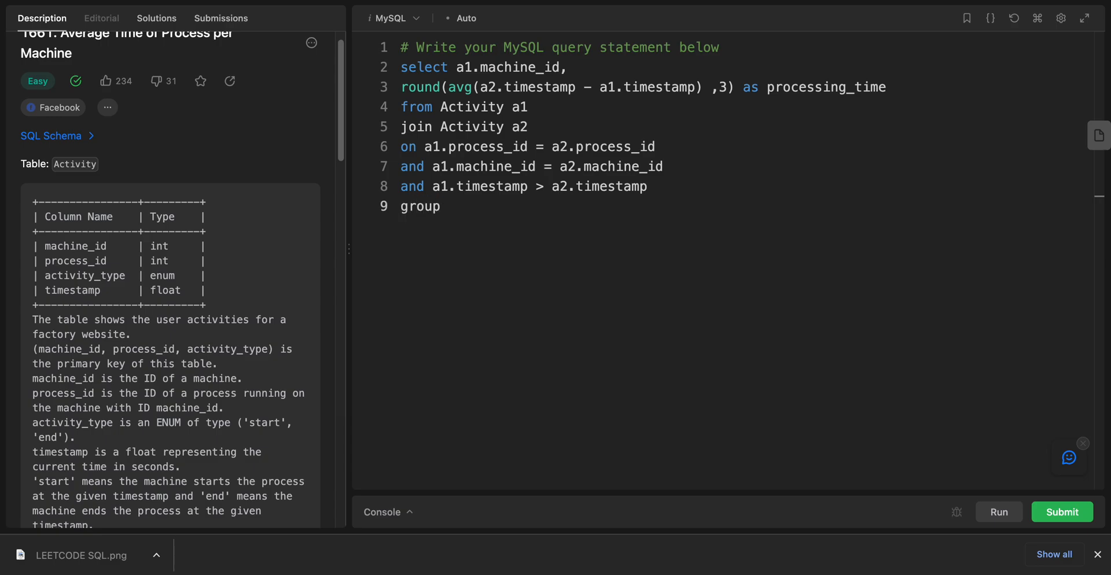
type("by")
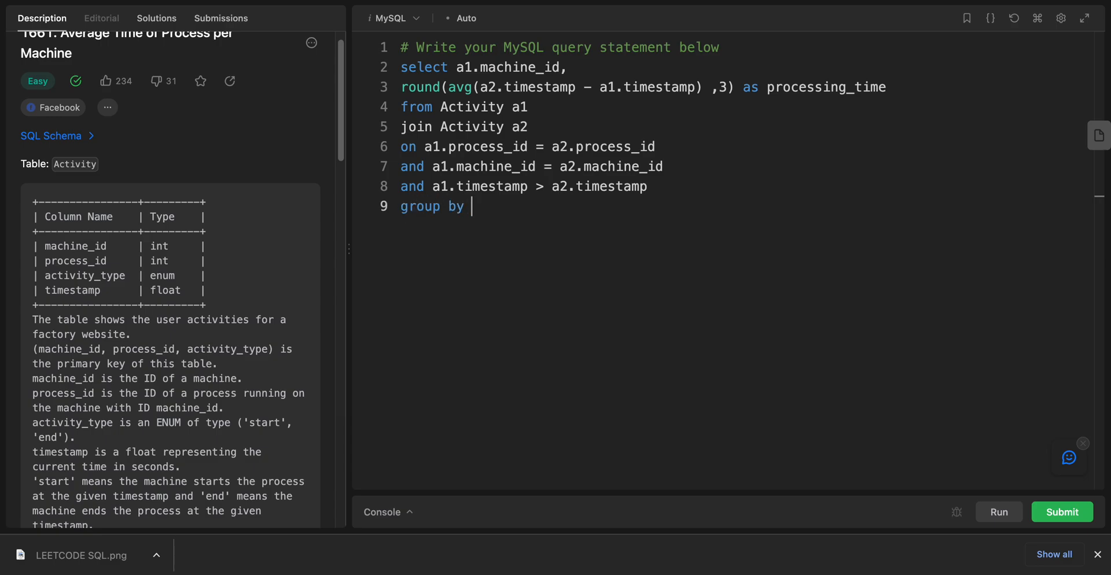
type("a")
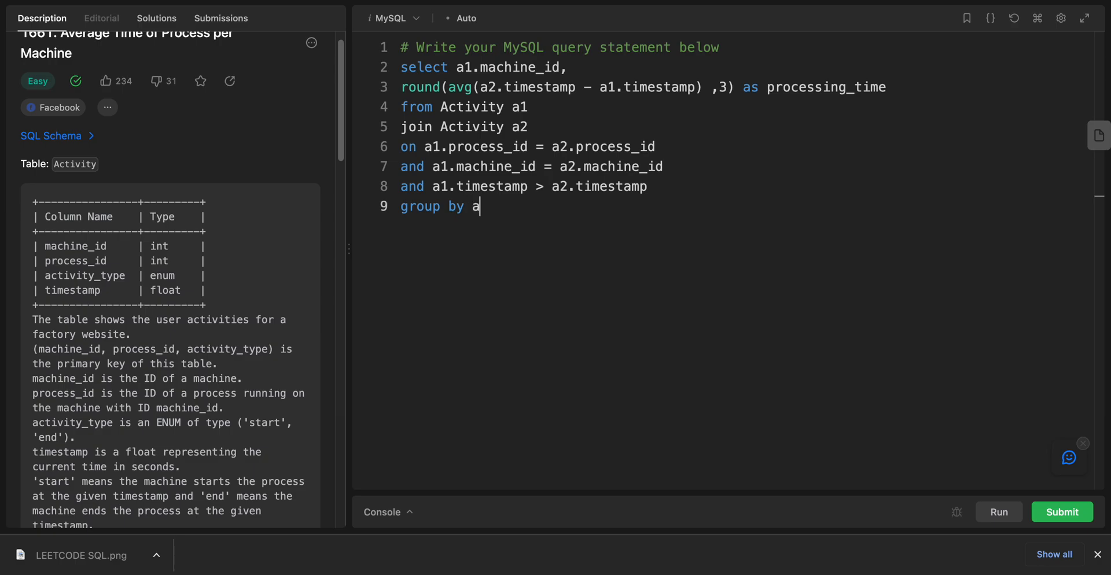
type("1")
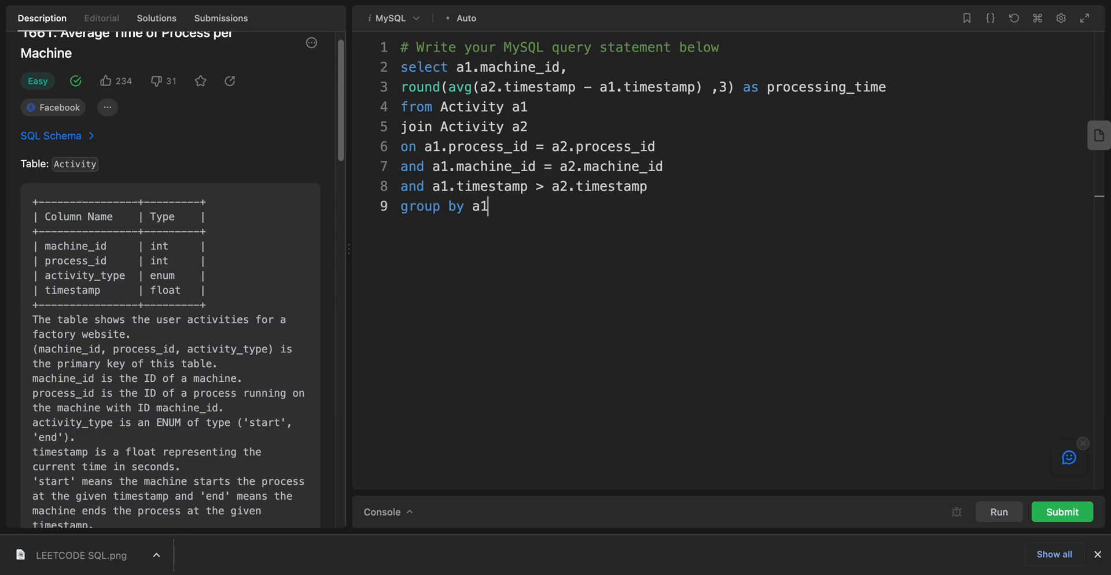
double_click(75, 245)
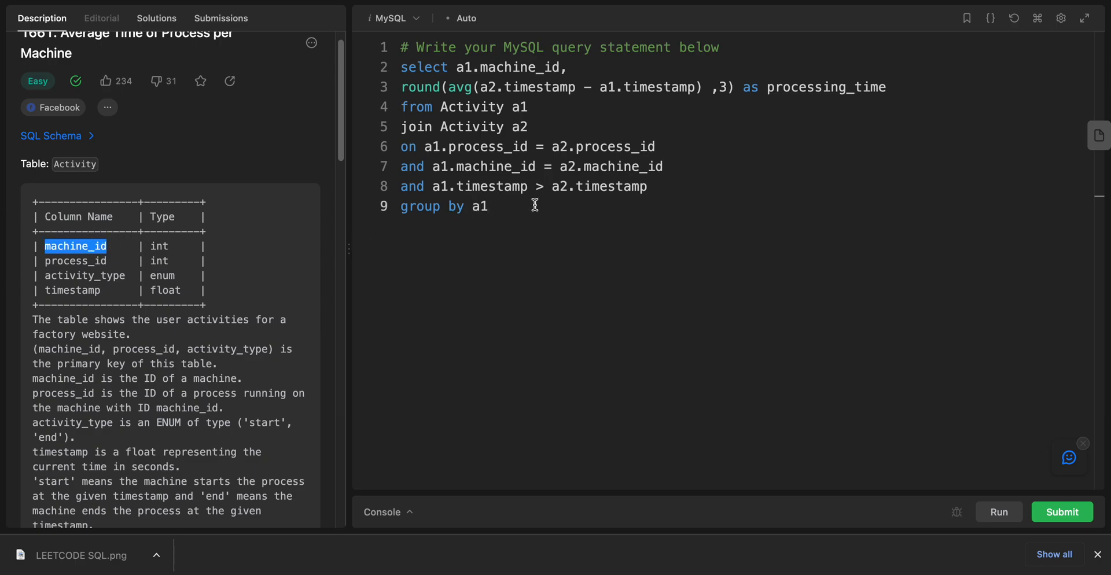
type(".machine_id")
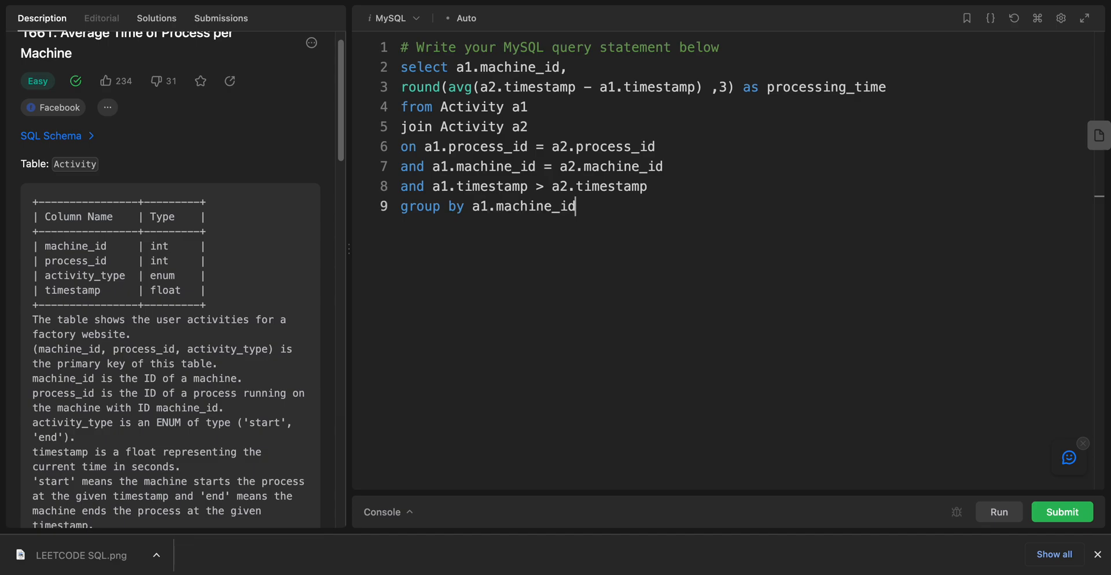
type(";")
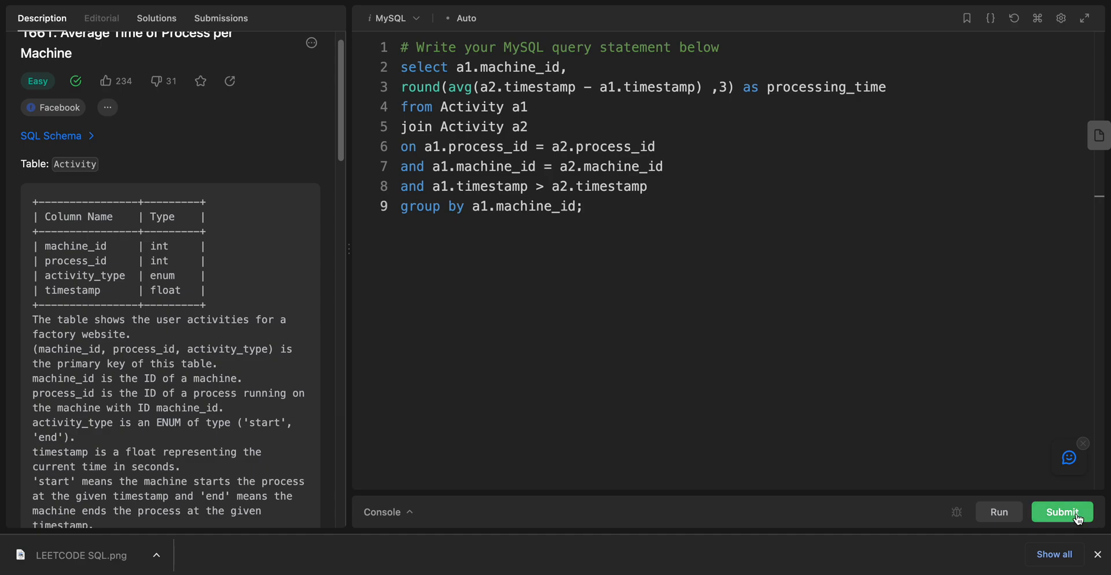
Step: Submit the query and compare the Wrong Answer's negative outputs with the expected positive values
left_click(1061, 513)
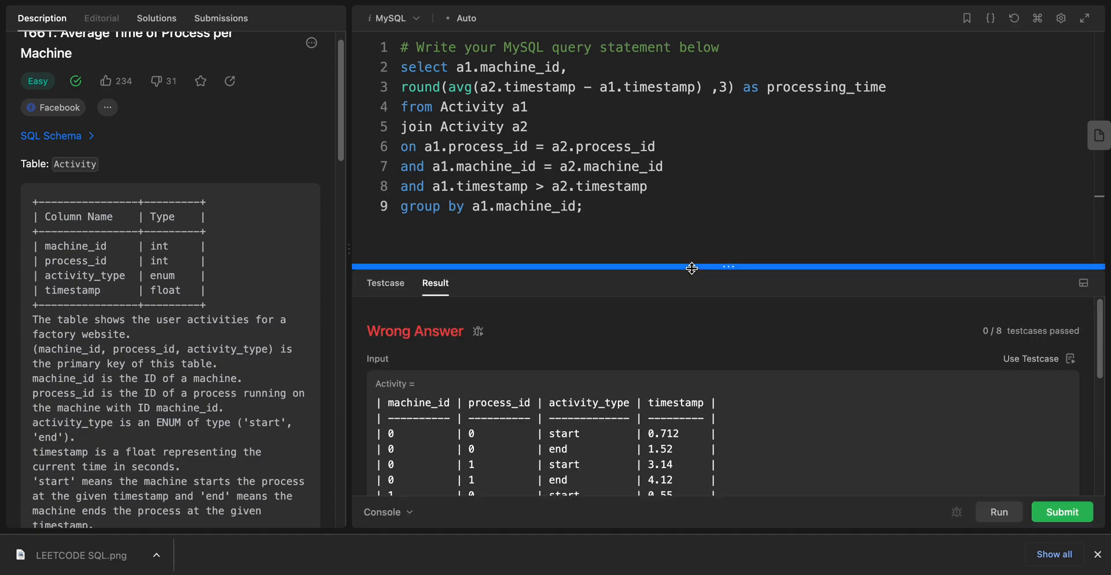
scroll("down", 3)
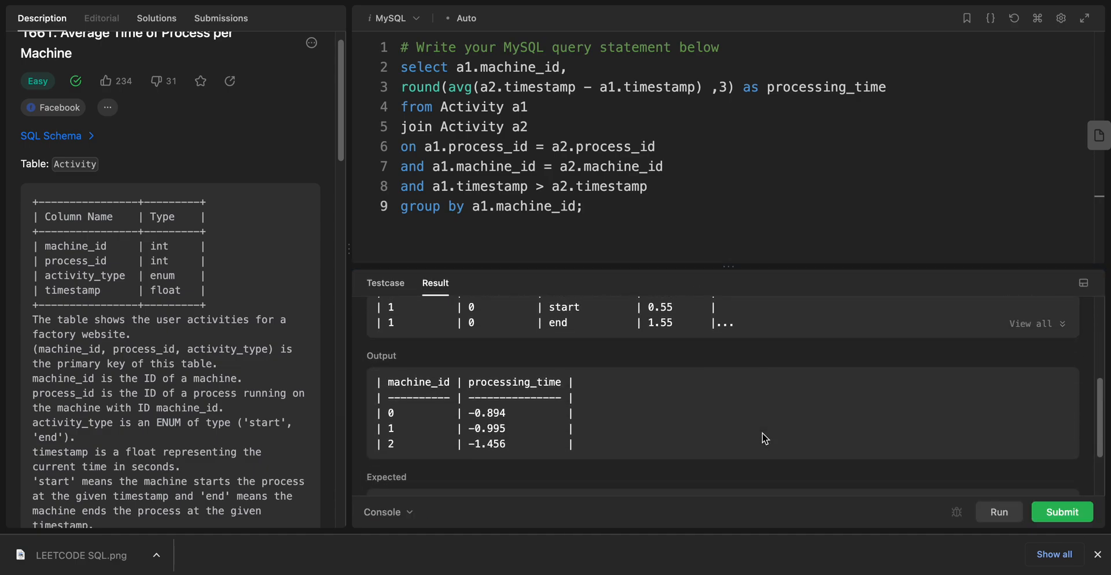
scroll("down", 3)
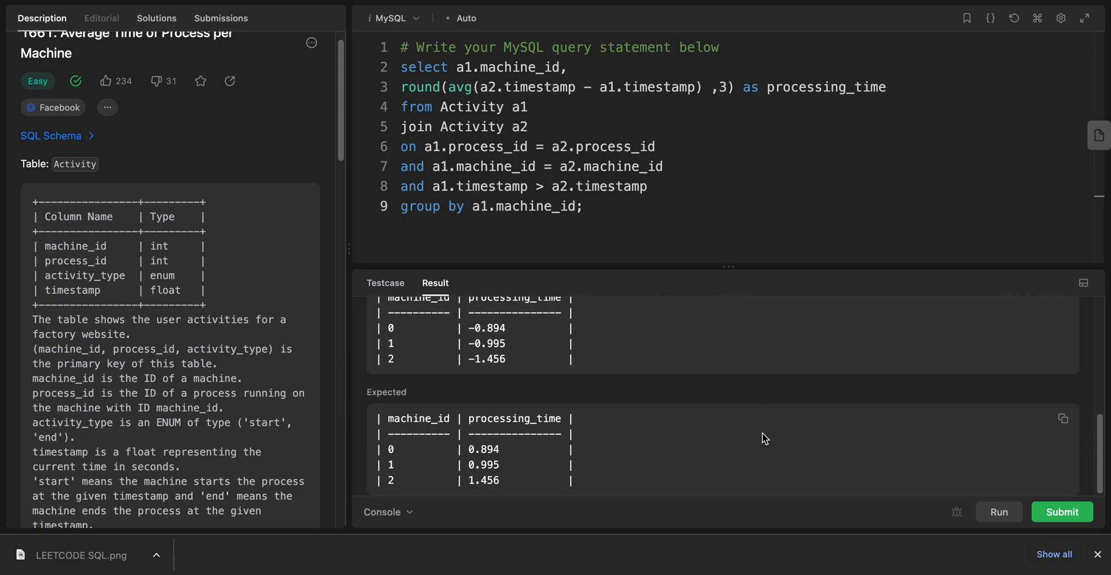
mouse_move(764, 406)
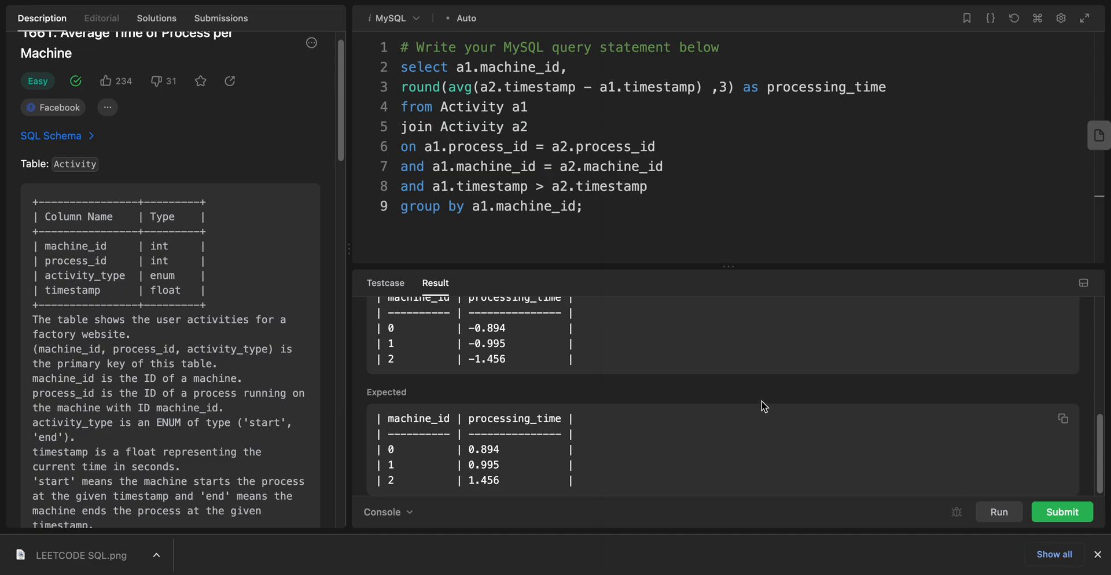
mouse_move(648, 140)
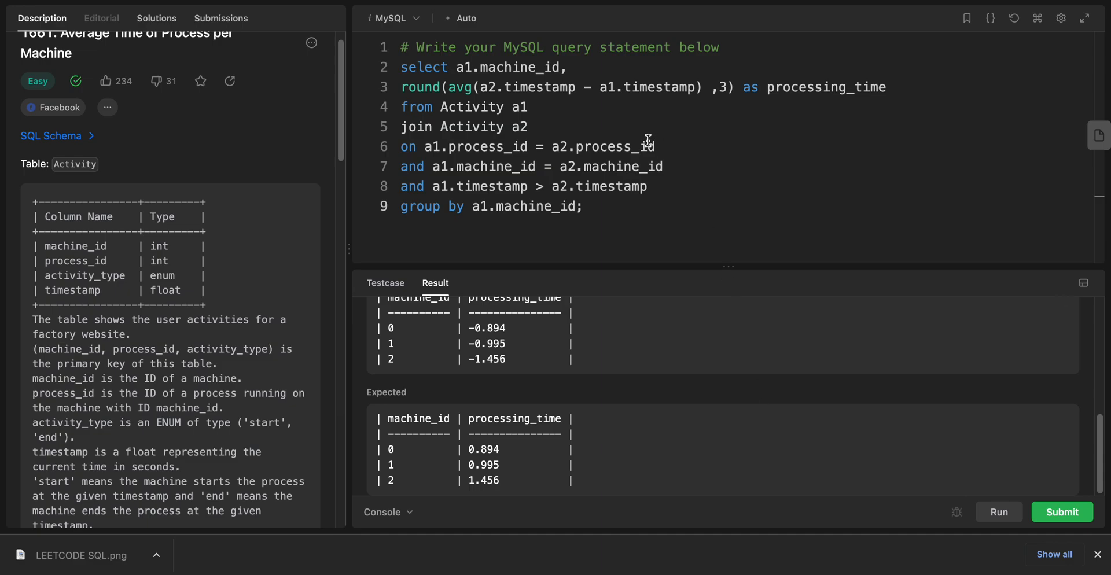
mouse_move(631, 118)
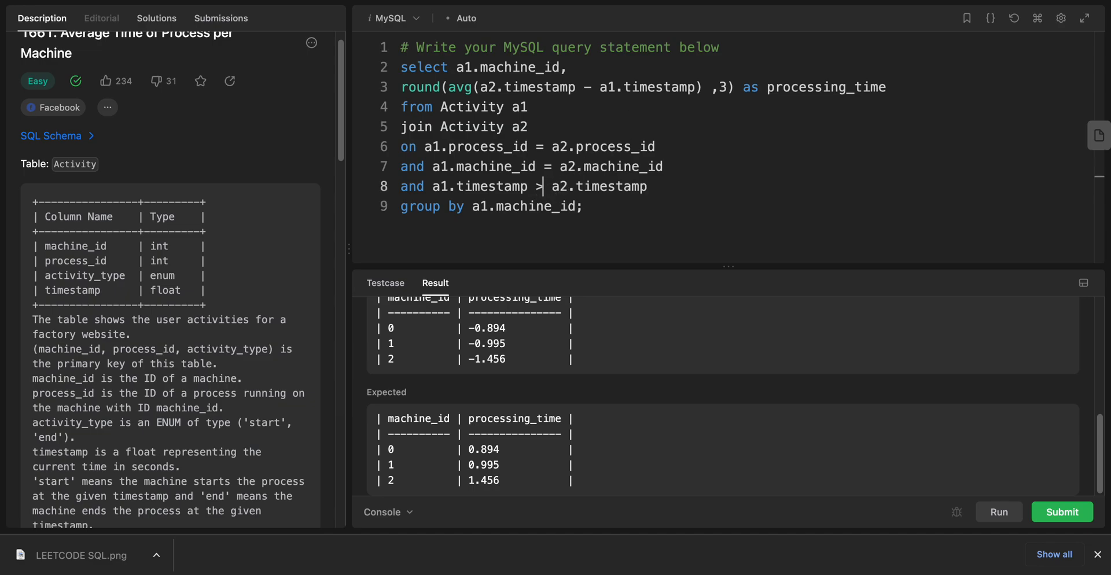
Step: Flip the comparison to a1.timestamp < a2.timestamp, resubmit for Accepted, and return to the description
left_click(1061, 511)
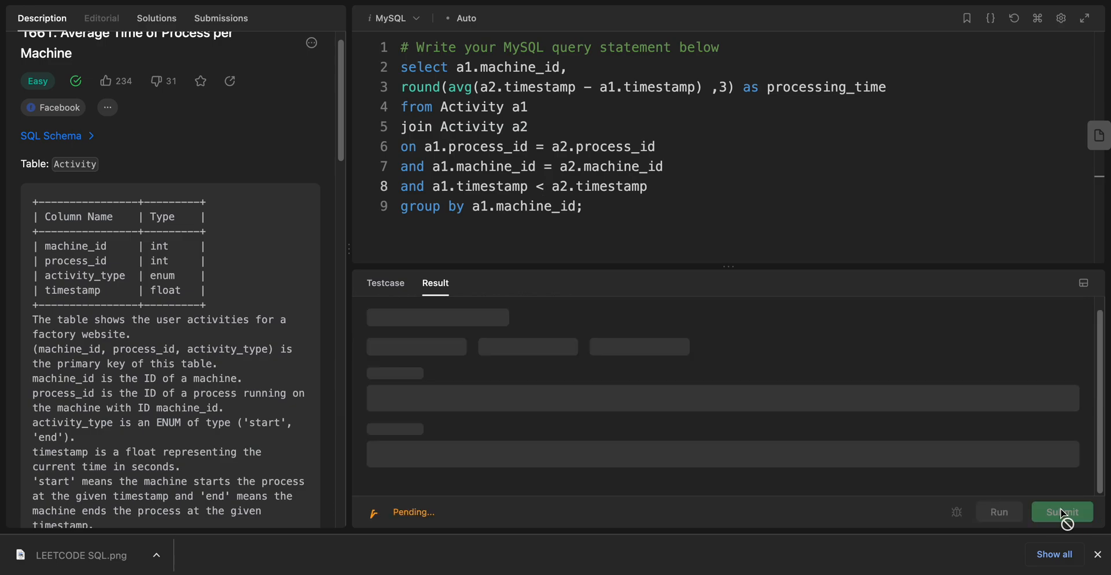
left_click(1062, 512)
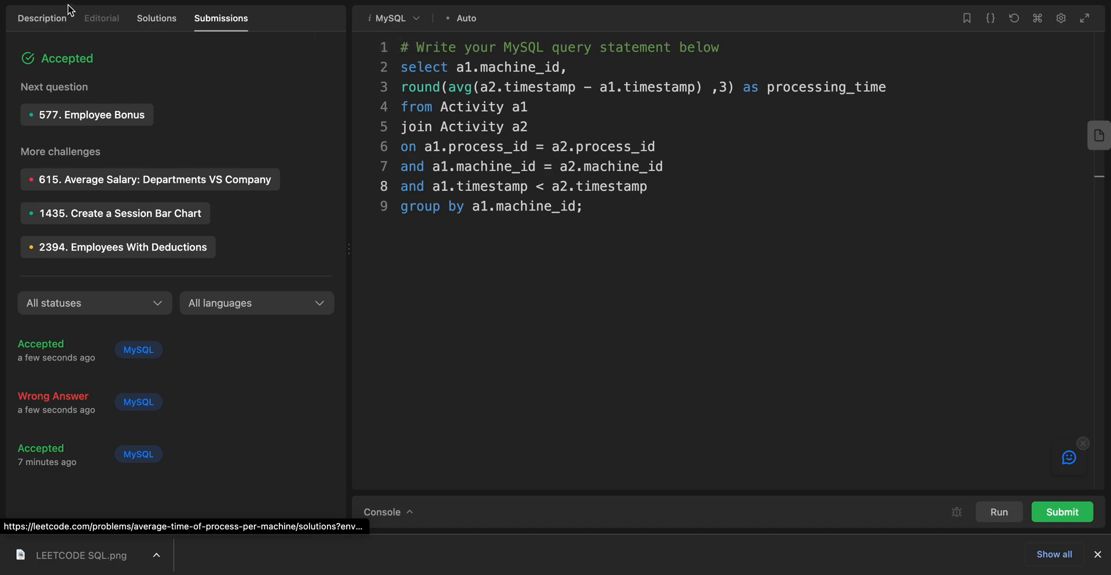
left_click(42, 18)
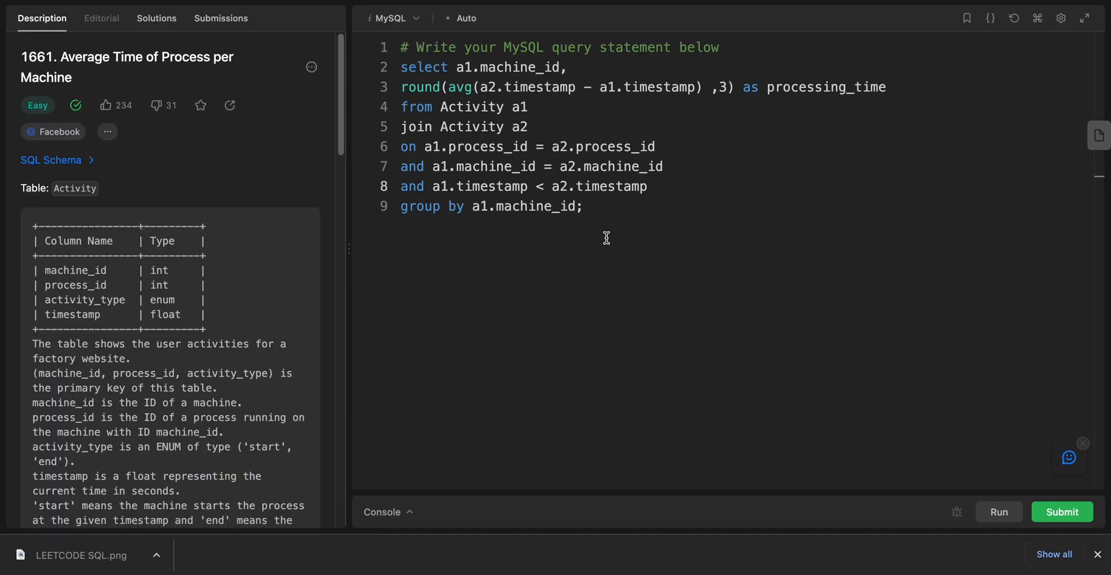
mouse_move(440, 59)
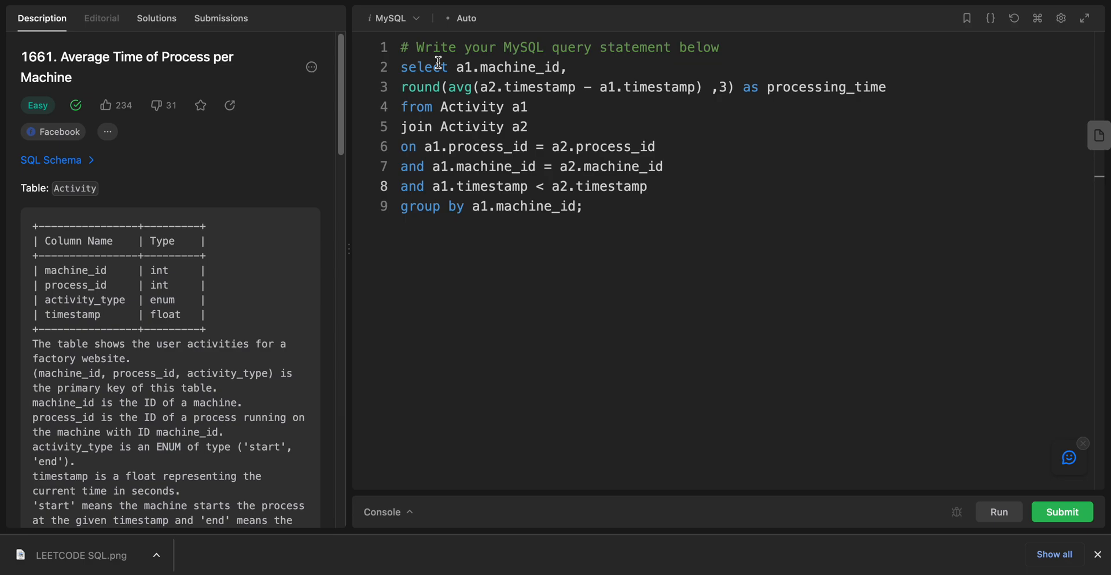
mouse_move(491, 64)
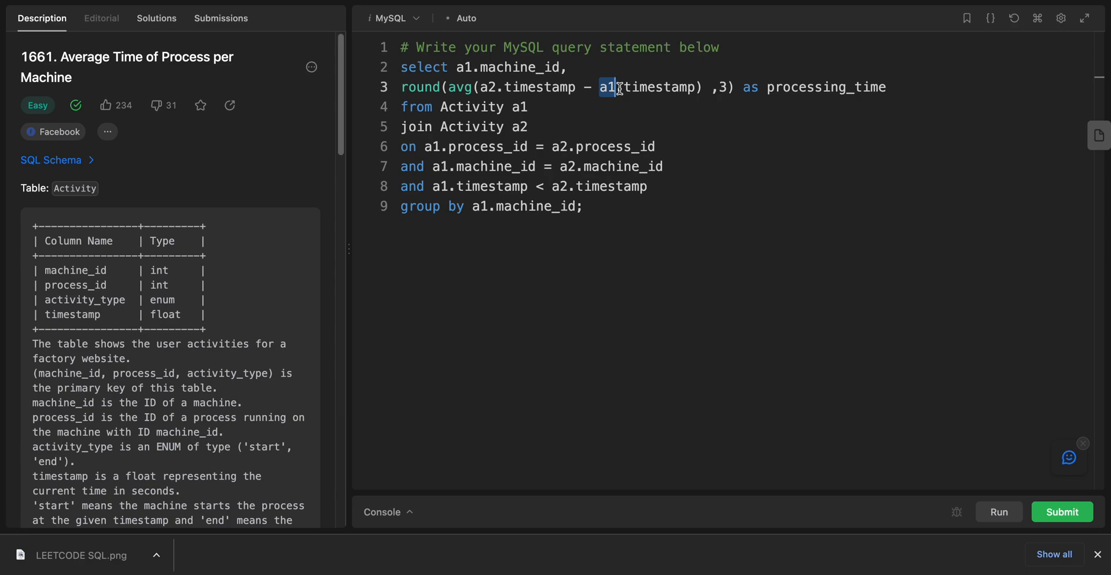
double_click(826, 87)
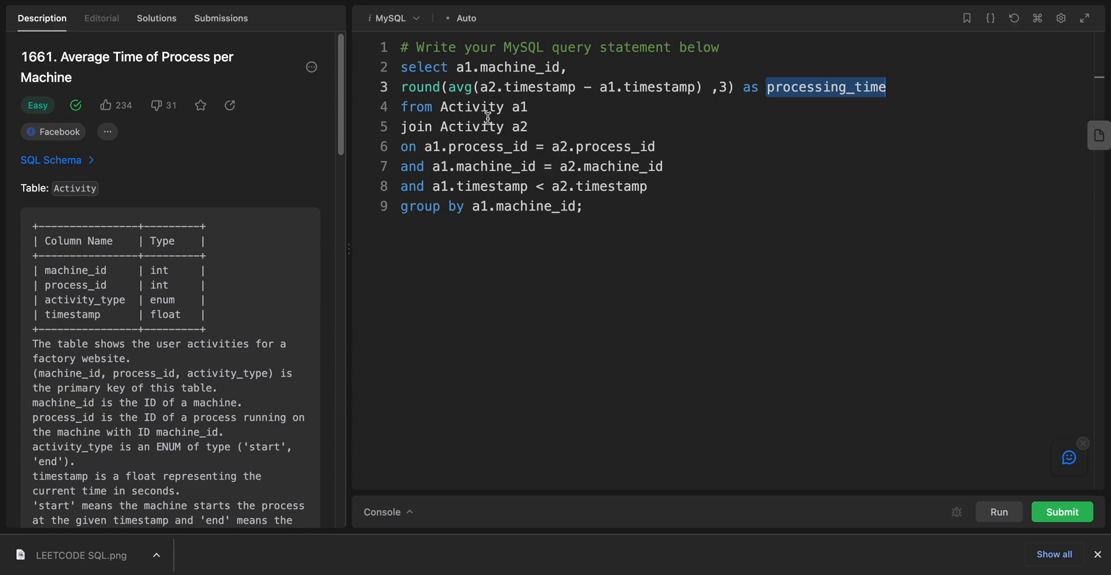
double_click(471, 106)
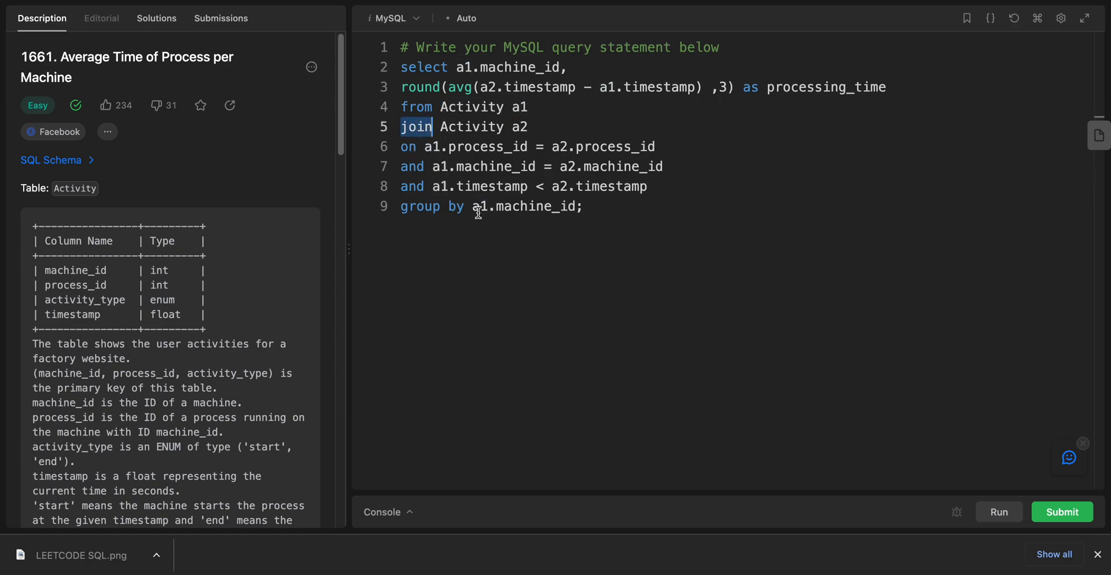
left_click(633, 167)
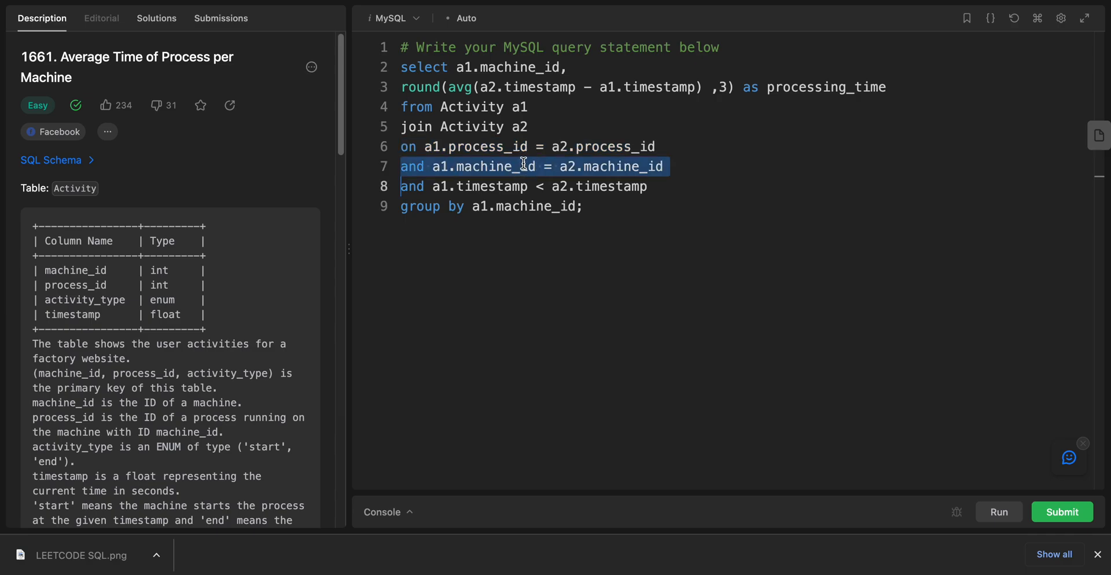
left_click(500, 187)
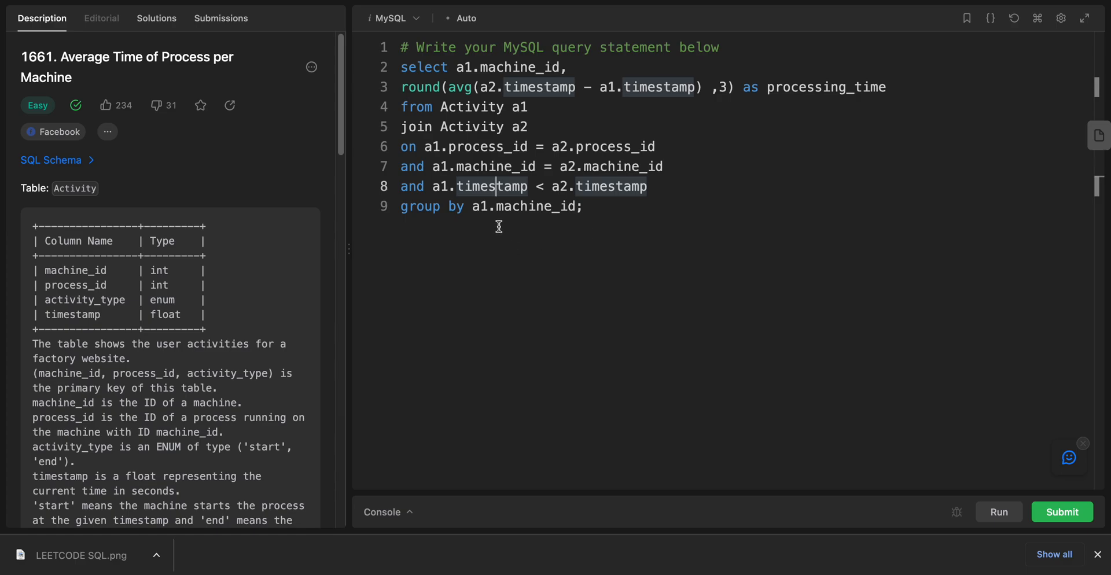
mouse_move(579, 280)
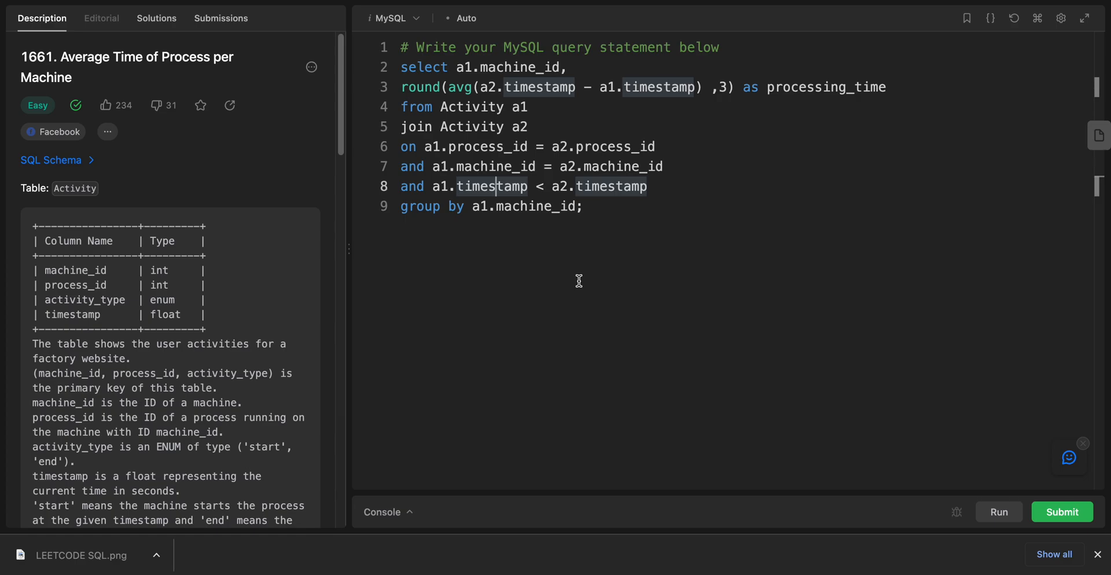
mouse_move(604, 147)
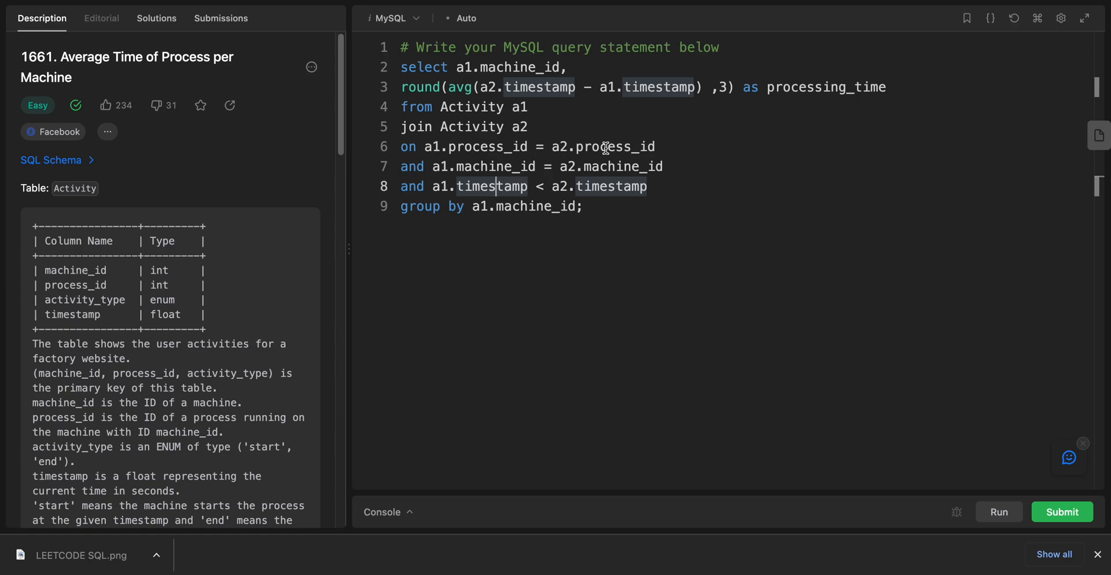